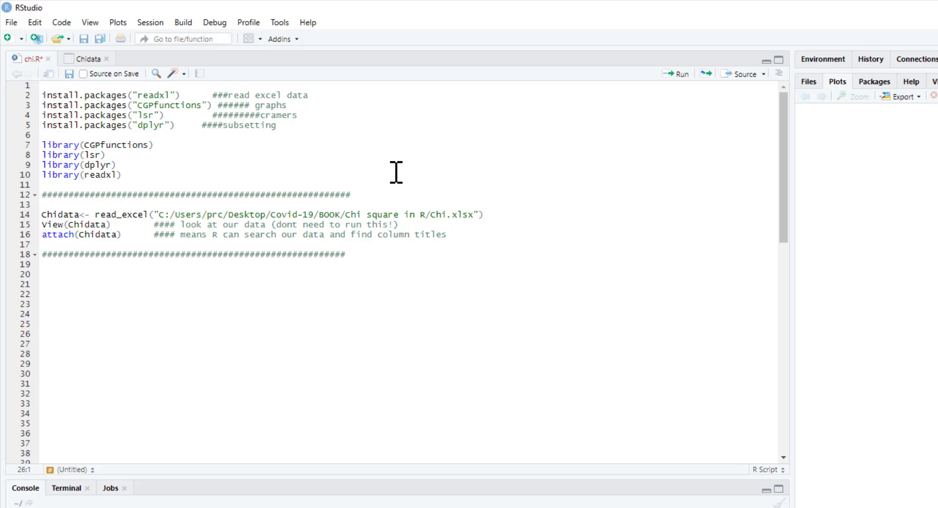
pyautogui.moveTo(233, 286)
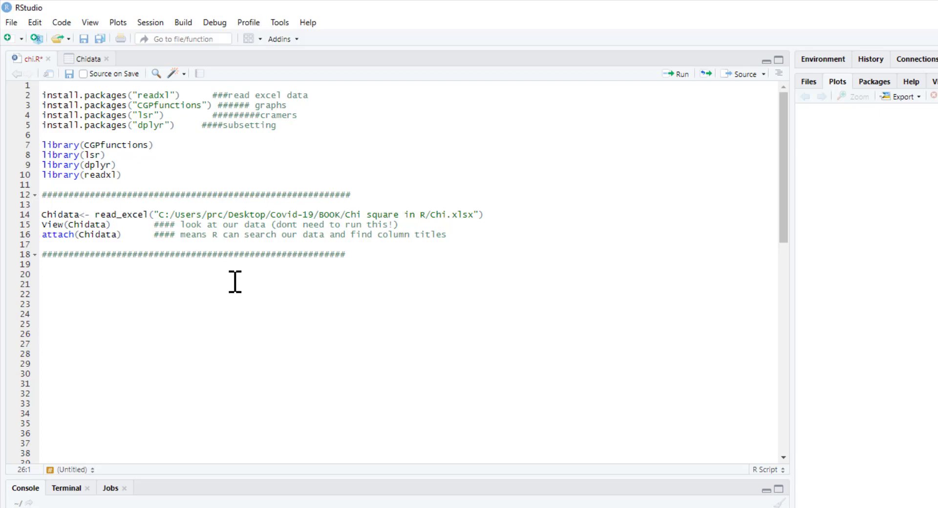
pyautogui.moveTo(125, 299)
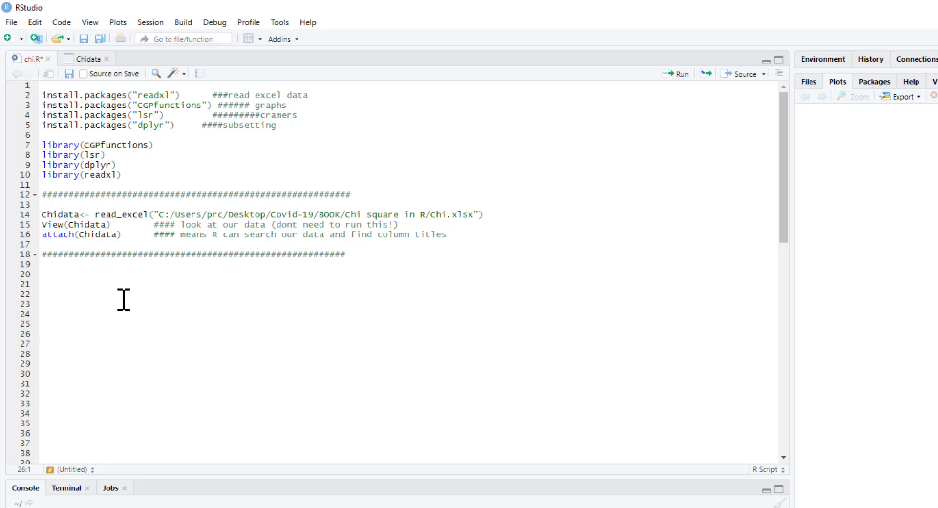
pyautogui.moveTo(234, 262)
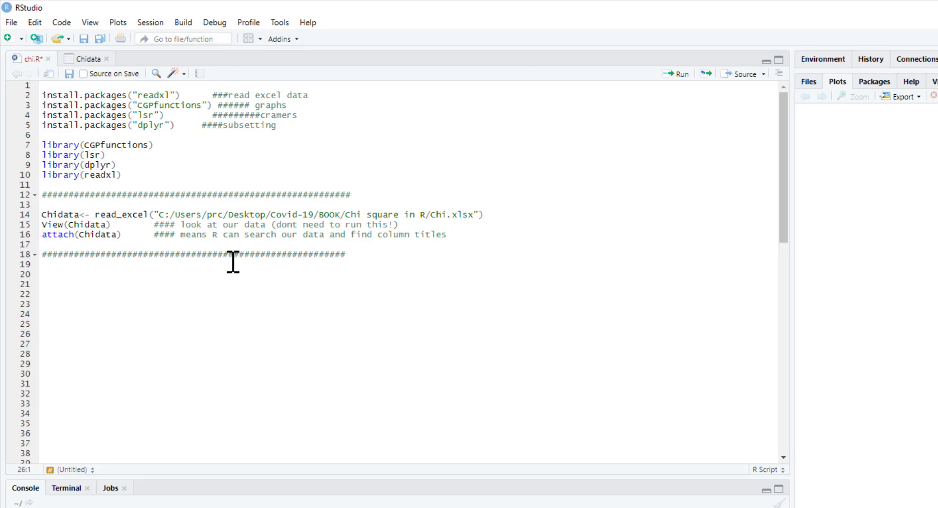
pyautogui.moveTo(305, 124)
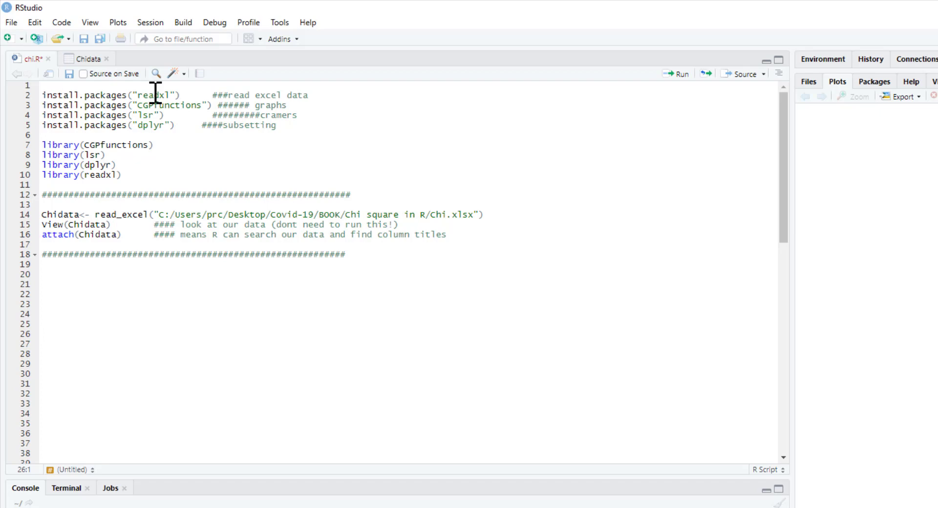
pyautogui.moveTo(311, 87)
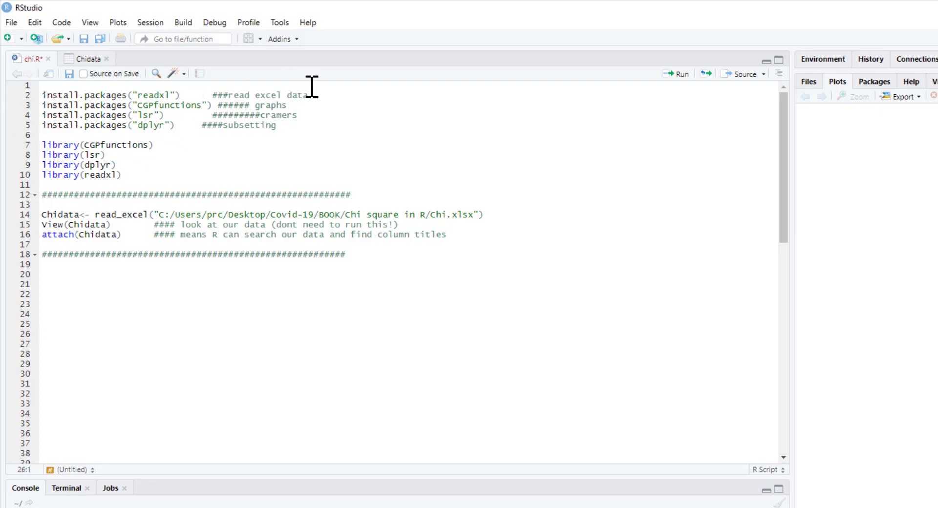
pyautogui.moveTo(344, 92)
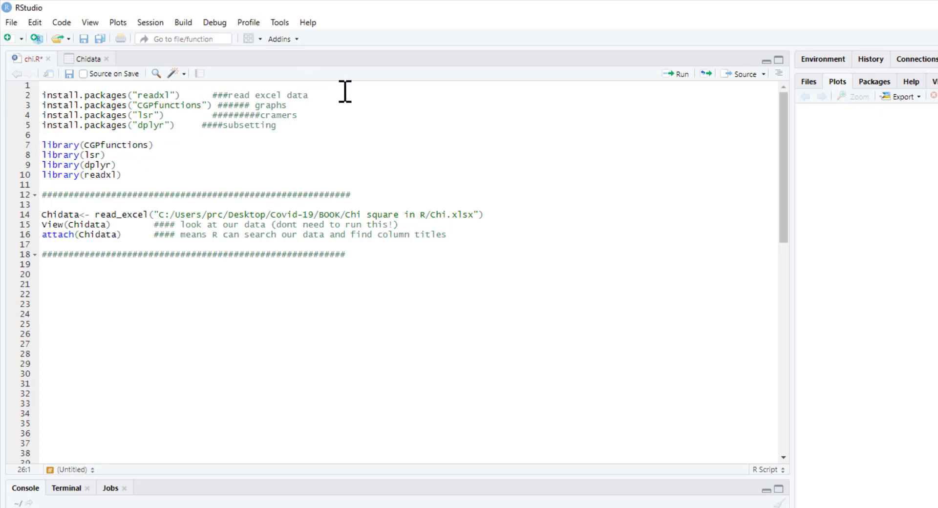
pyautogui.moveTo(259, 119)
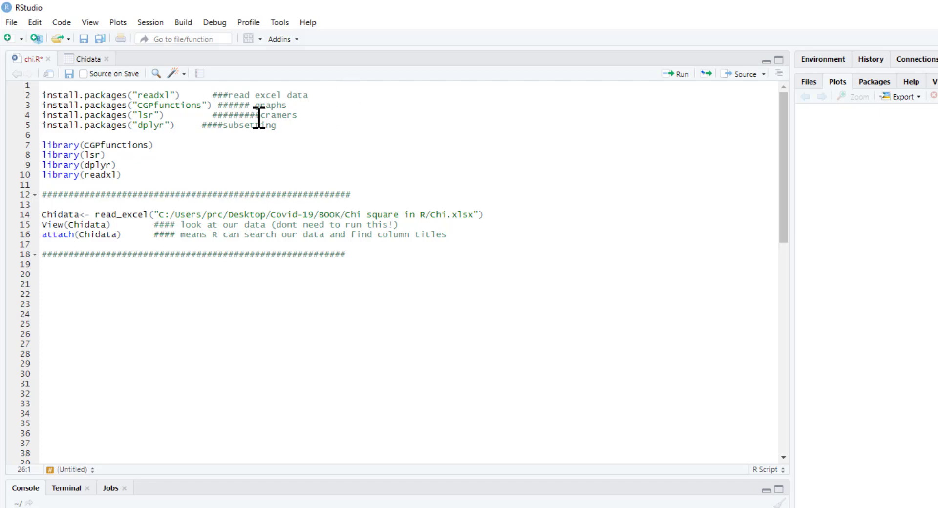
pyautogui.moveTo(195, 104)
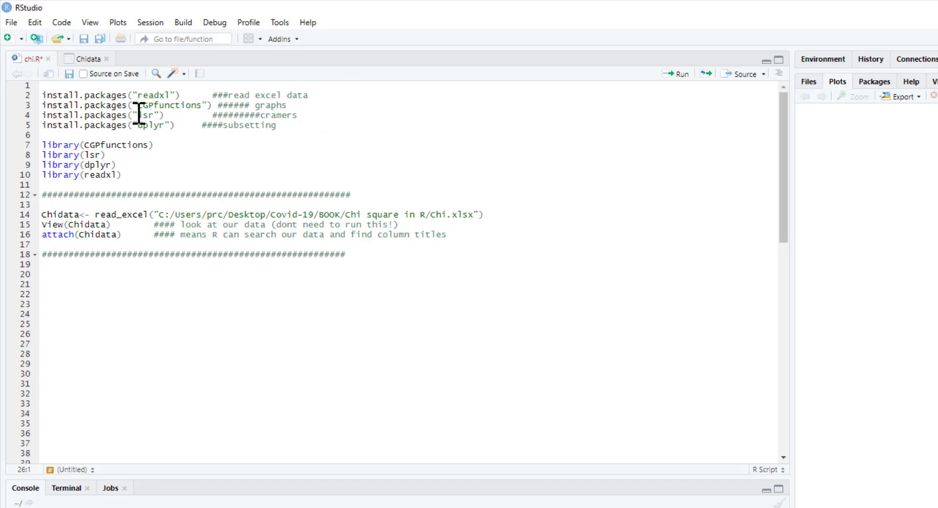
pyautogui.moveTo(126, 137)
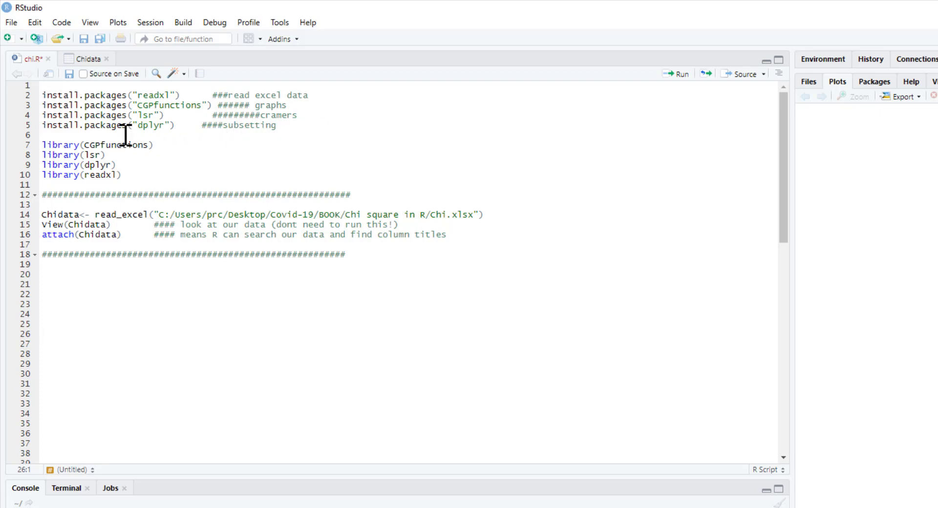
pyautogui.moveTo(263, 126)
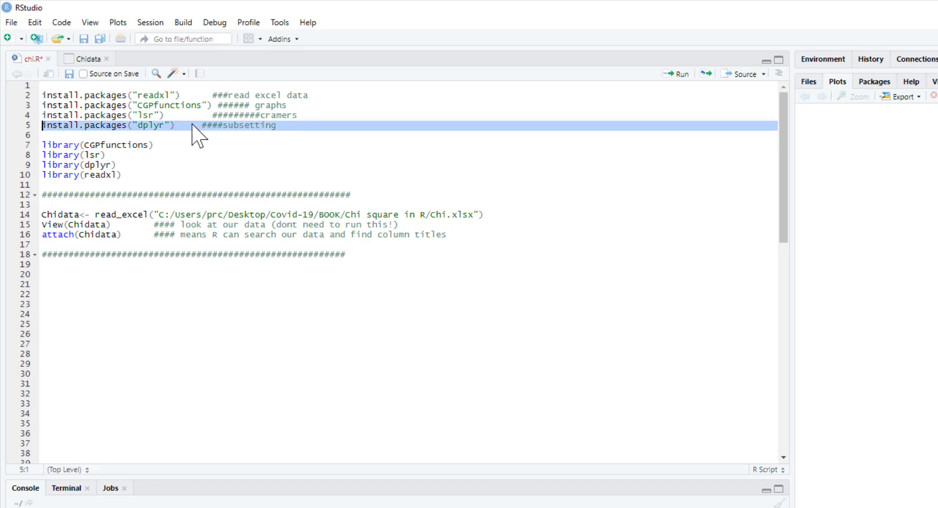
pyautogui.moveTo(299, 157)
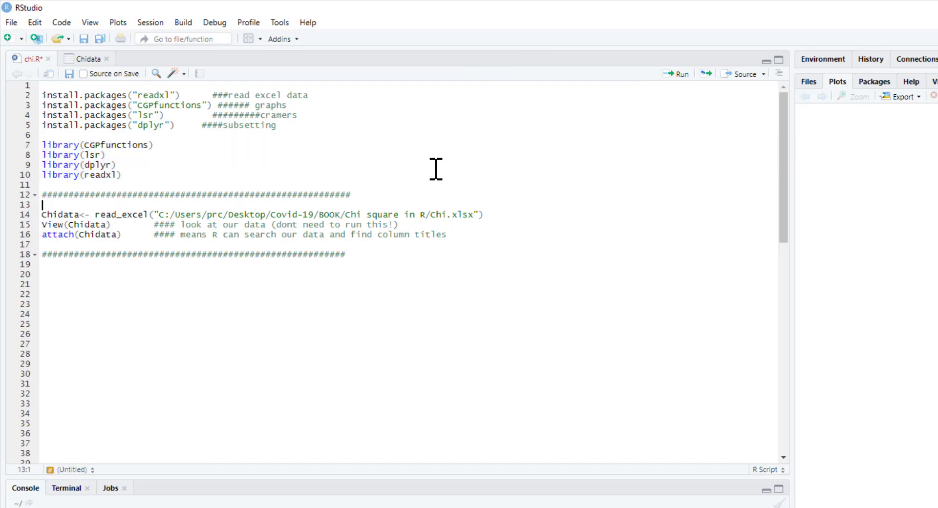
pyautogui.moveTo(282, 197)
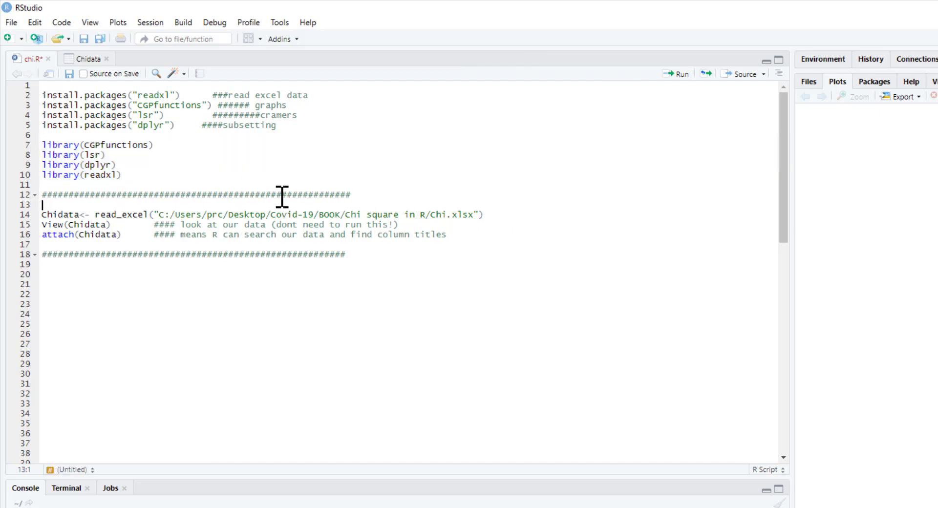
pyautogui.moveTo(502, 220)
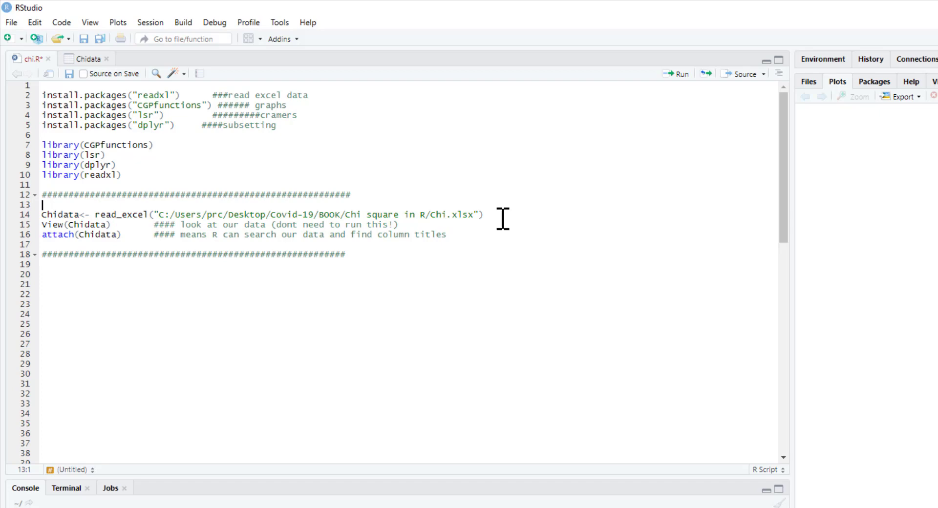
pyautogui.moveTo(461, 215)
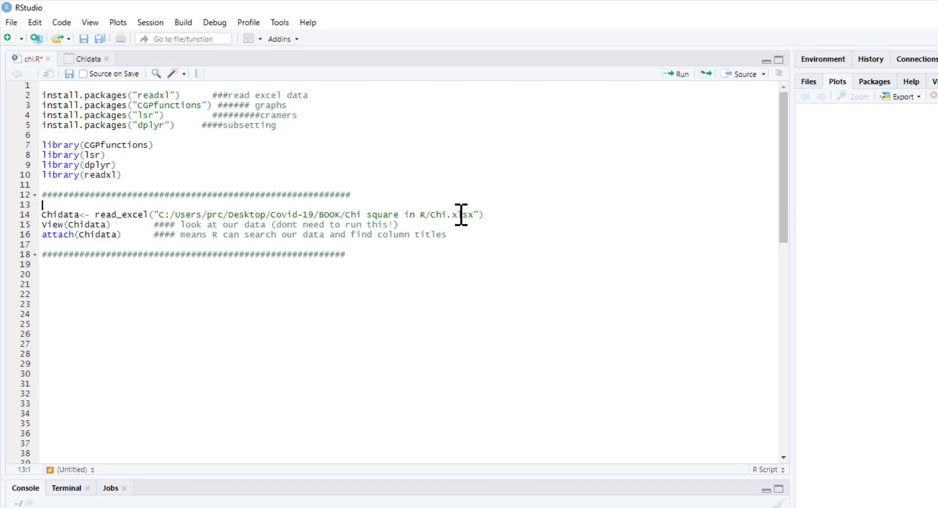
pyautogui.moveTo(507, 221)
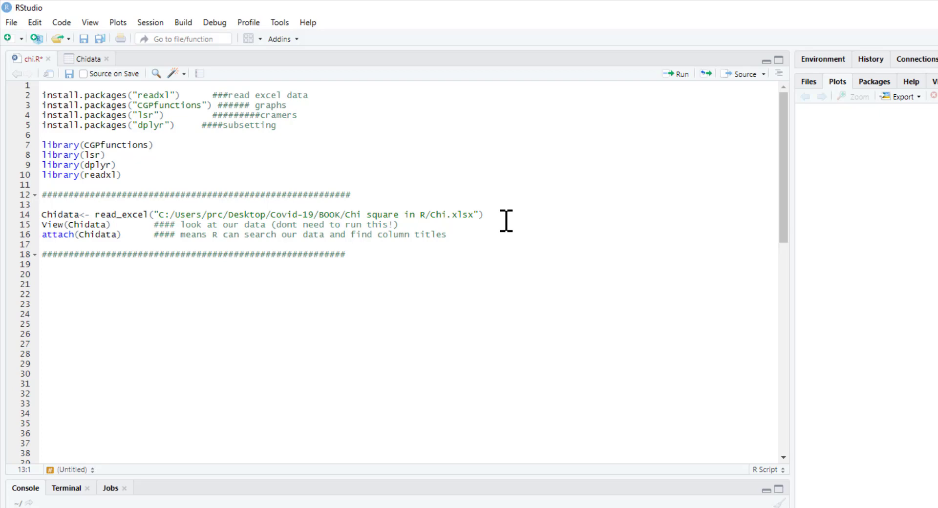
pyautogui.moveTo(454, 222)
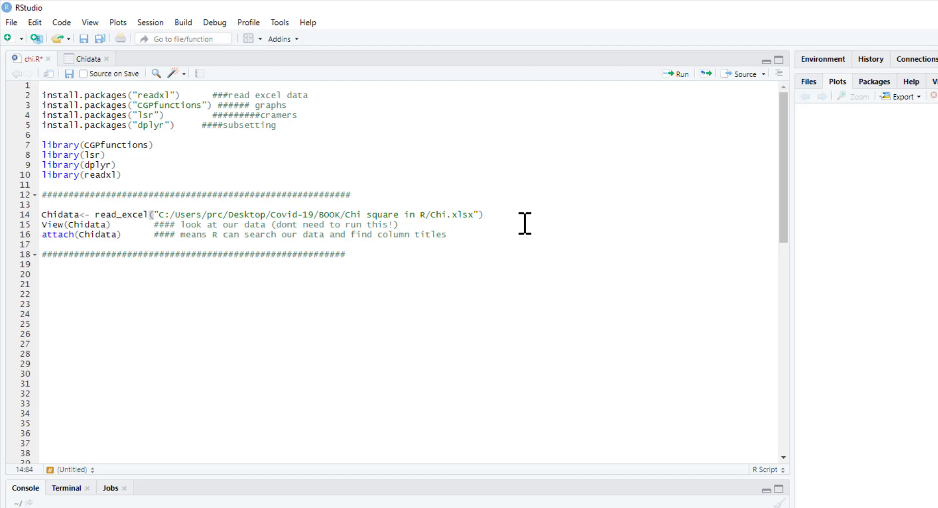
pyautogui.moveTo(677, 74)
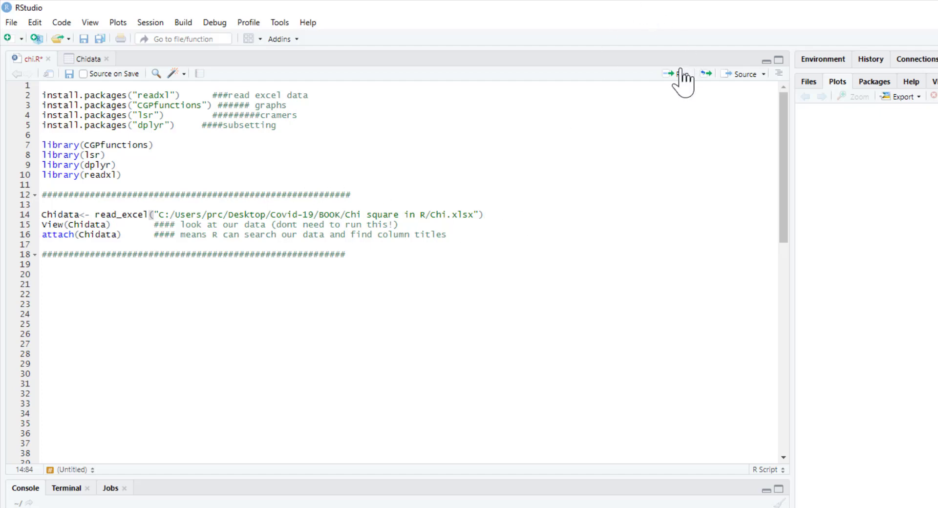
pyautogui.moveTo(165, 223)
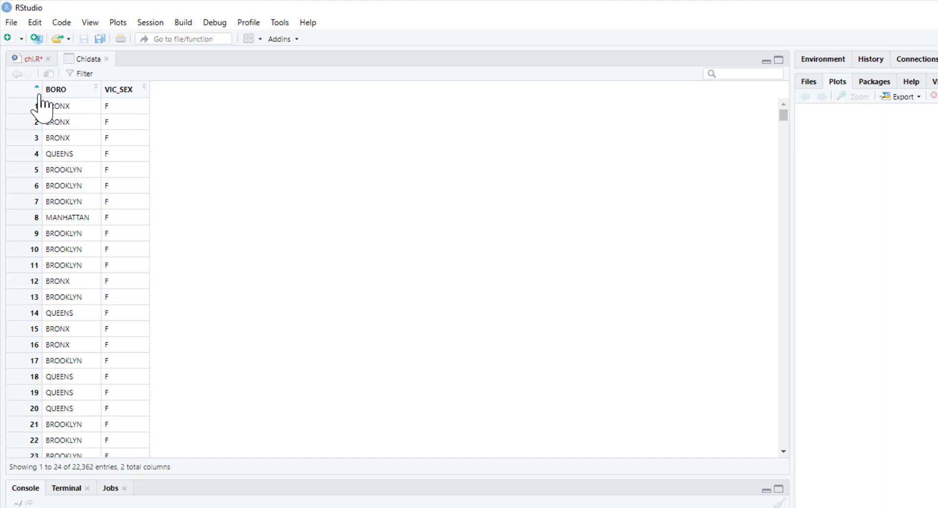
pyautogui.moveTo(70, 154)
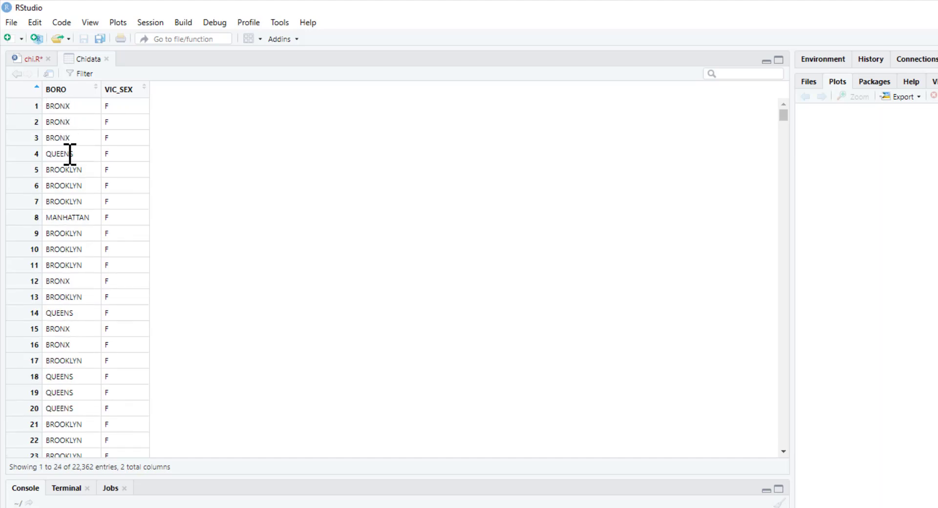
pyautogui.moveTo(72, 217)
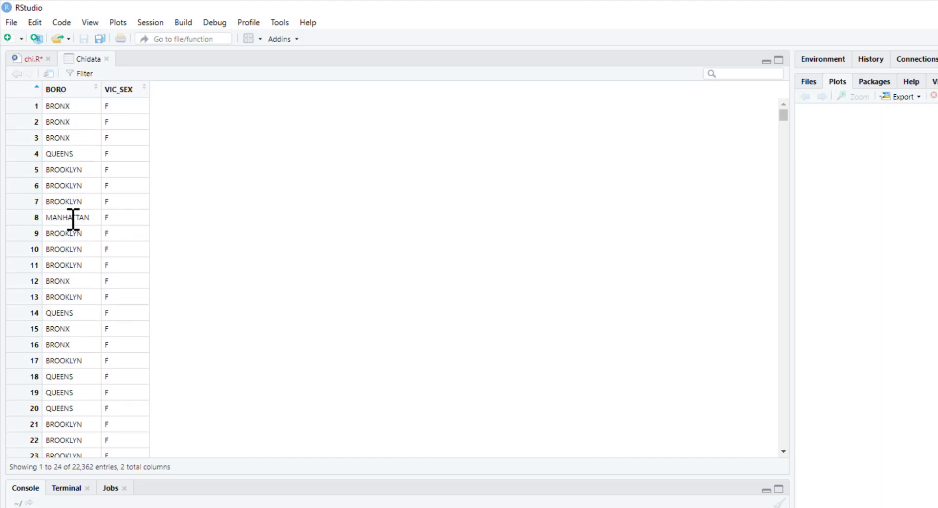
# Scroll through the Chidata viewer rows of BORO and VIC_SEX, 22,362 entries
pyautogui.scroll(-3)
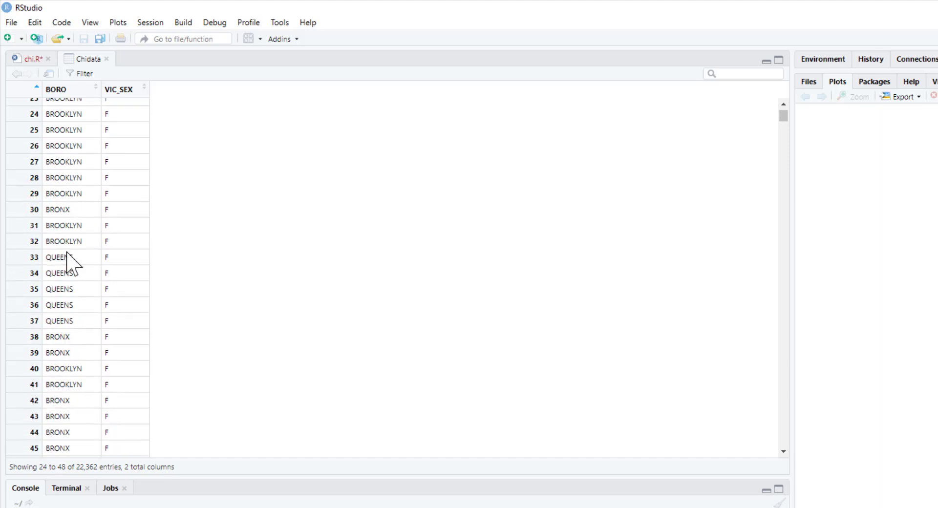
pyautogui.scroll(-3)
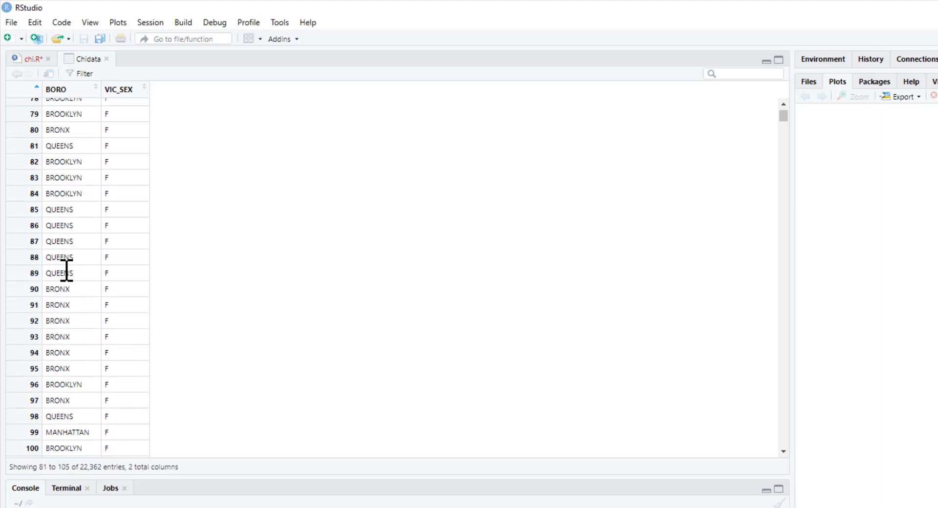
pyautogui.scroll(-3)
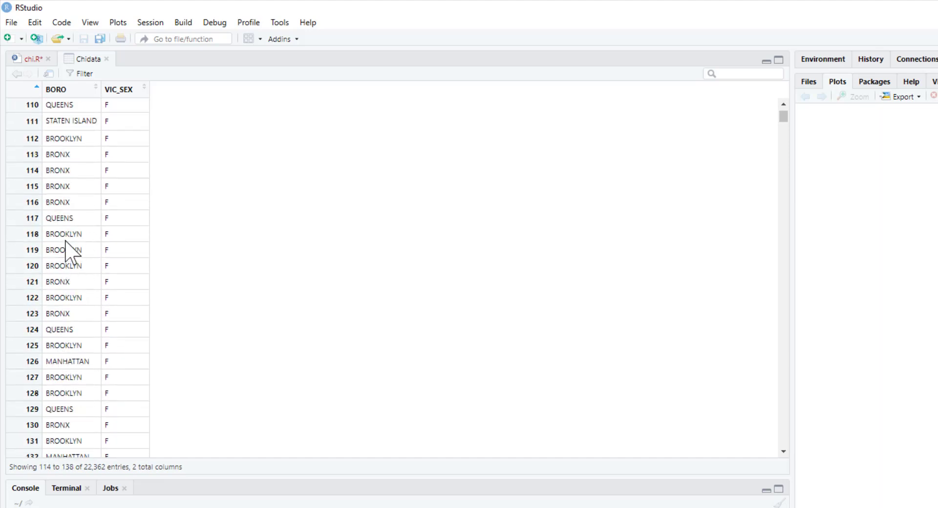
pyautogui.scroll(3)
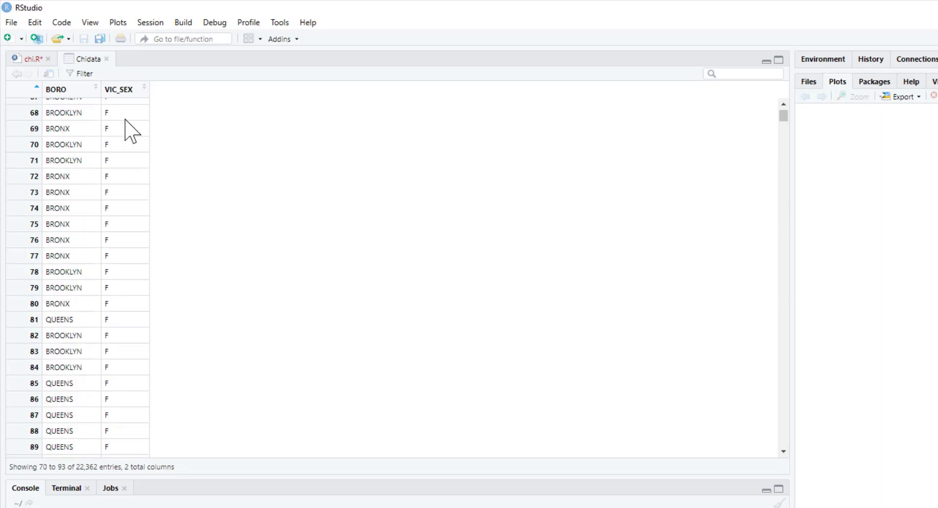
pyautogui.scroll(-3)
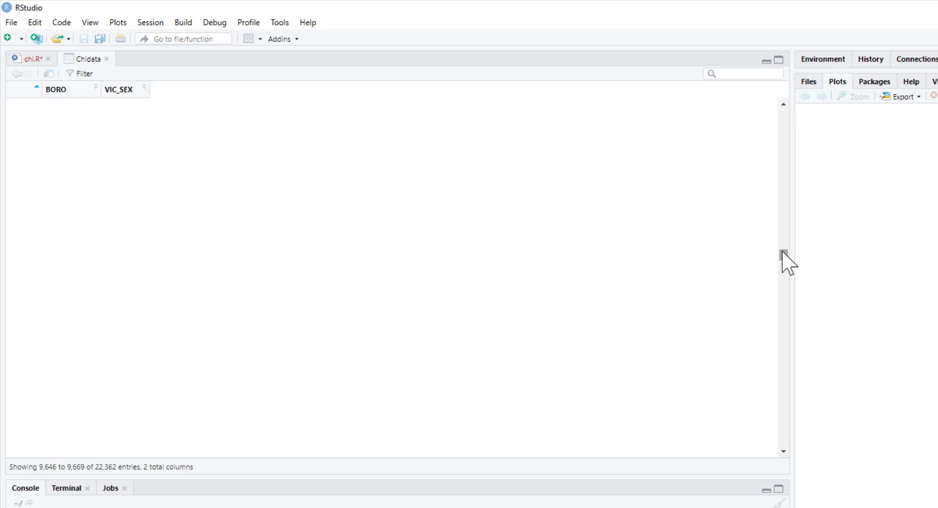
pyautogui.scroll(-3)
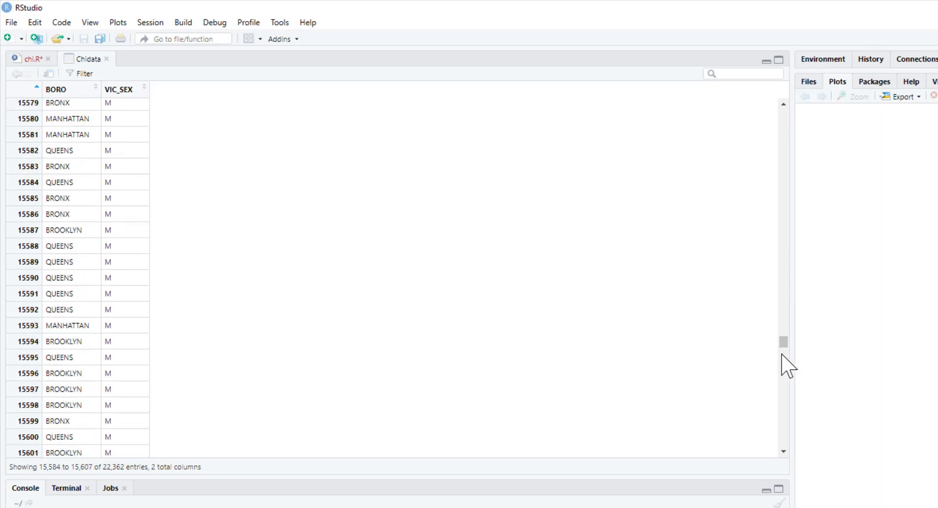
pyautogui.scroll(-3)
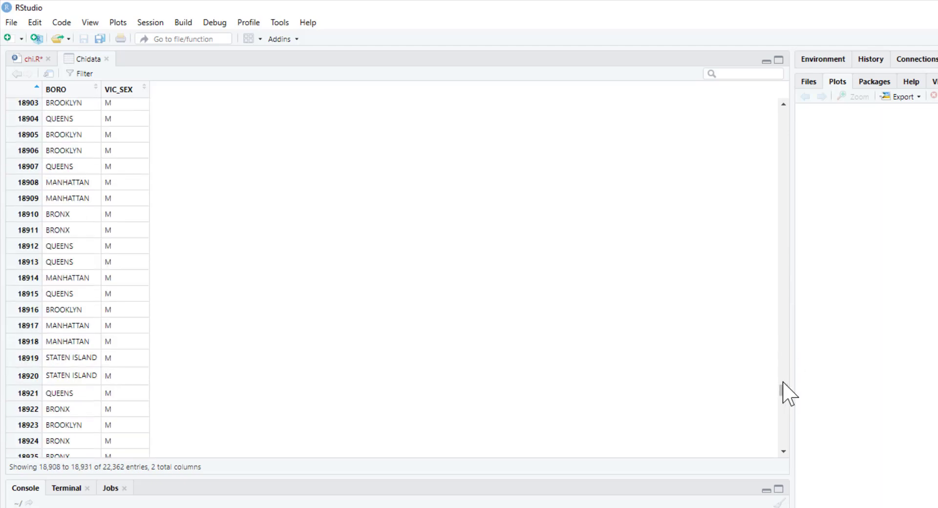
pyautogui.scroll(-3)
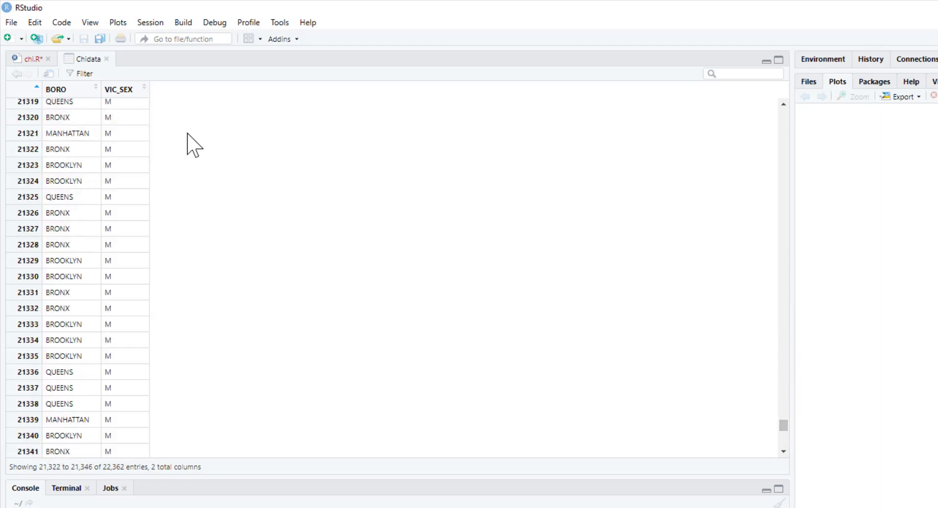
pyautogui.scroll(3)
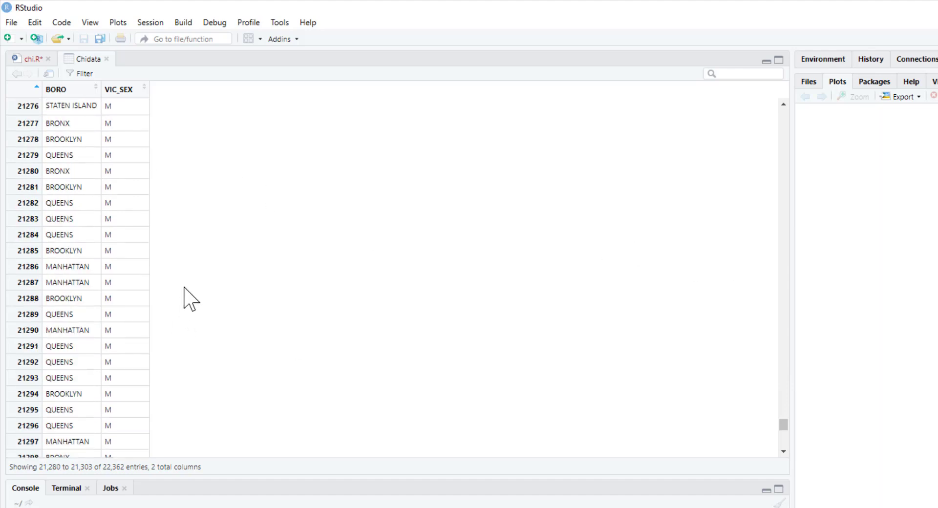
pyautogui.scroll(3)
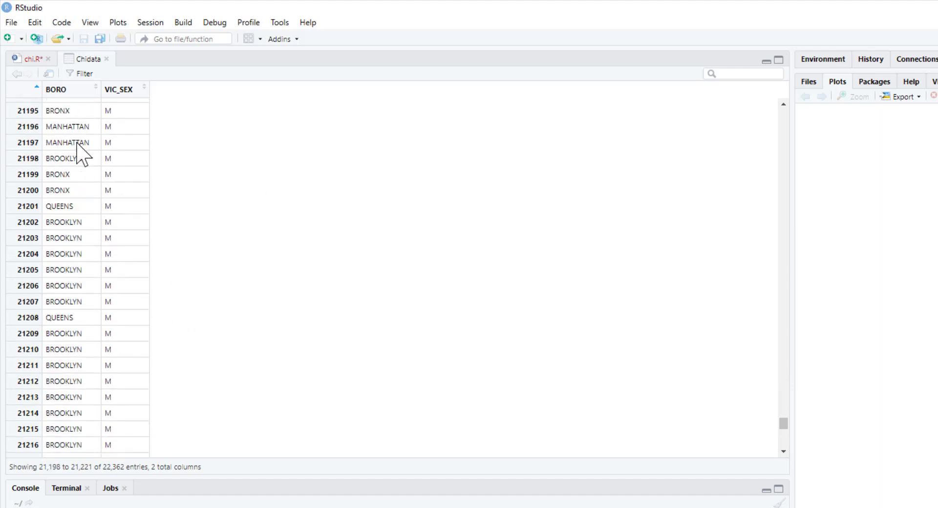
pyautogui.scroll(3)
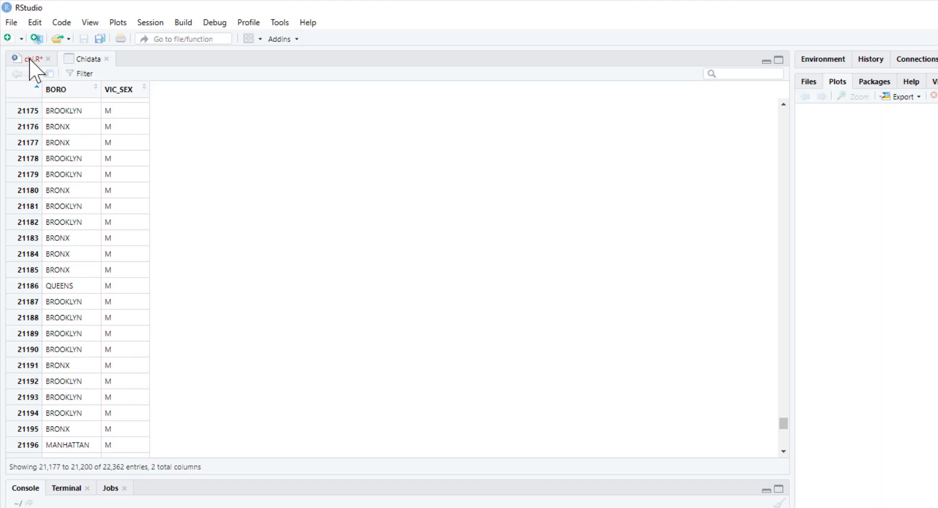
pyautogui.click(30, 58)
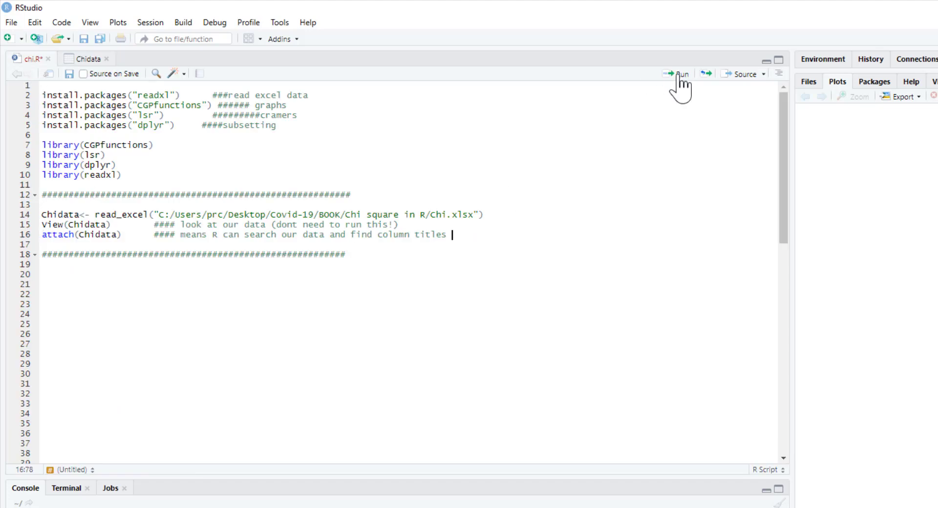
pyautogui.click(205, 72)
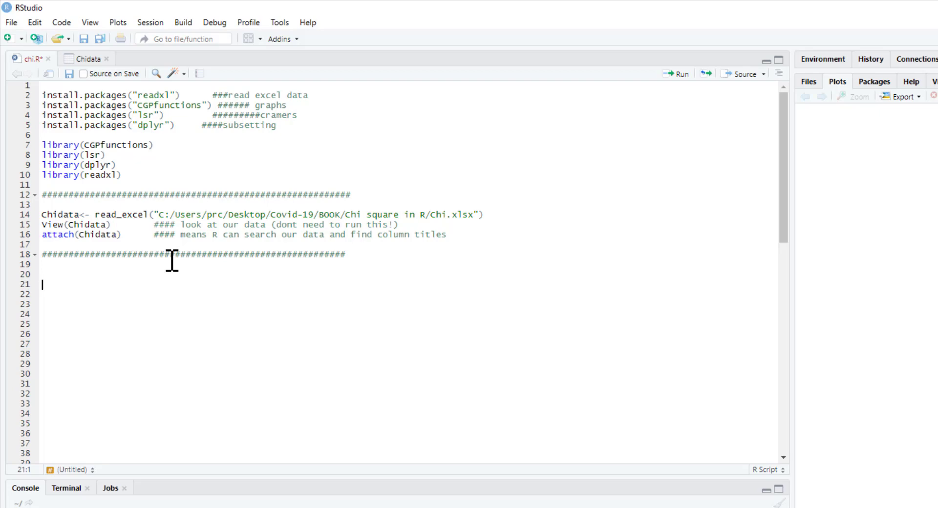
pyautogui.moveTo(9, 347)
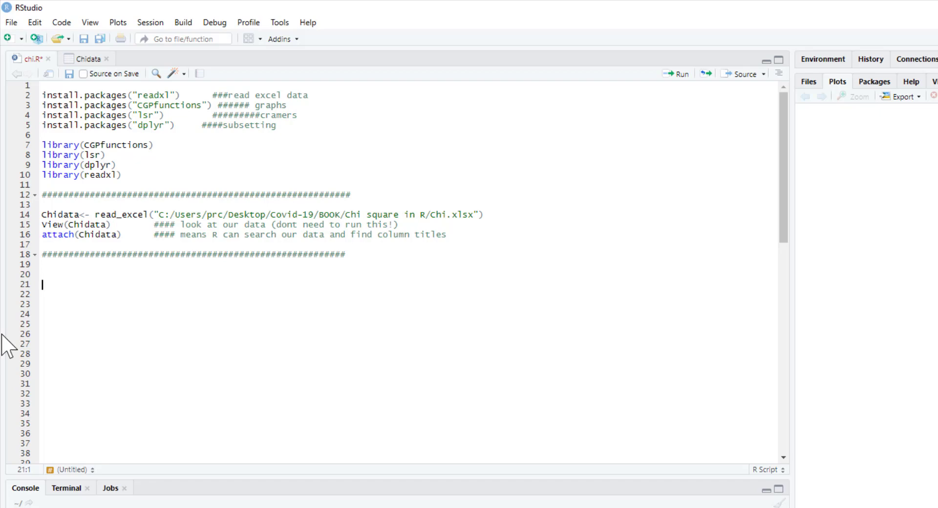
# Add the line Newyork<-table(BORO,VIC_SEX) creating the borough-by-victim-sex table
pyautogui.write('Ne')
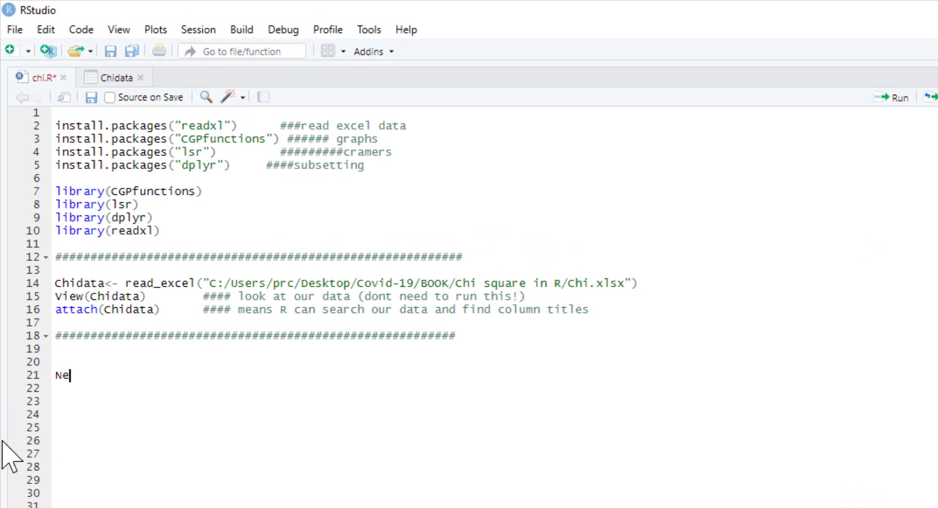
pyautogui.write('wyo')
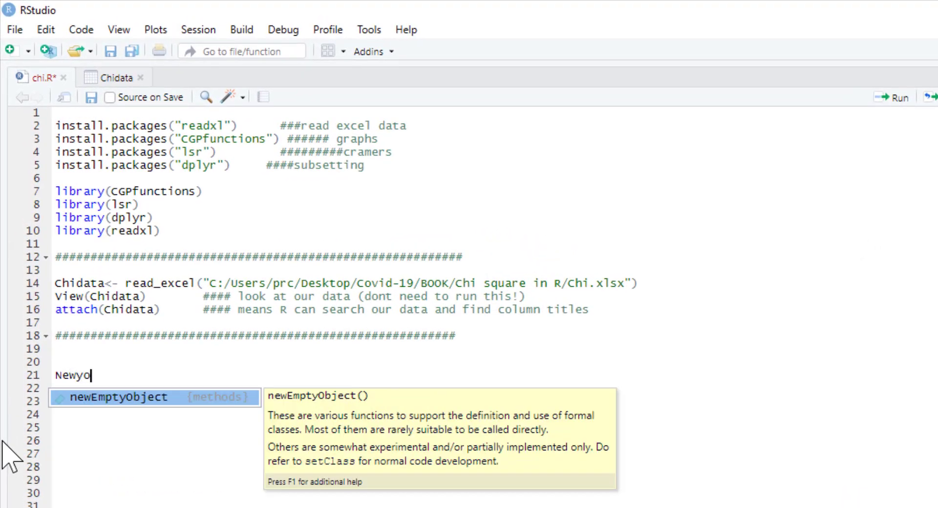
pyautogui.write('rk')
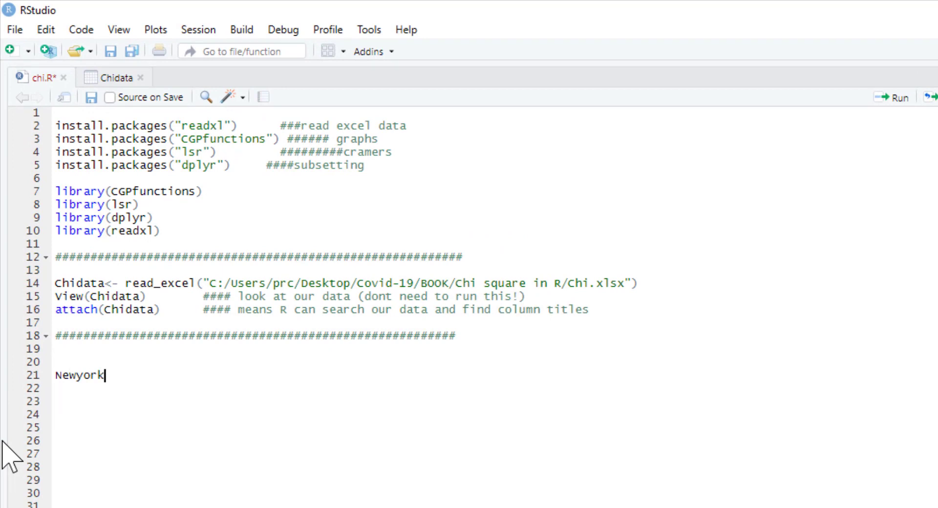
pyautogui.write('<-')
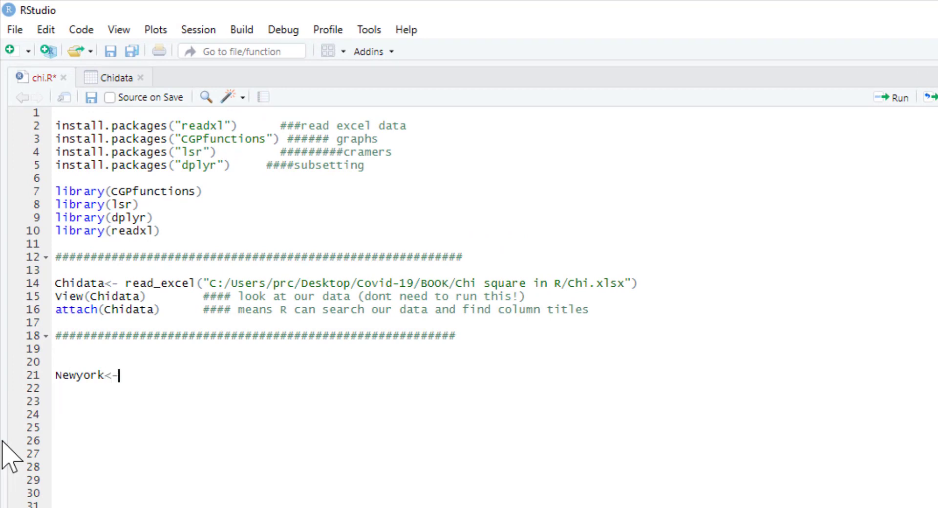
pyautogui.write('tab')
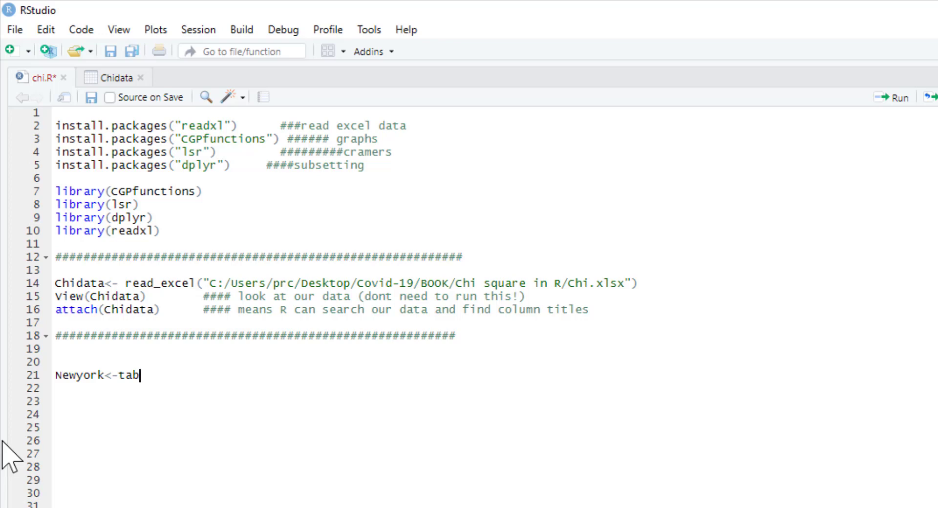
pyautogui.write('le(')
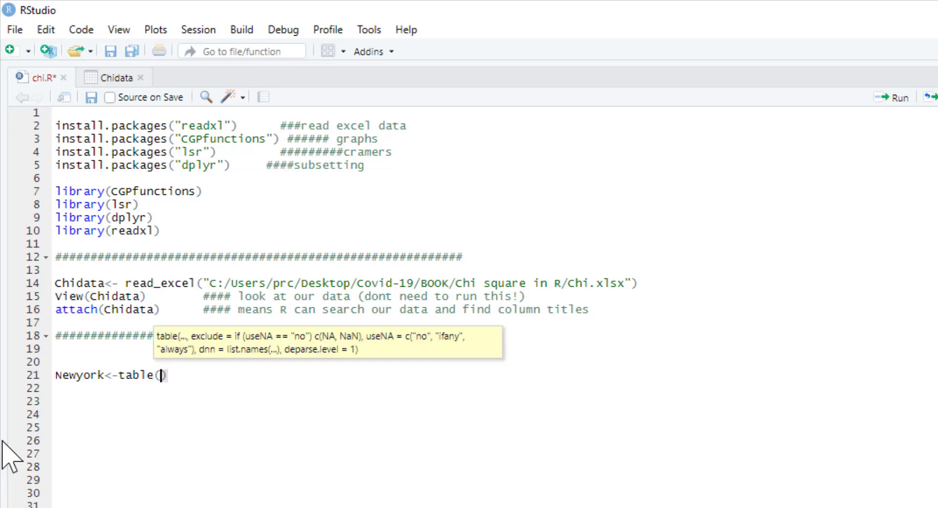
pyautogui.write('BOR')
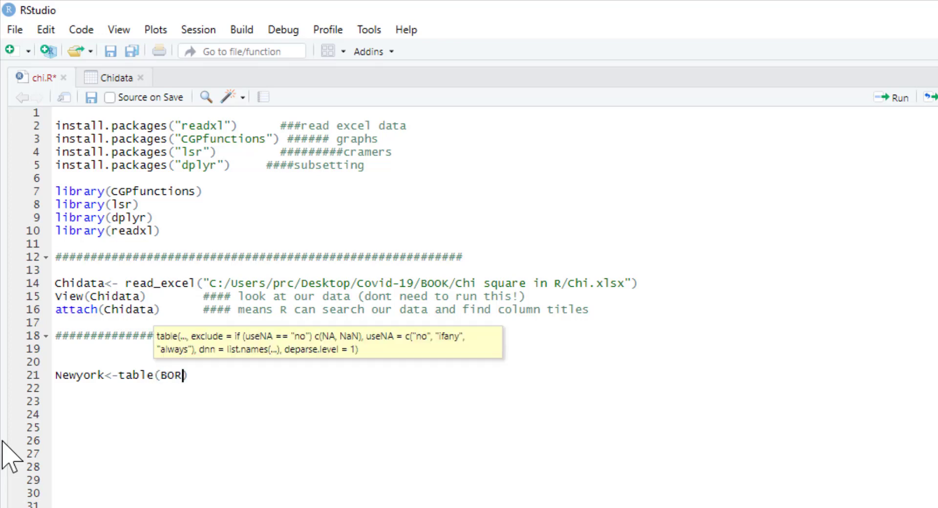
pyautogui.write('O')
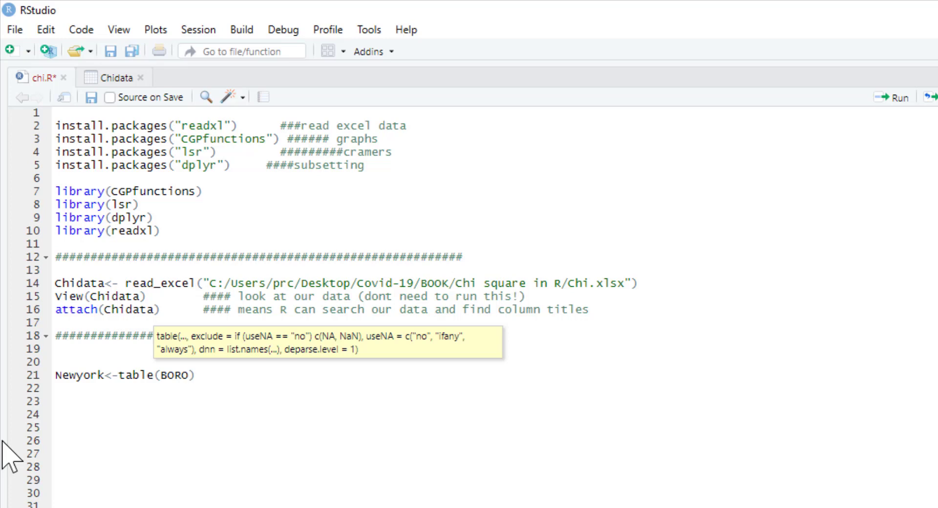
pyautogui.write(',VI')
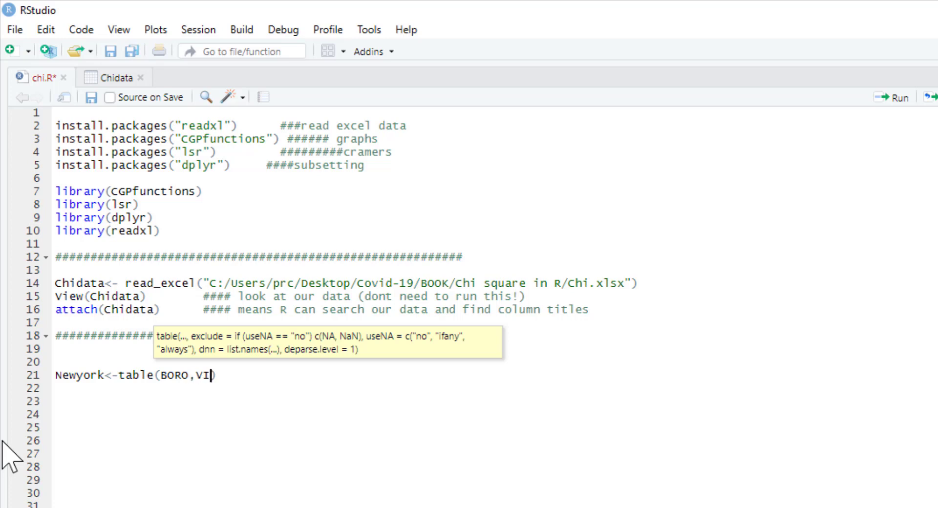
pyautogui.write('C_SEX')
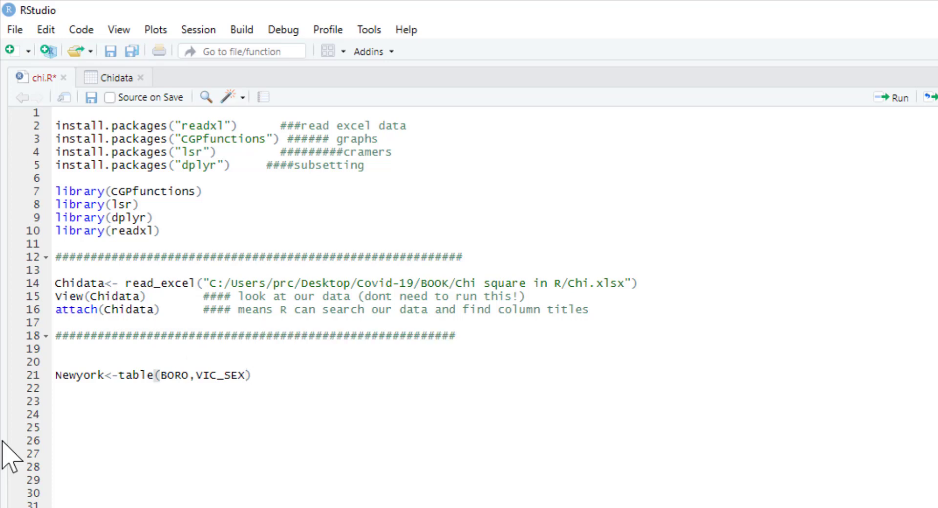
# Add and run ftable(Newyork) to print female and male counts per borough in the console
pyautogui.scroll(-3)
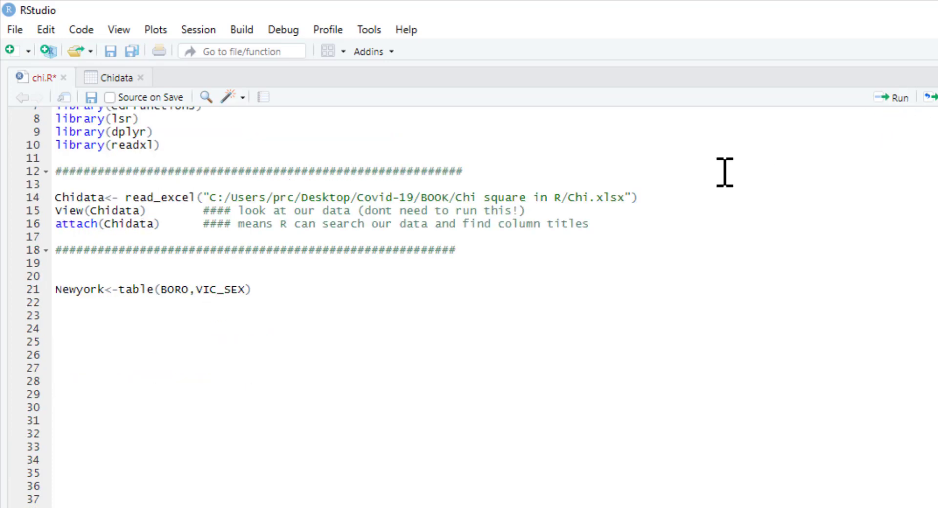
pyautogui.scroll(3)
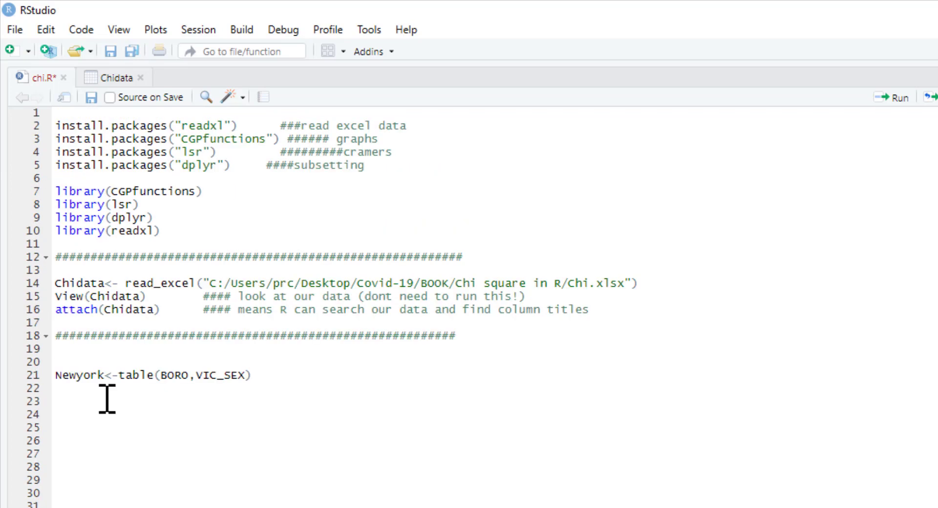
pyautogui.write('ftable(')
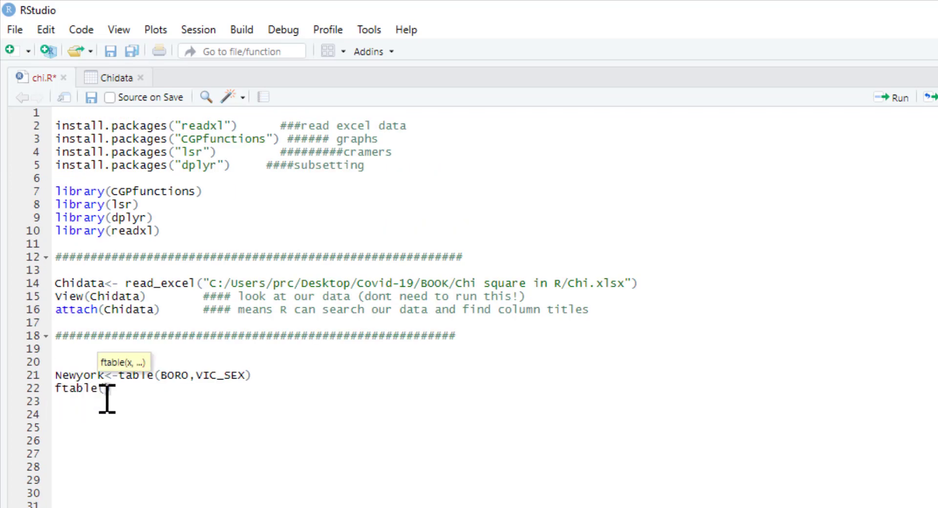
pyautogui.write('Newyork)')
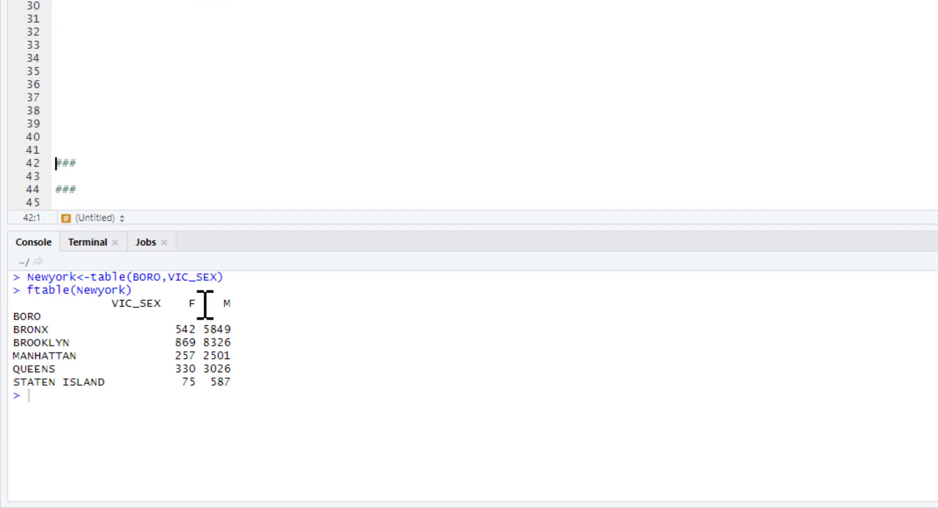
pyautogui.moveTo(203, 329)
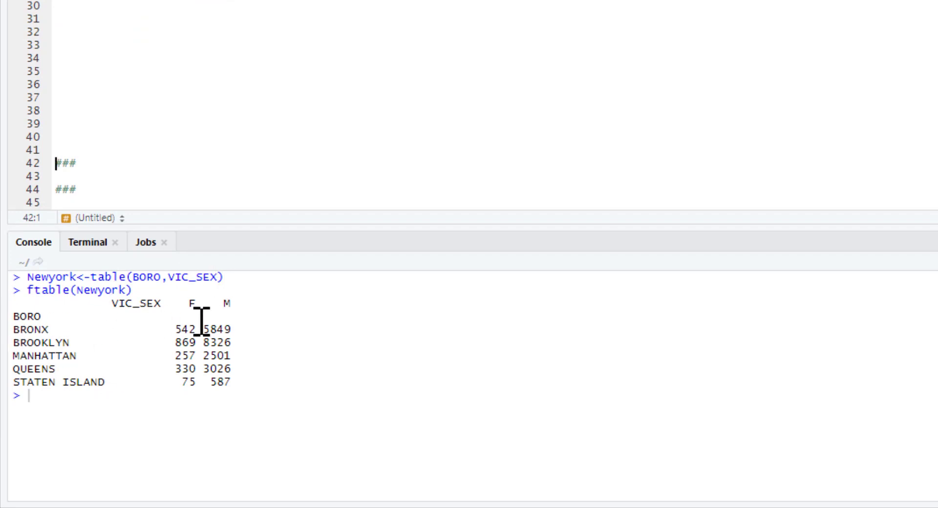
pyautogui.moveTo(38, 329)
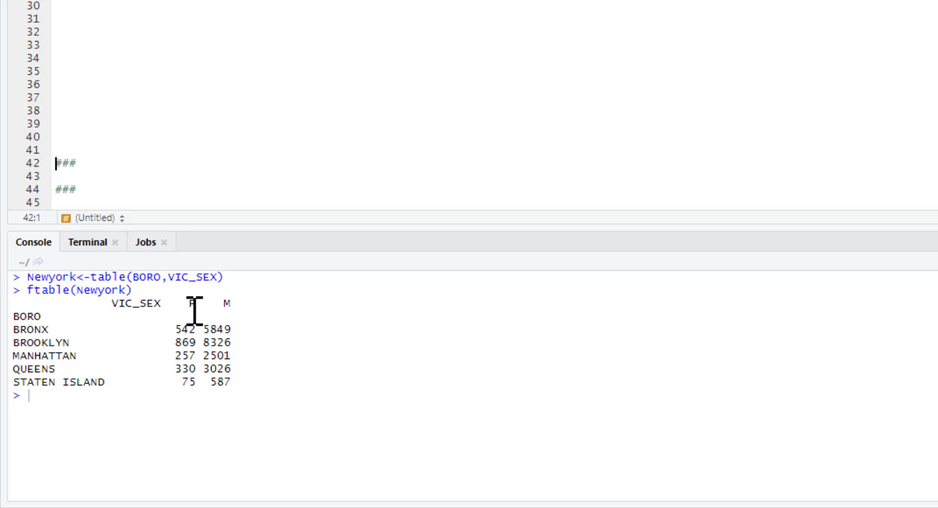
pyautogui.moveTo(234, 400)
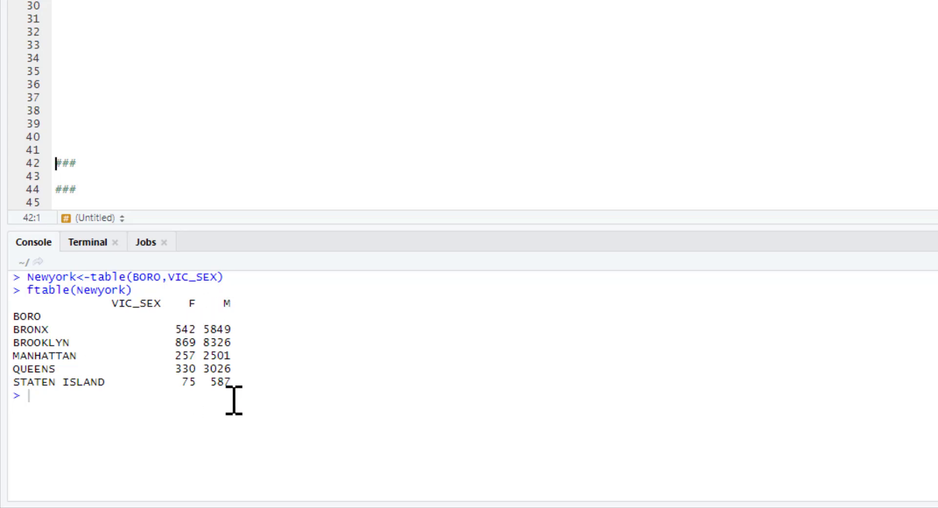
pyautogui.moveTo(52, 340)
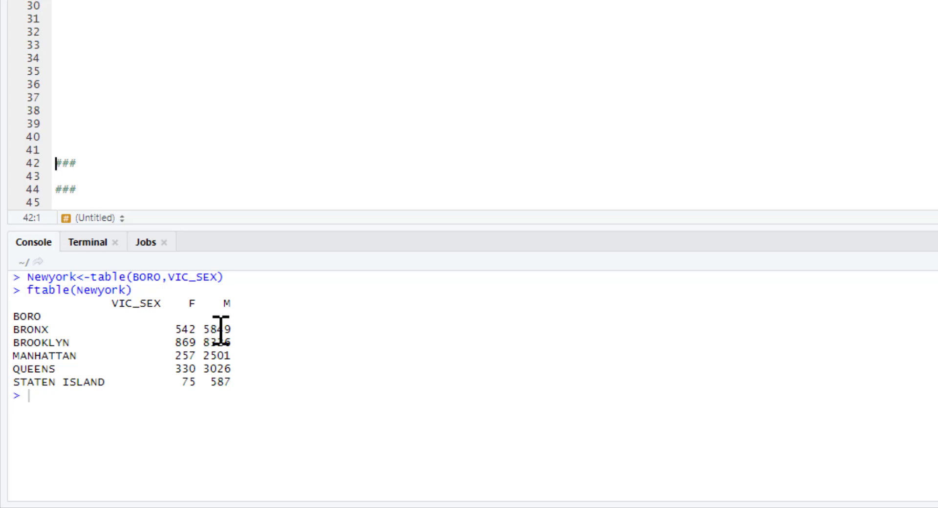
pyautogui.moveTo(242, 342)
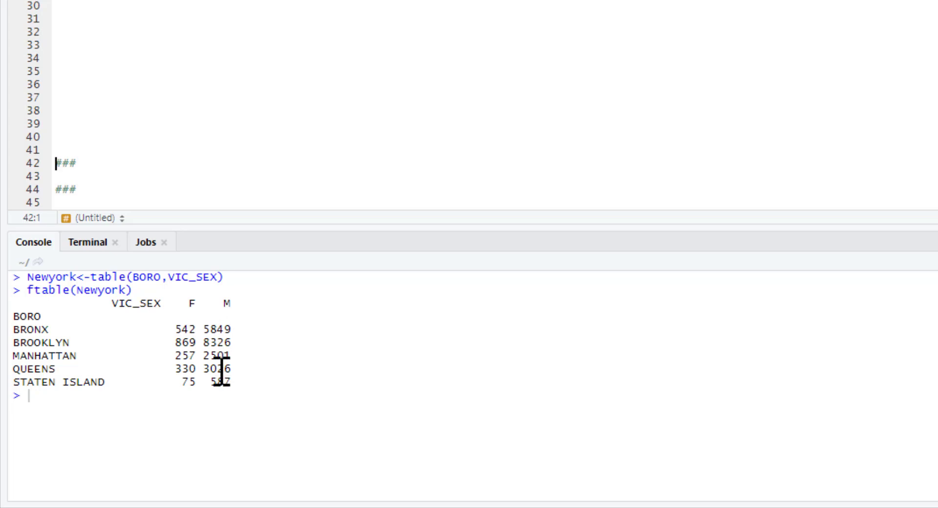
pyautogui.moveTo(228, 329)
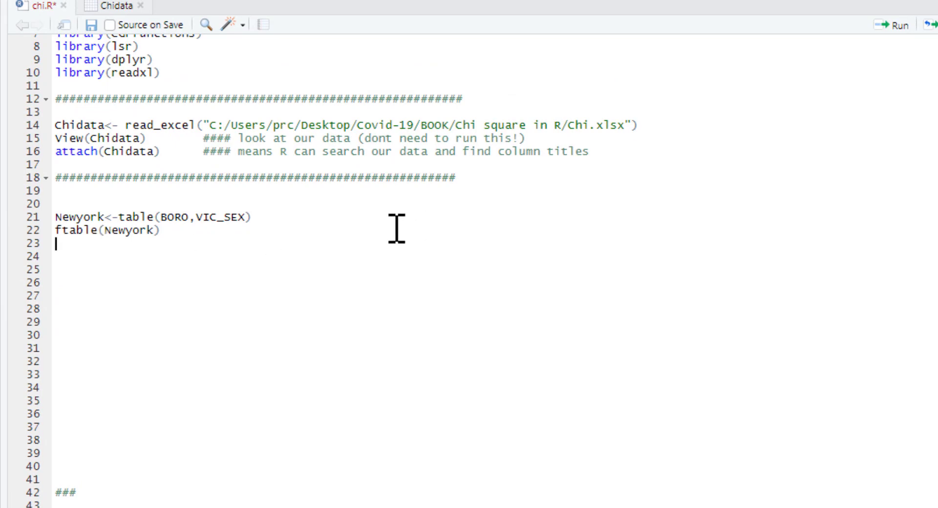
# Run summary(Newyork) and mark its Chisq 9.702 and p-value 0.04575 in the console
pyautogui.write('summa')
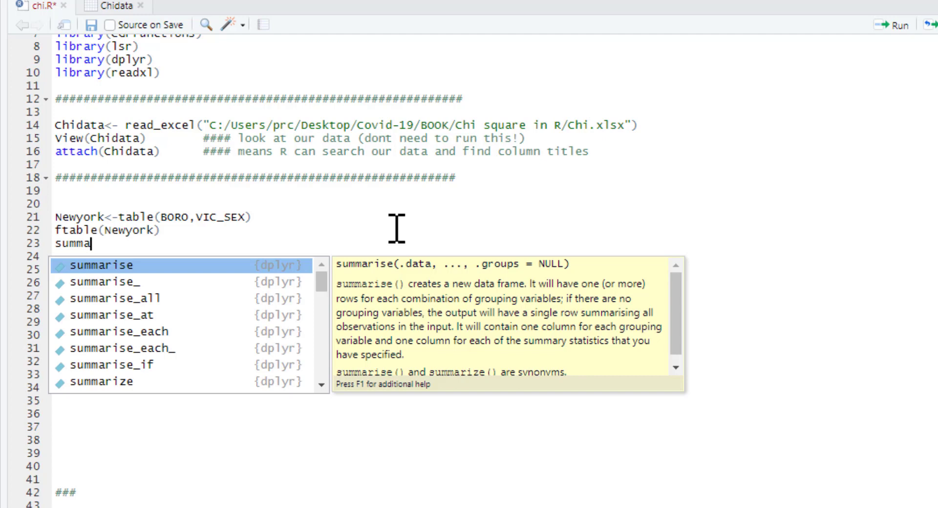
pyautogui.write('ry(')
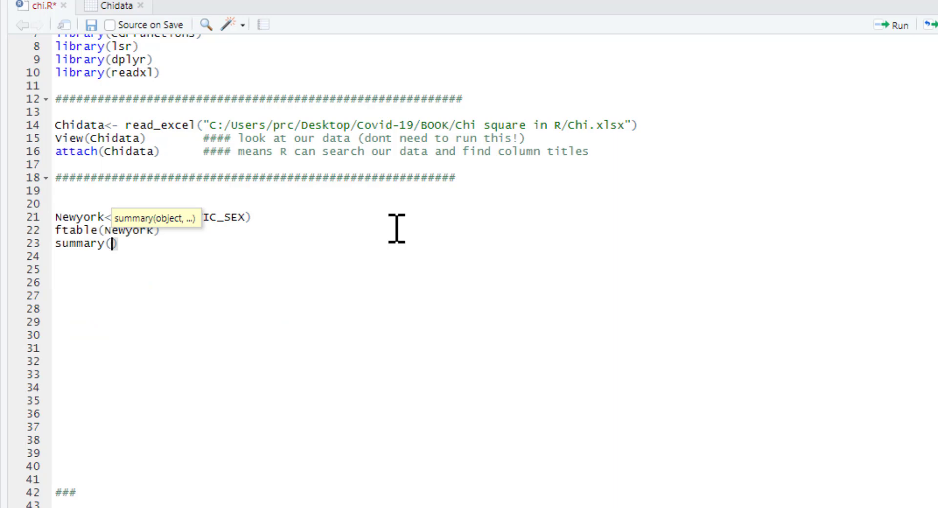
pyautogui.write('Newyork')
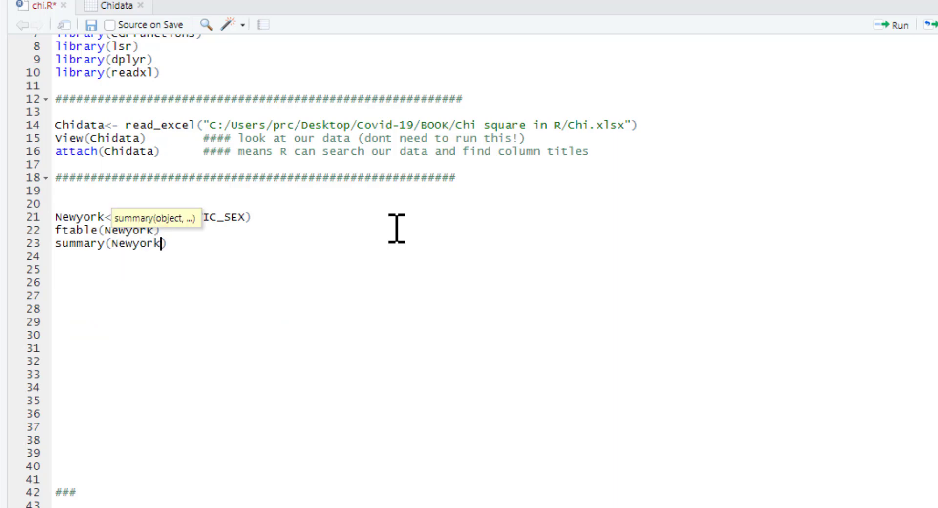
pyautogui.scroll(3)
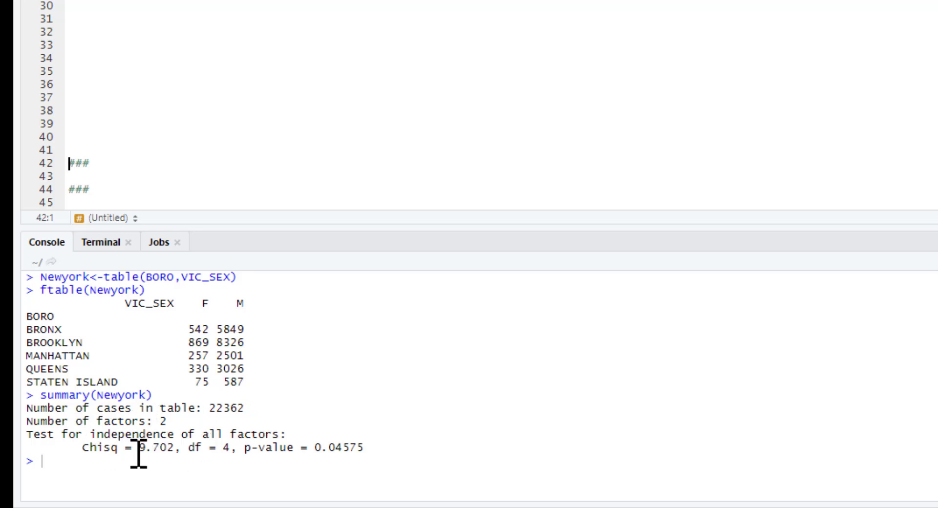
pyautogui.doubleClick(154, 446)
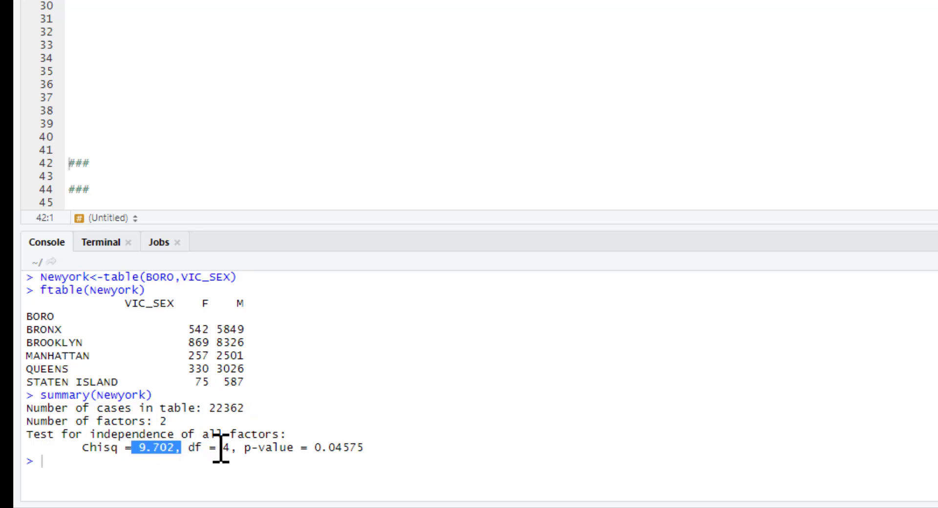
pyautogui.doubleClick(341, 449)
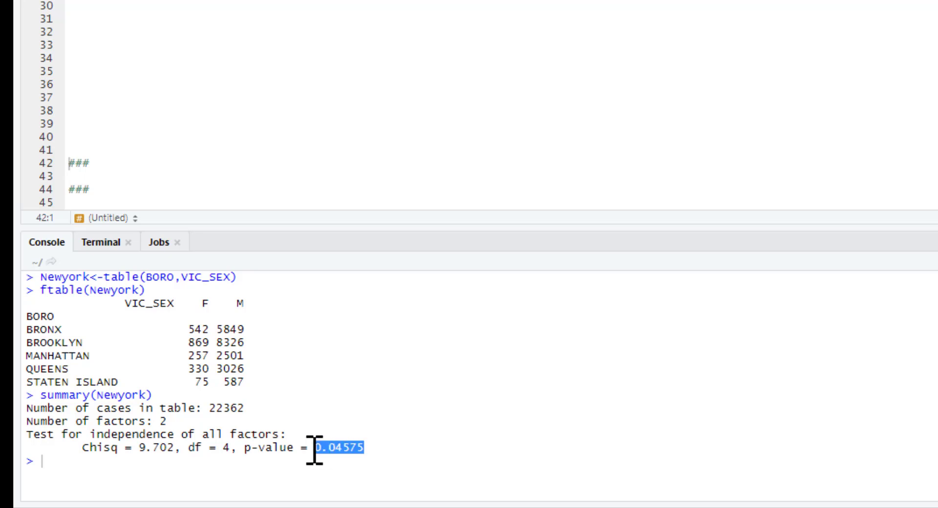
pyautogui.moveTo(311, 464)
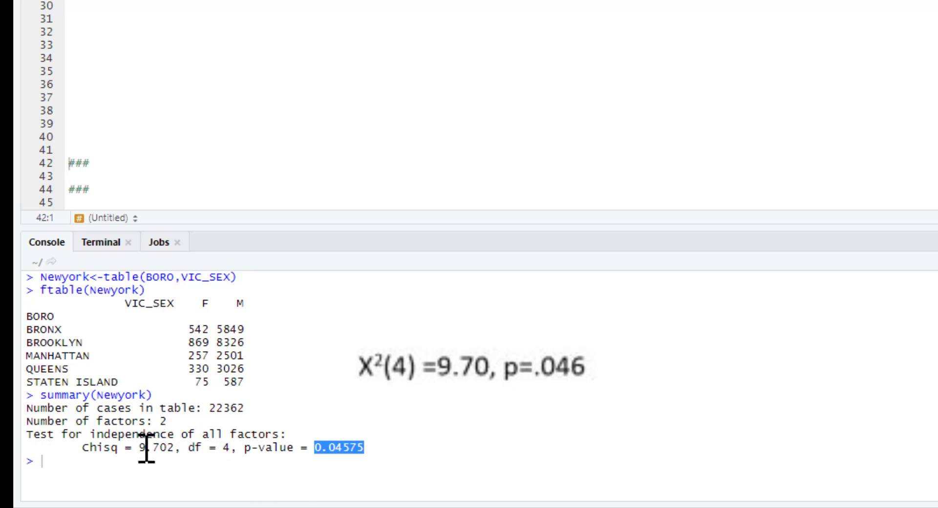
pyautogui.moveTo(310, 448)
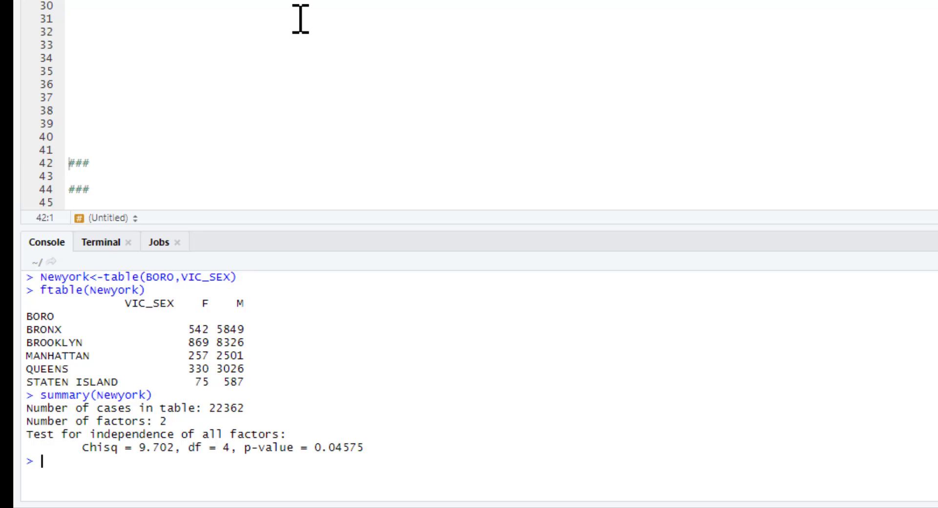
pyautogui.moveTo(231, 386)
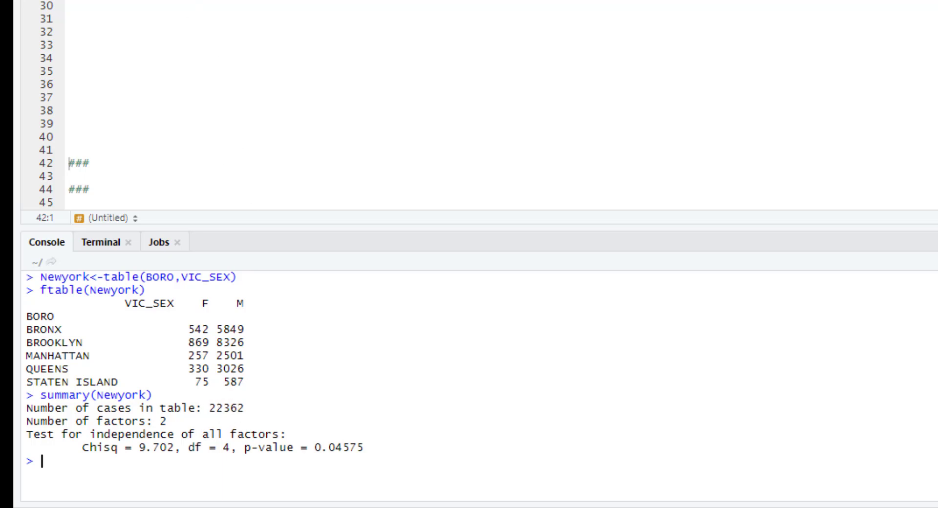
pyautogui.moveTo(336, 447)
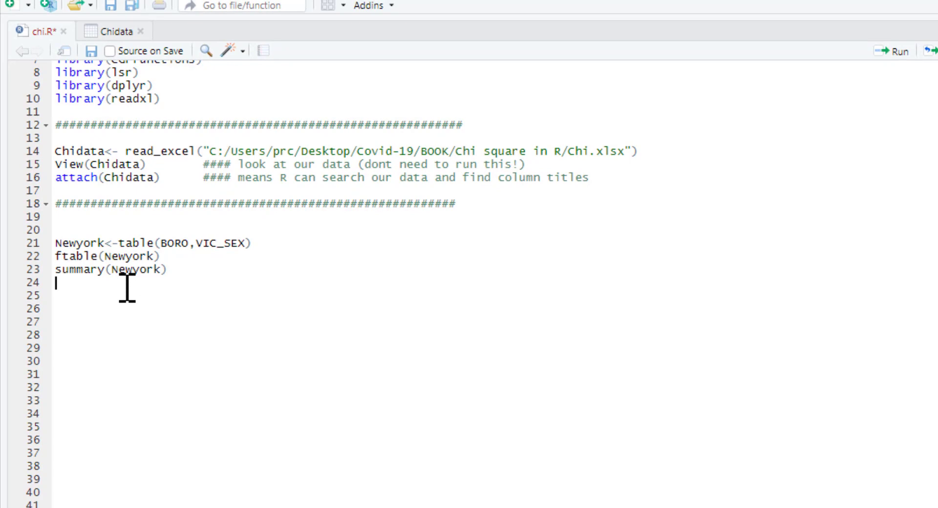
pyautogui.moveTo(307, 302)
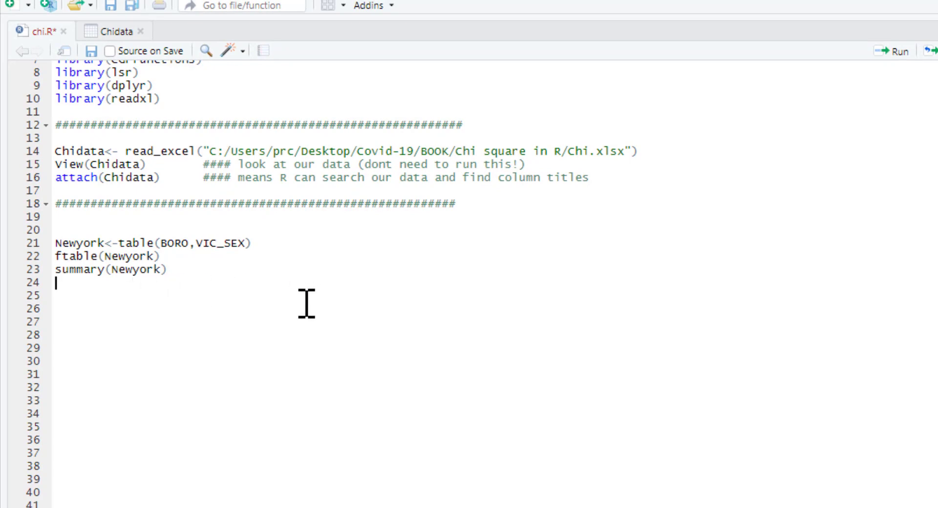
pyautogui.moveTo(306, 304)
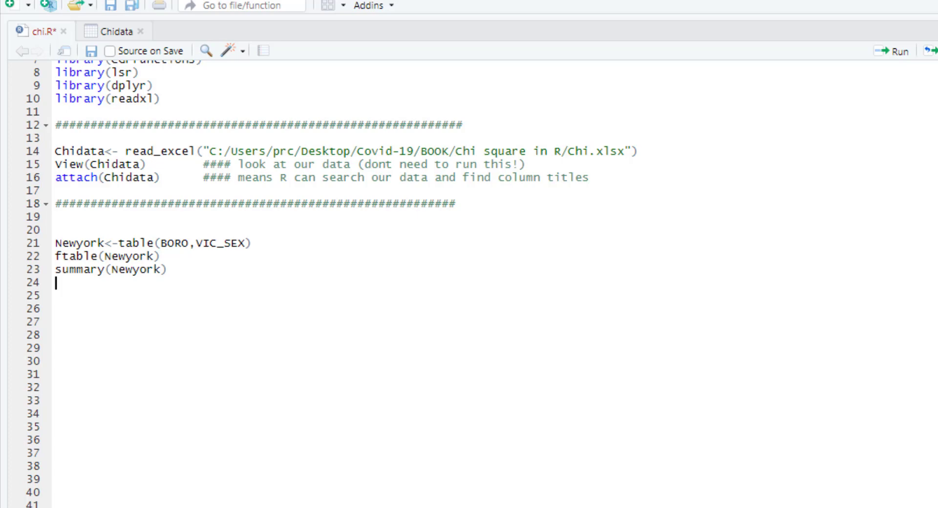
pyautogui.moveTo(164, 298)
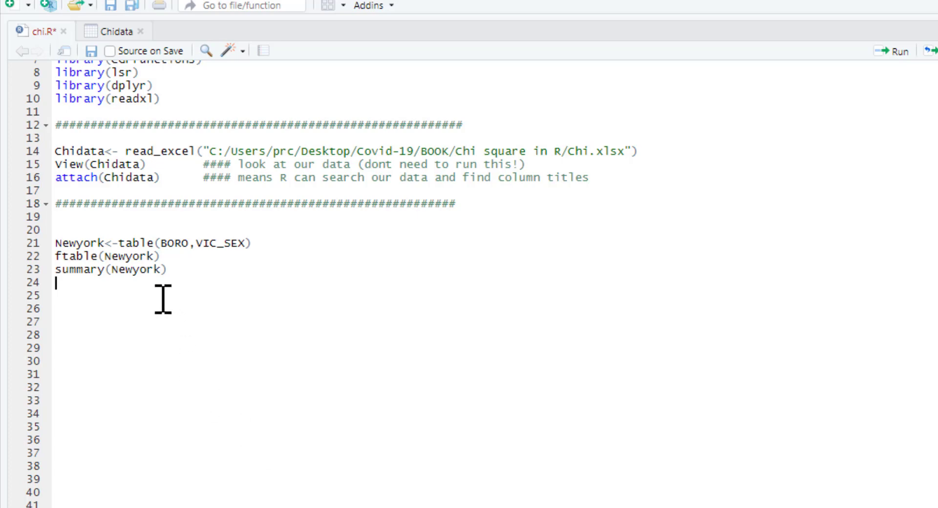
pyautogui.moveTo(119, 316)
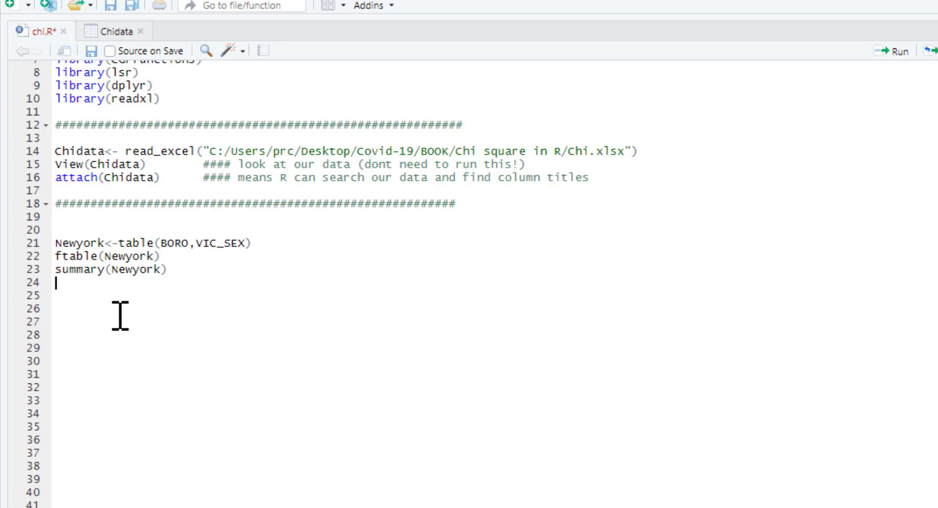
# Run cramersV(Newyork), returning a Cramér's V of 0.02082961
pyautogui.scroll(3)
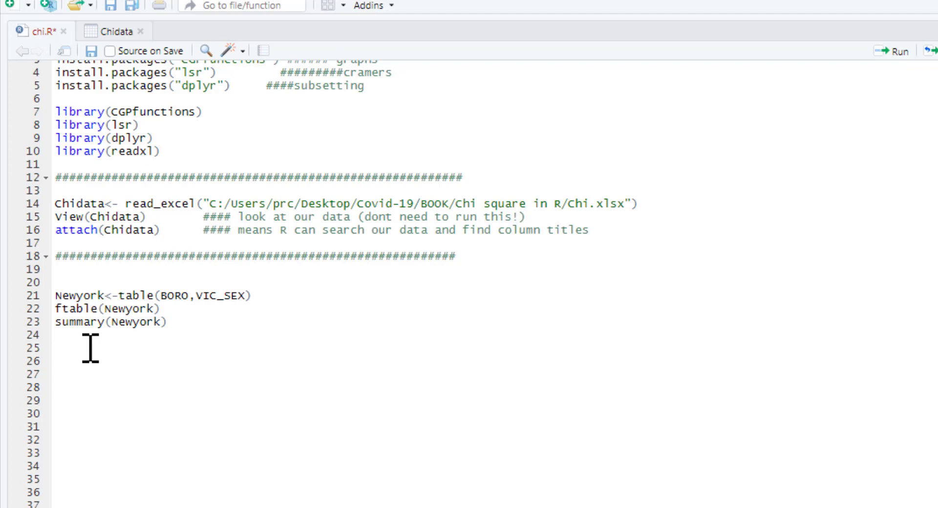
pyautogui.write('cramersV(')
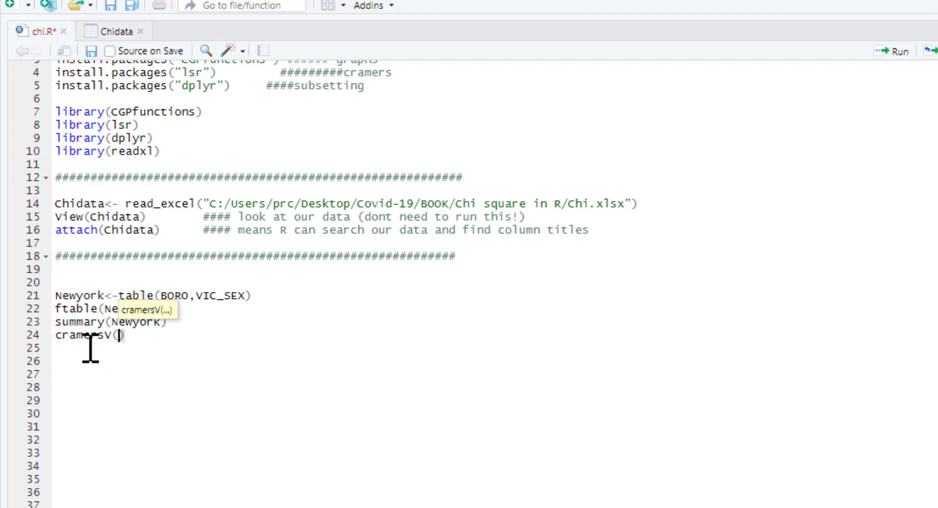
pyautogui.write('Ne')
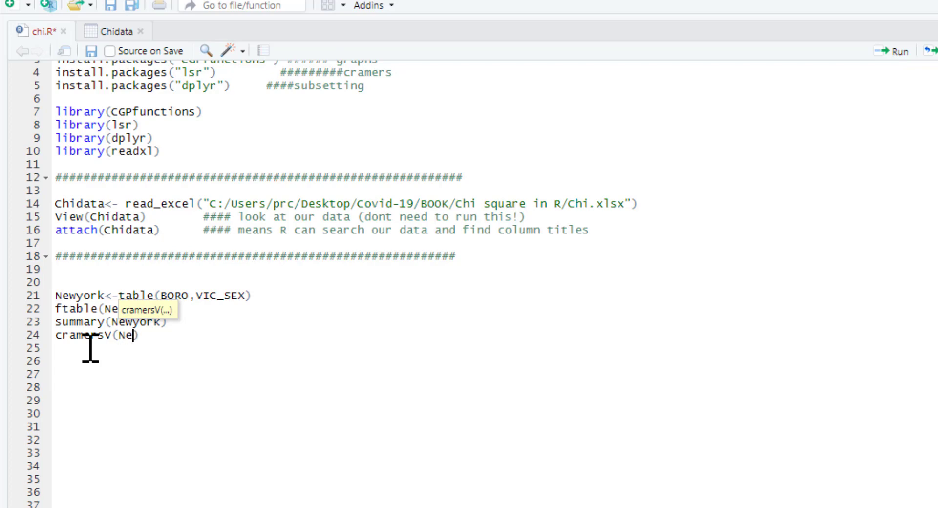
pyautogui.write('wyork')
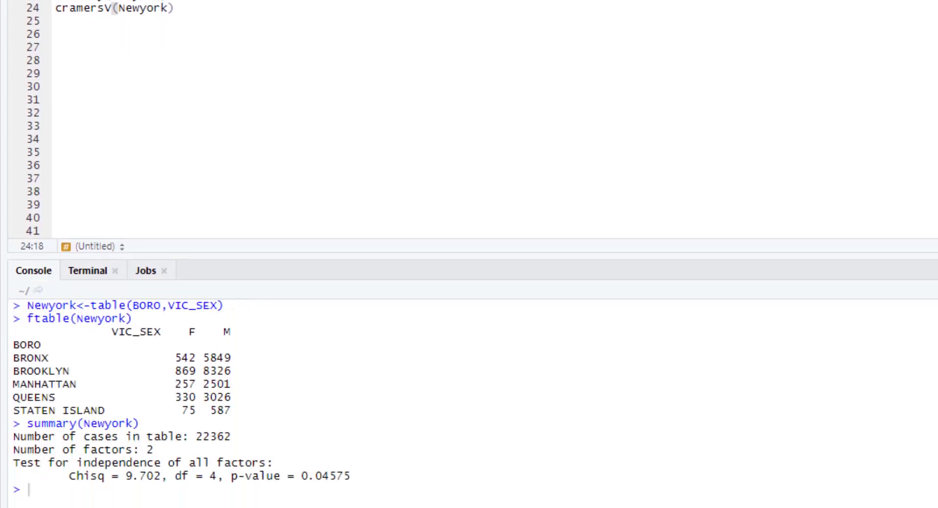
pyautogui.press('Return')
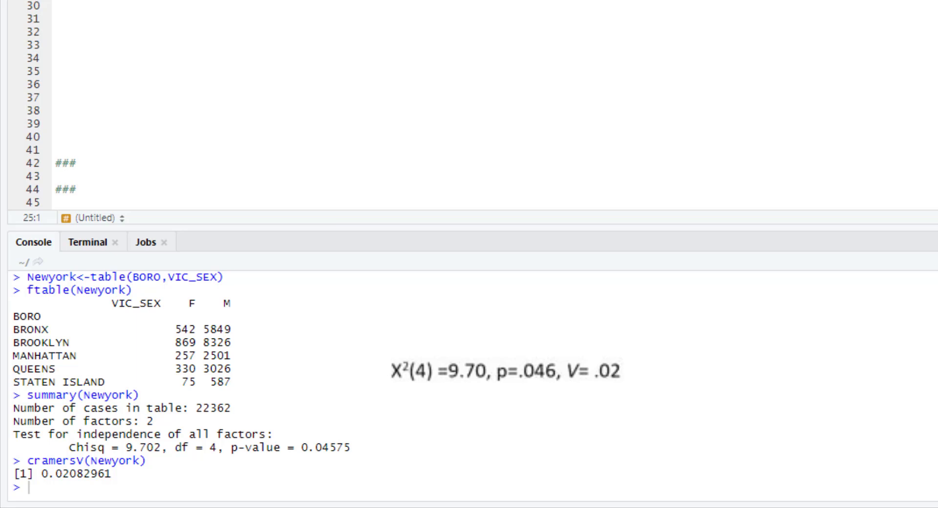
pyautogui.click(512, 370)
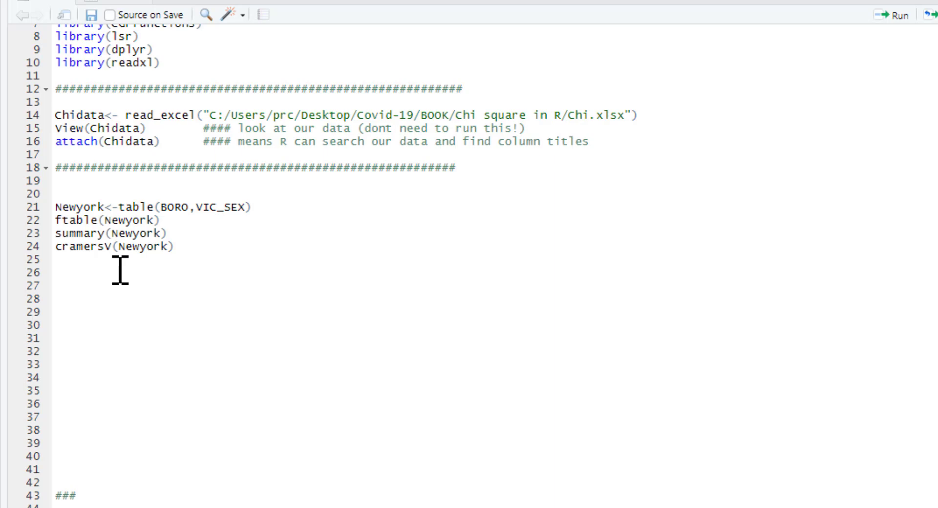
# Run margin.table(Newyork,1) giving borough totals: Bronx 6391, Brooklyn 9195, Manhattan 2758, Queens 3356, Staten Island 662
pyautogui.write('margin.table(')
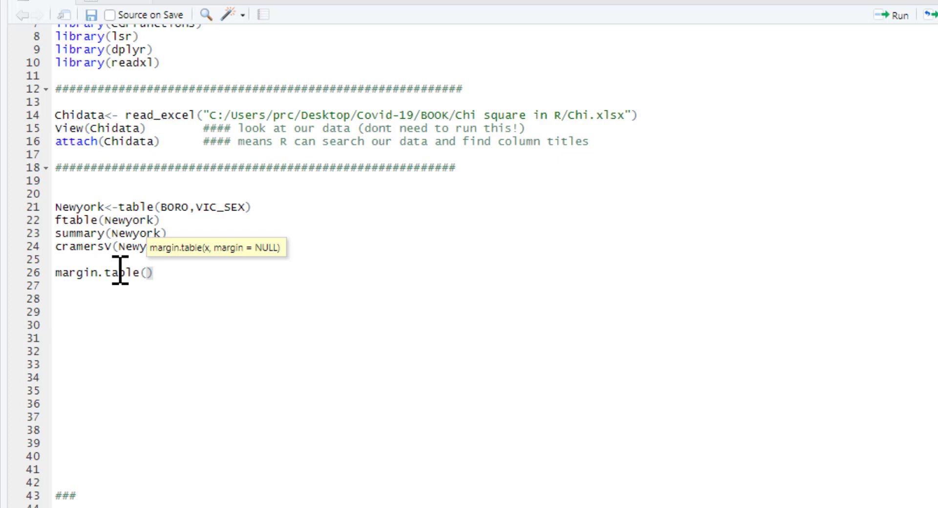
pyautogui.write('Newyork')
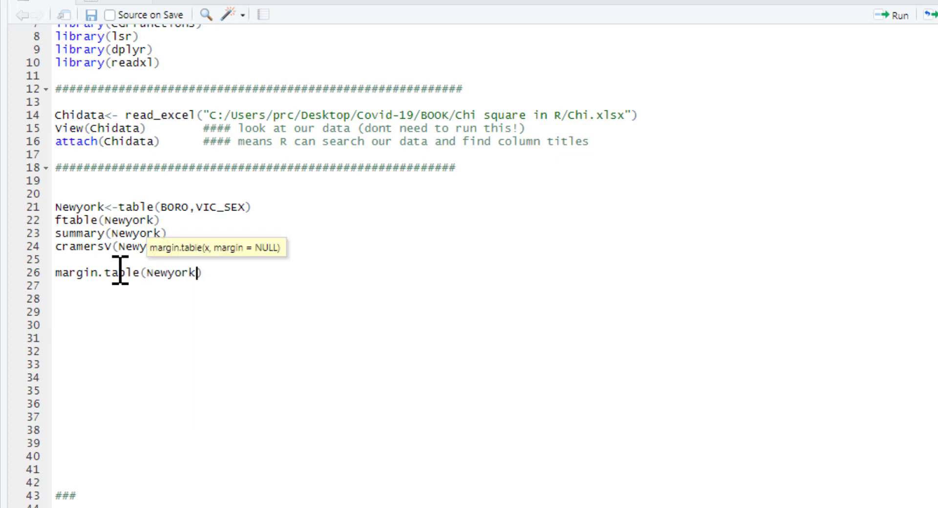
pyautogui.write(',')
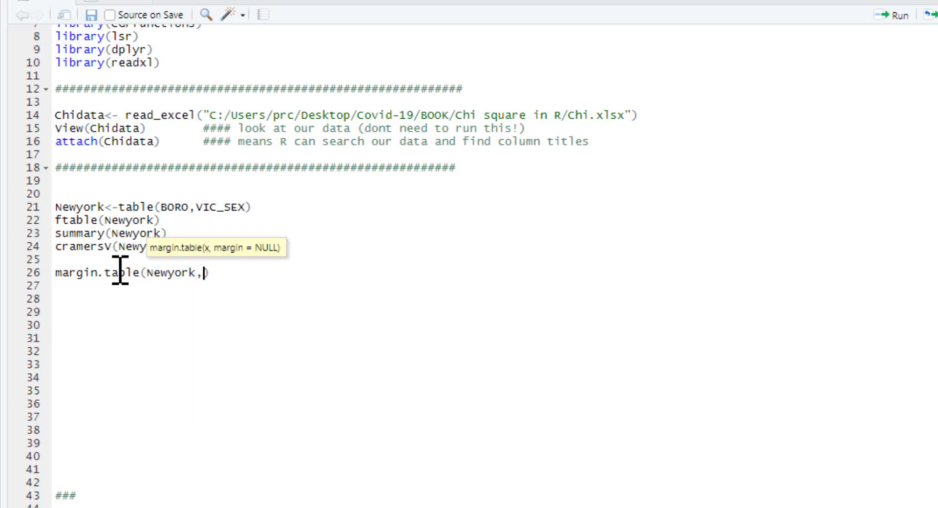
pyautogui.write('1')
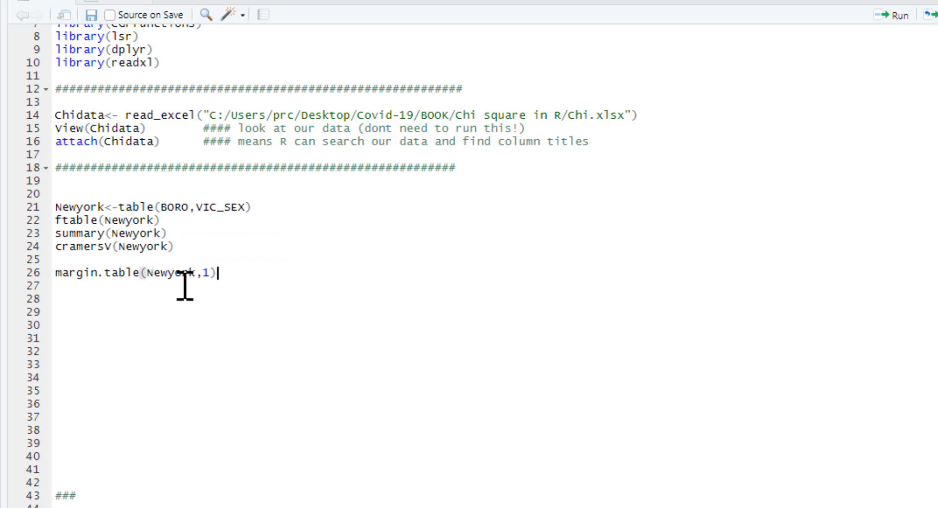
pyautogui.moveTo(237, 273)
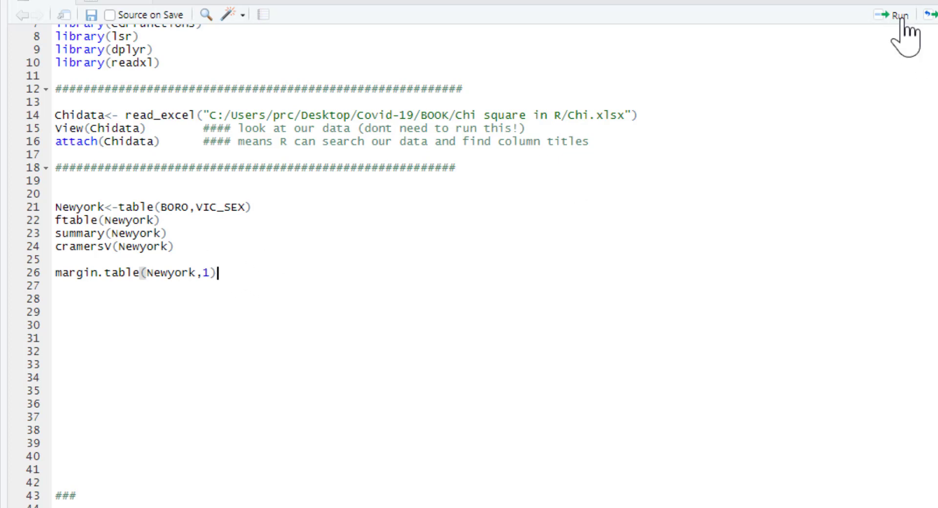
pyautogui.click(907, 15)
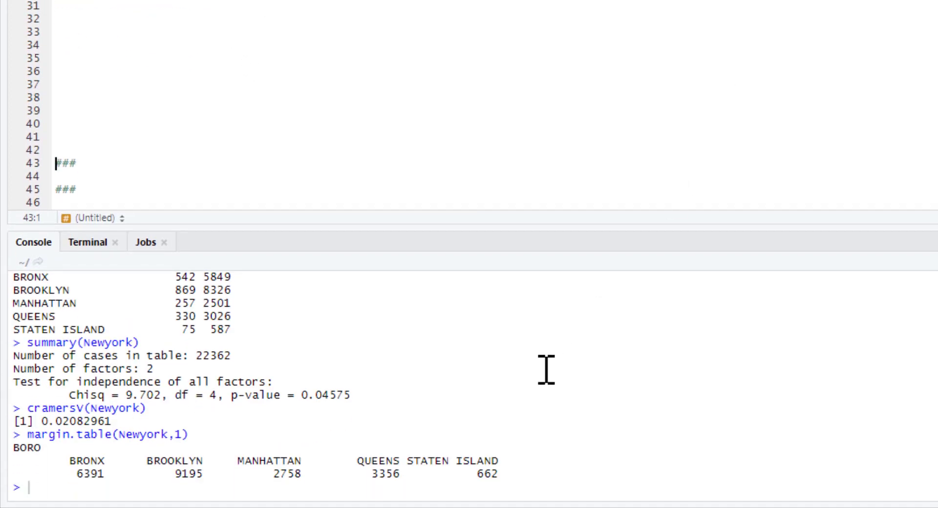
pyautogui.moveTo(84, 474)
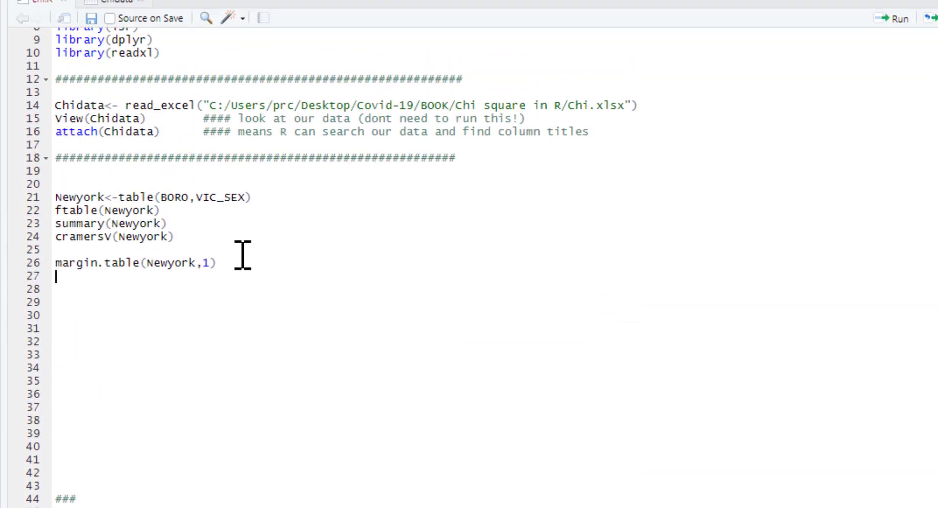
# Run margin.table(Newyork, 2) giving victim-sex totals, female 2073 and male 20289
pyautogui.write('margin.table(N')
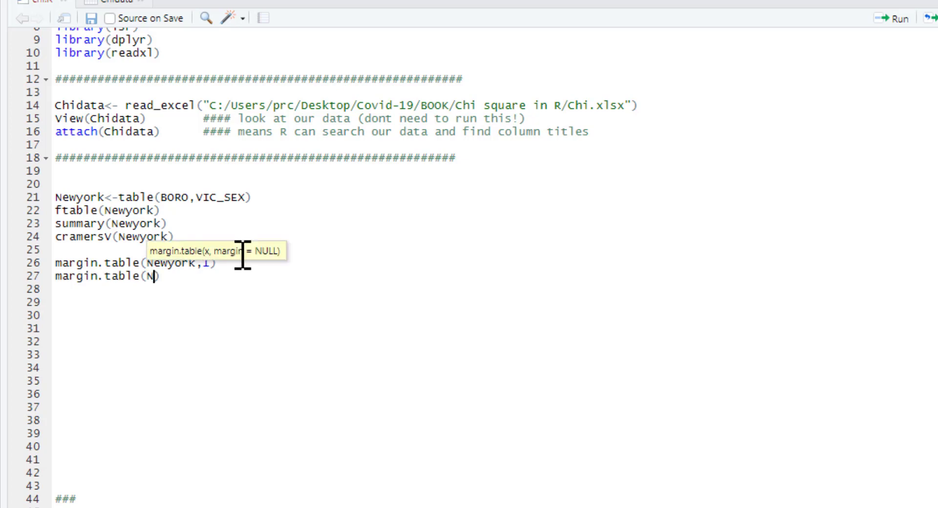
pyautogui.write('ewyork')
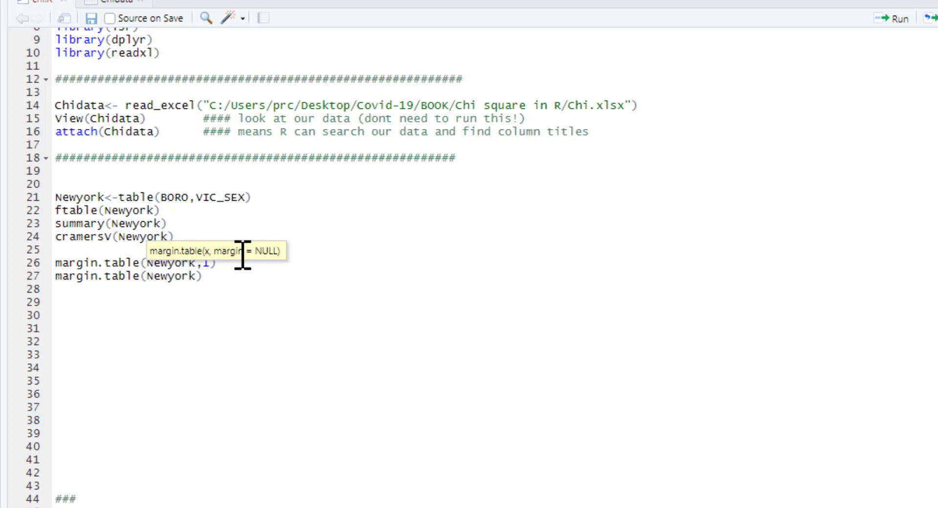
pyautogui.write(',')
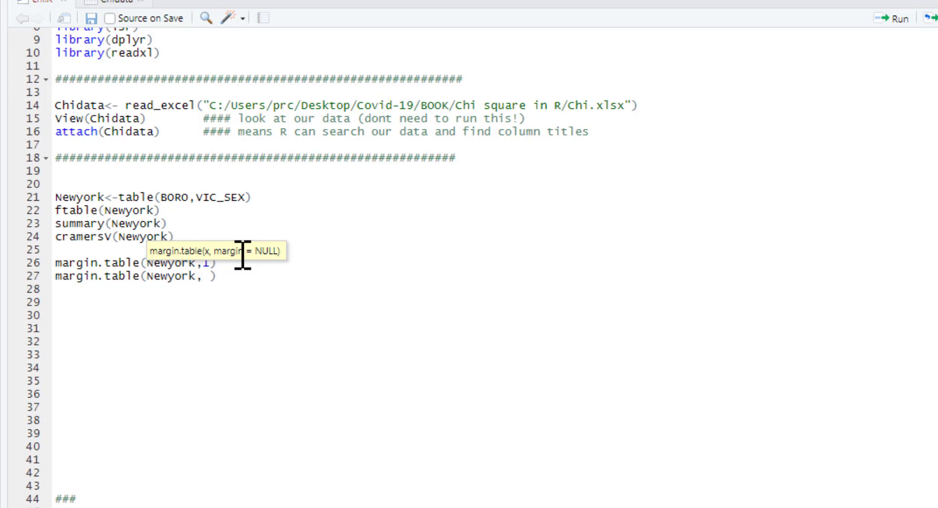
pyautogui.write('2')
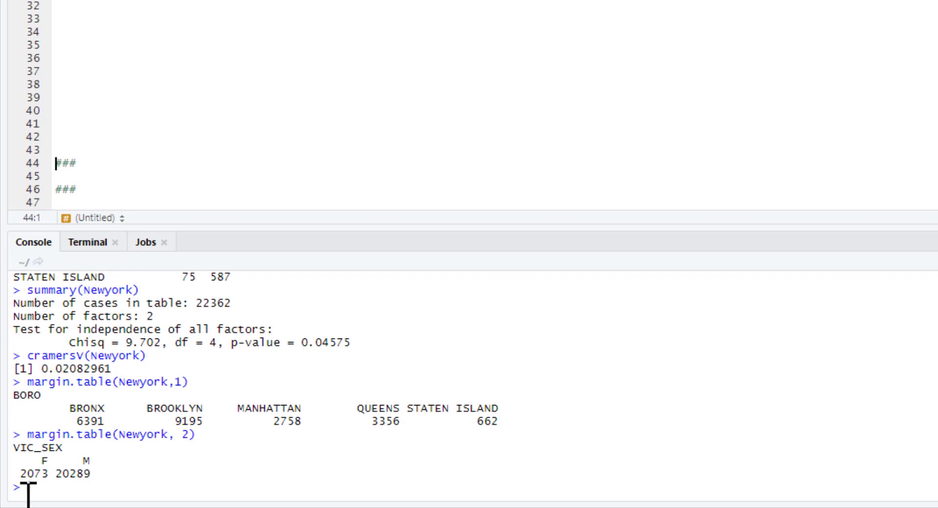
pyautogui.moveTo(88, 481)
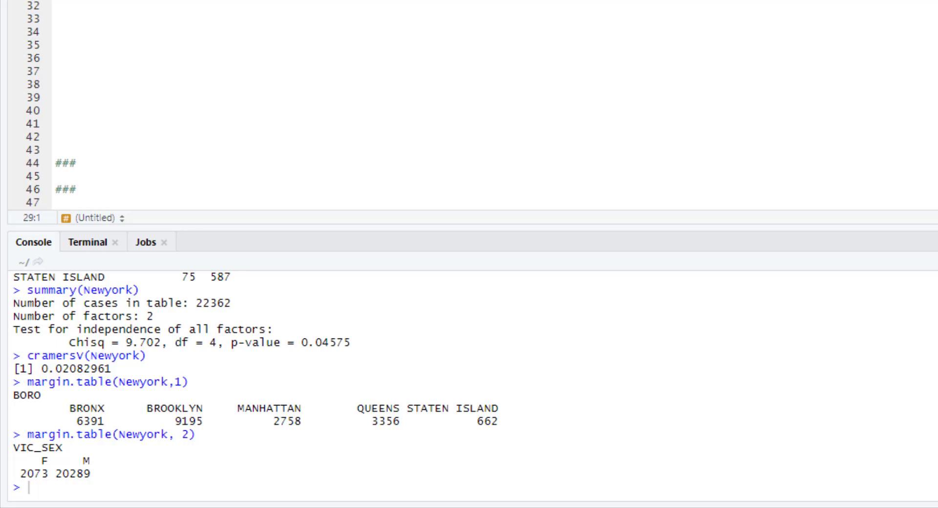
pyautogui.moveTo(564, 416)
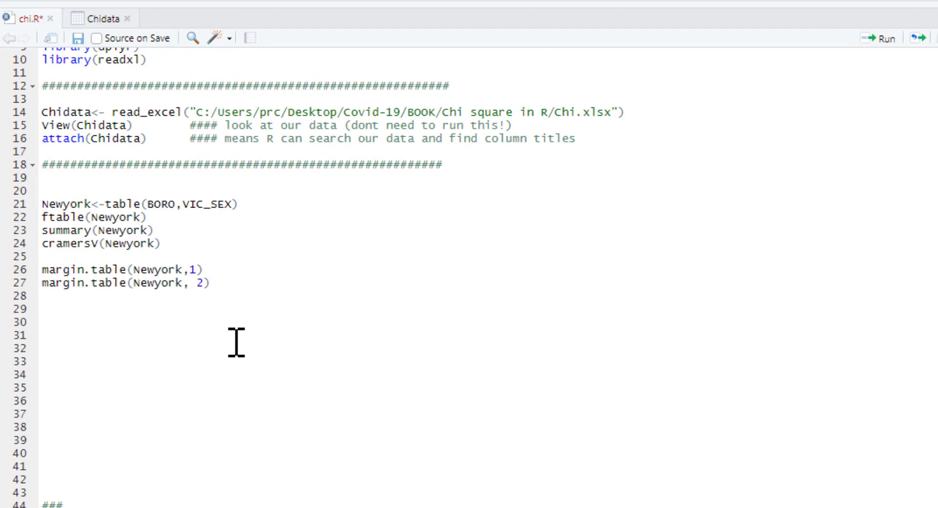
# Run prop.table(Newyork) on a new line, giving each borough-by-sex cell as a proportion of all cases
pyautogui.click(44, 311)
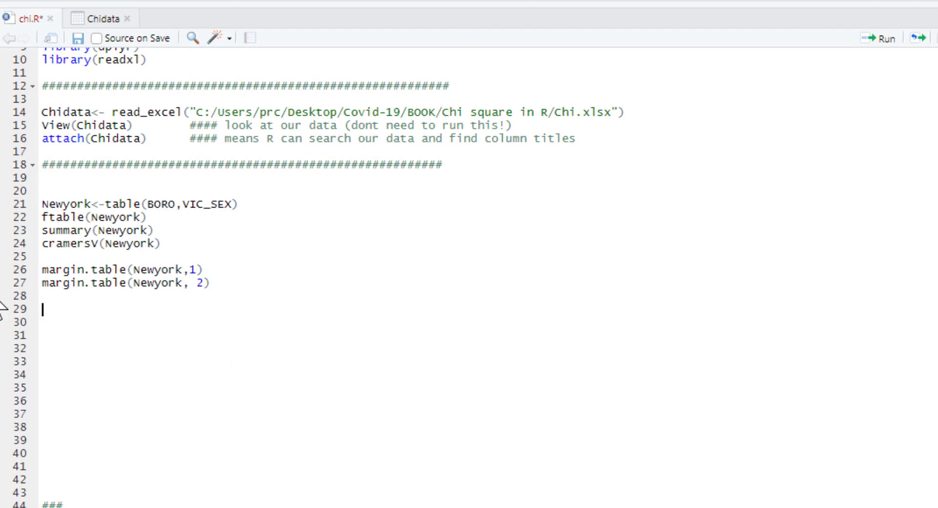
pyautogui.write('prop')
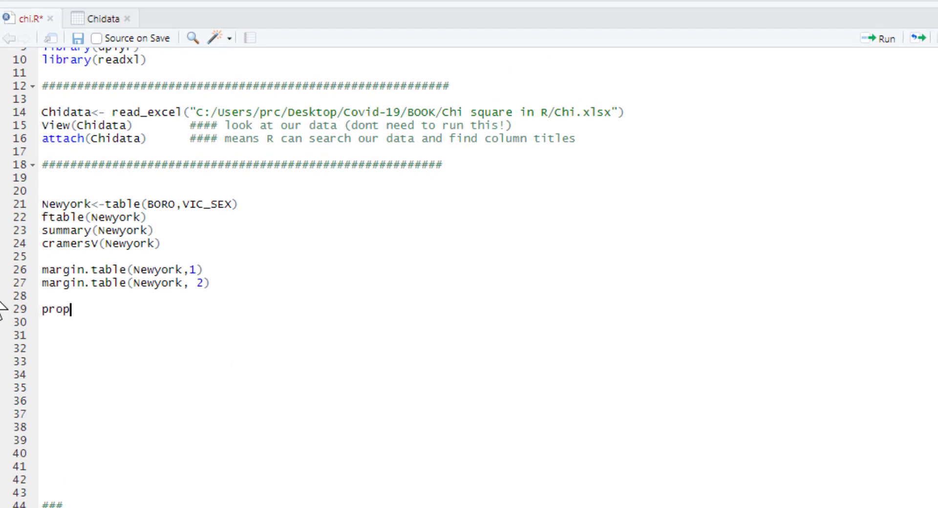
pyautogui.write('.table(')
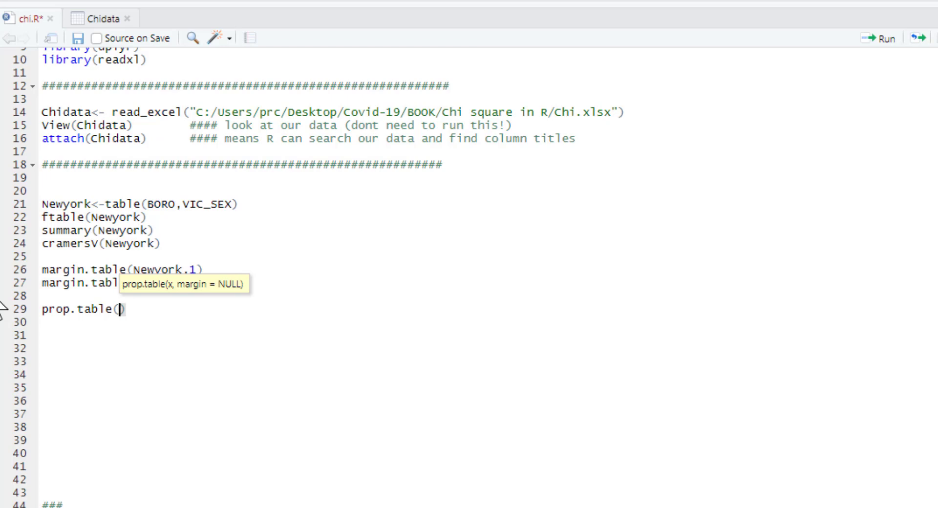
pyautogui.write('new')
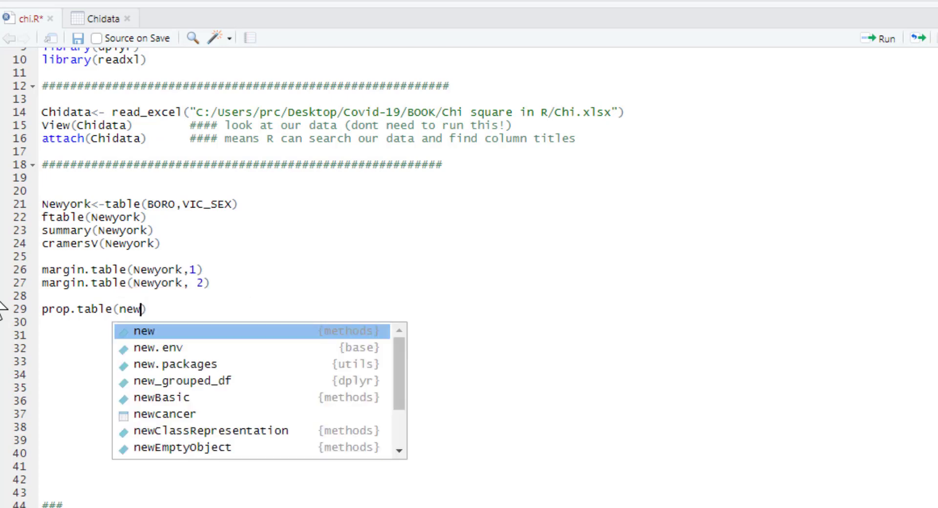
pyautogui.write('yo')
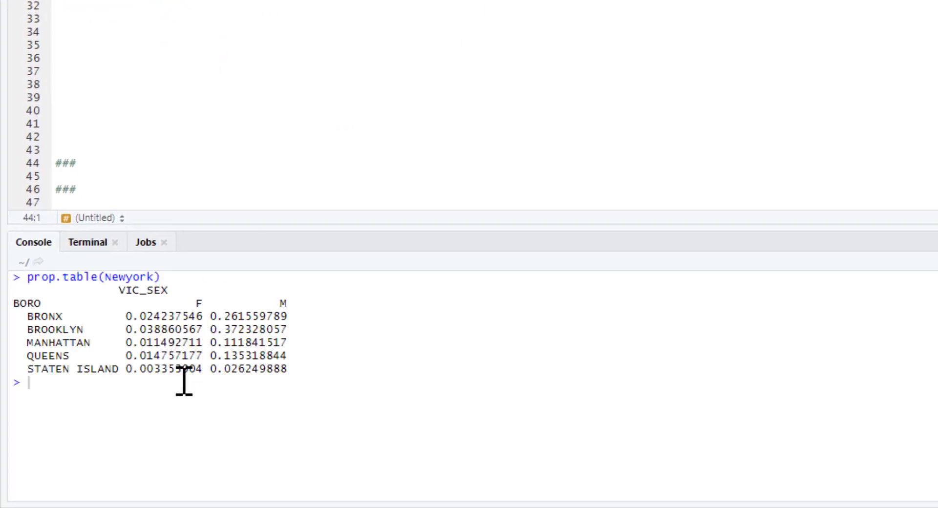
pyautogui.moveTo(244, 335)
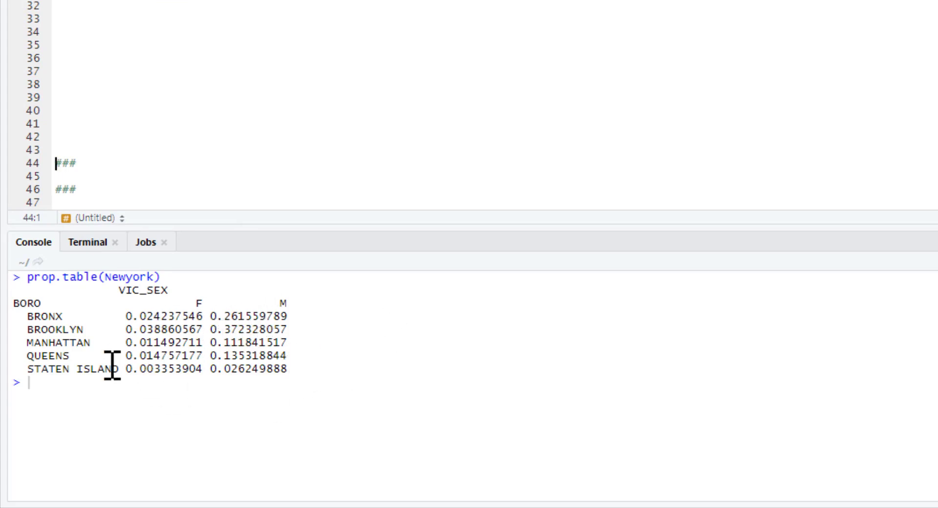
pyautogui.moveTo(235, 322)
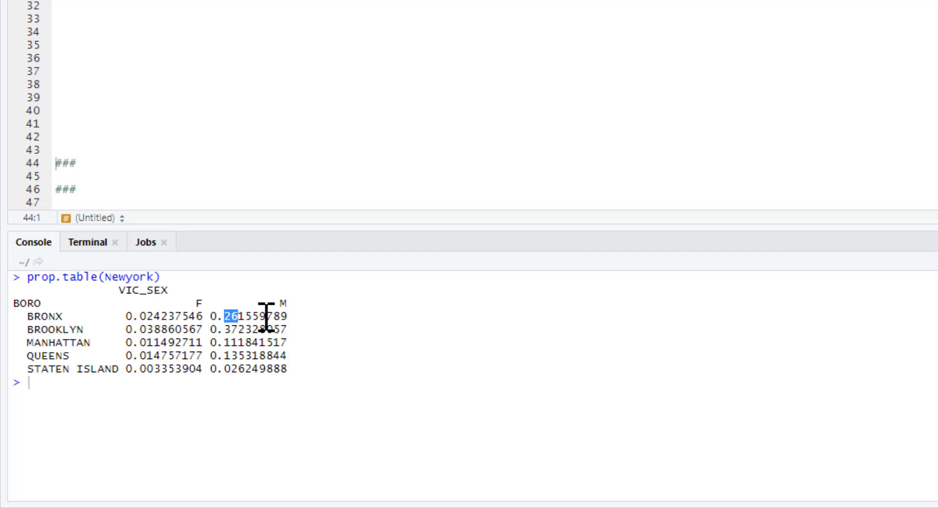
pyautogui.moveTo(275, 323)
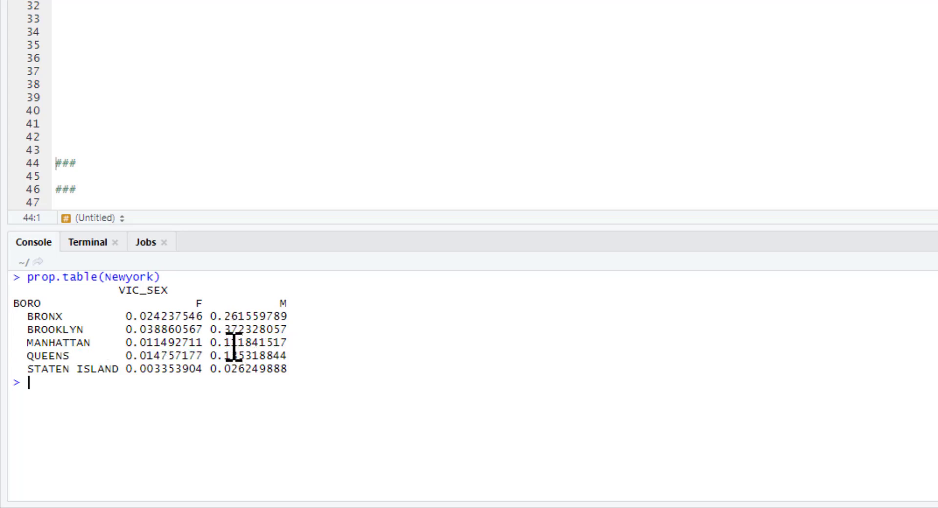
pyautogui.moveTo(237, 355)
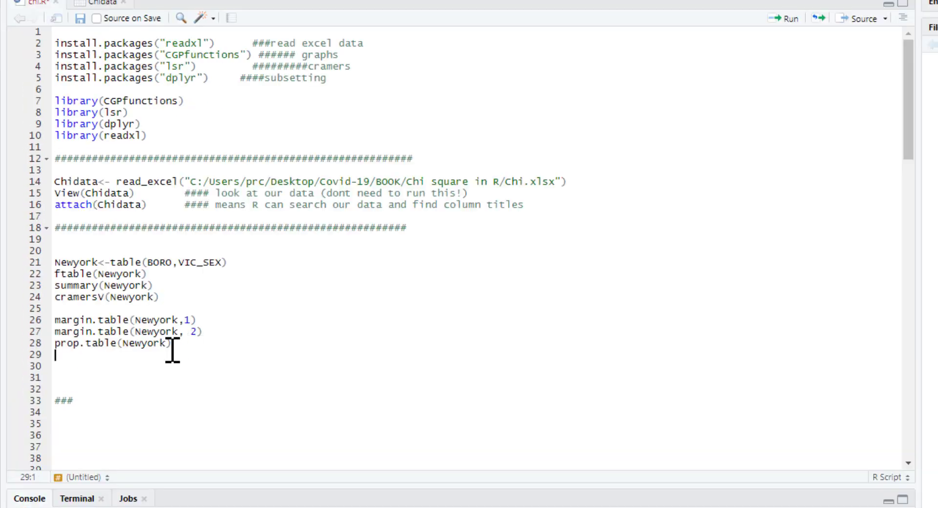
pyautogui.moveTo(167, 359)
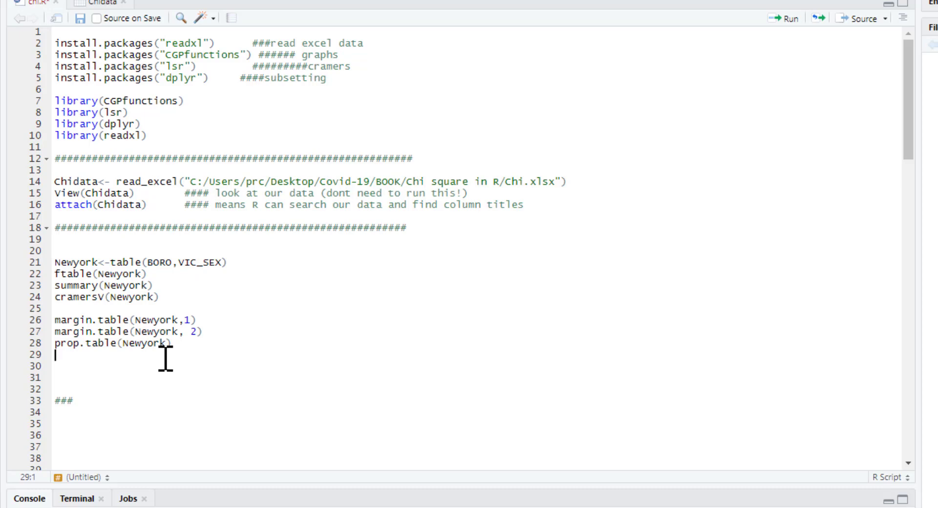
pyautogui.moveTo(80, 356)
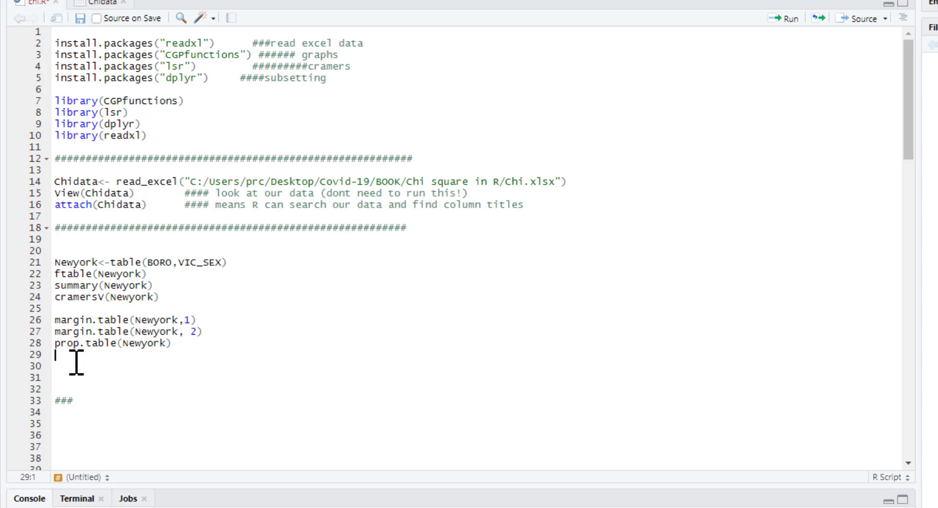
pyautogui.moveTo(107, 363)
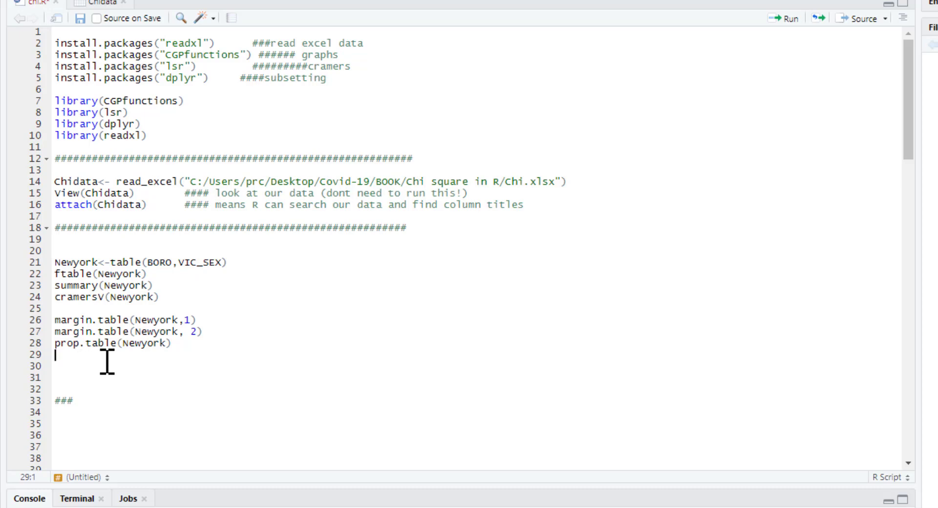
pyautogui.moveTo(190, 331)
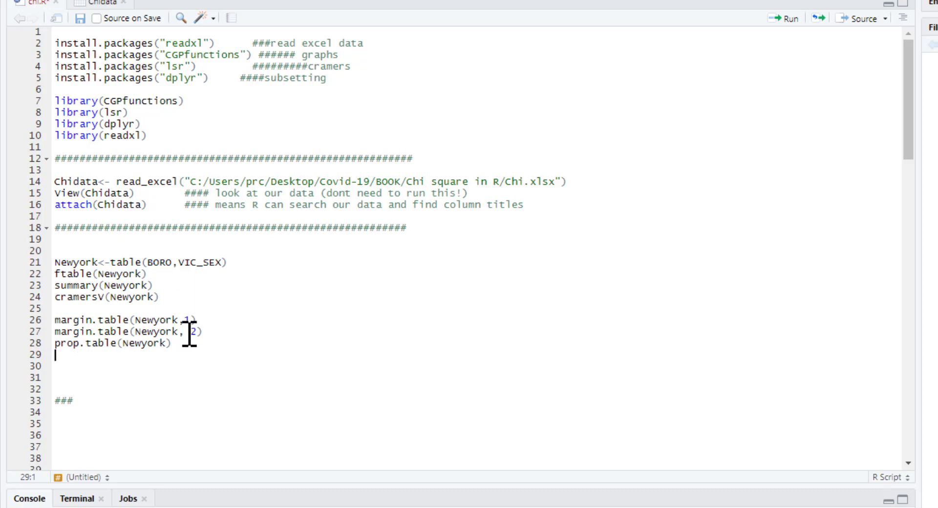
pyautogui.moveTo(135, 362)
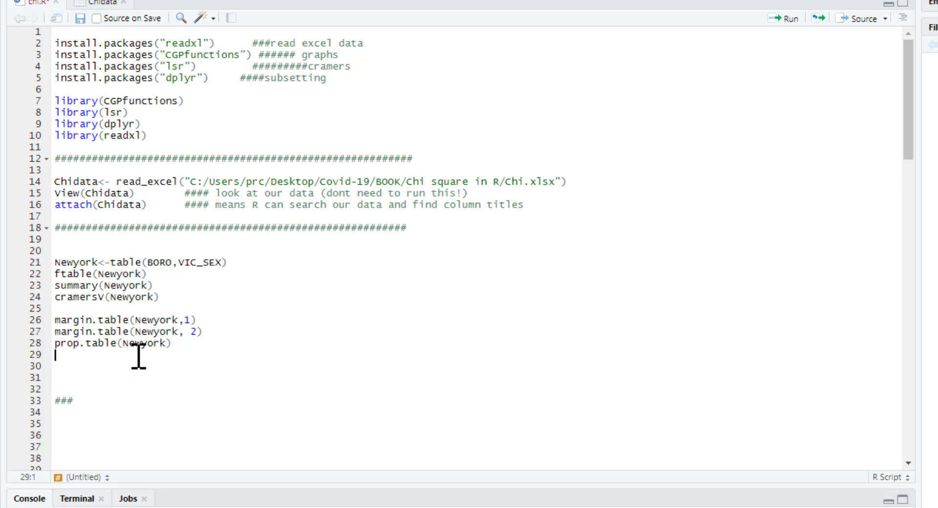
pyautogui.moveTo(213, 335)
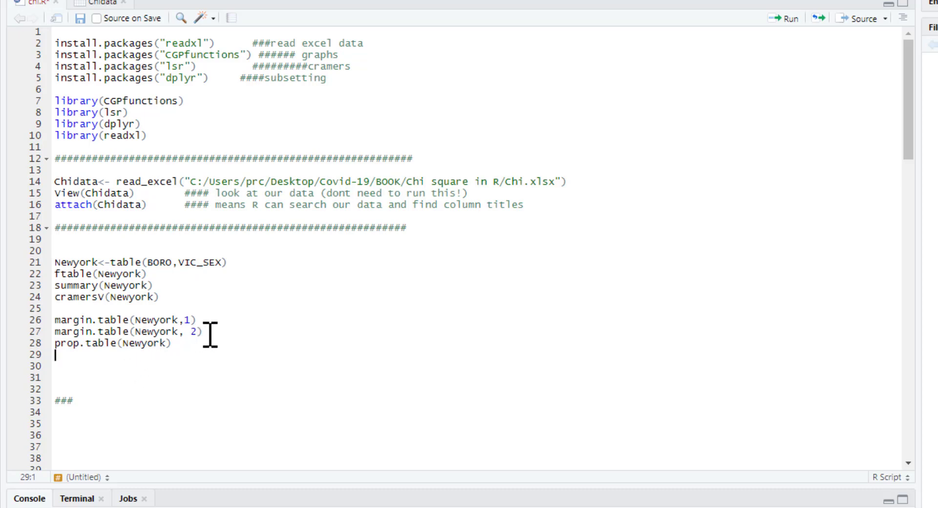
# Copy the margin.table lines as prop.table(Newyork,1) and (Newyork,2), then run the within-borough proportions
pyautogui.rightClick(120, 320)
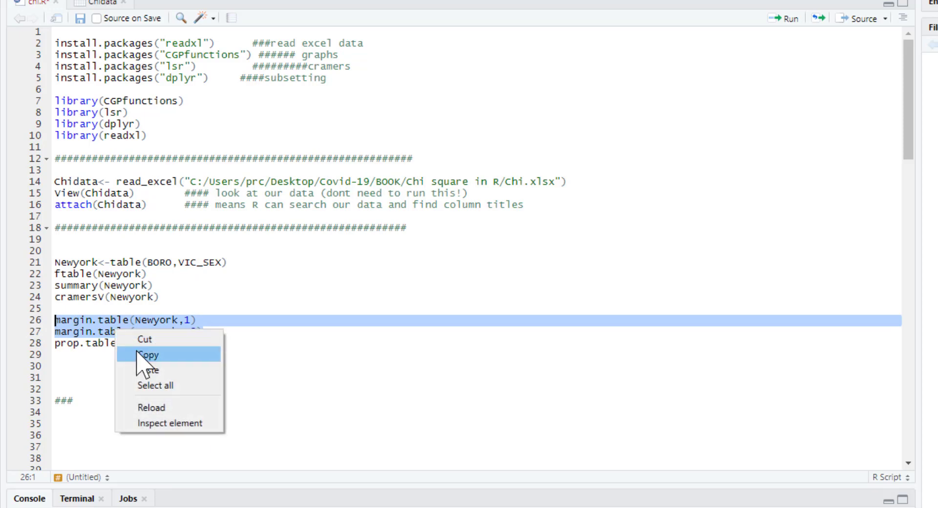
pyautogui.click(151, 370)
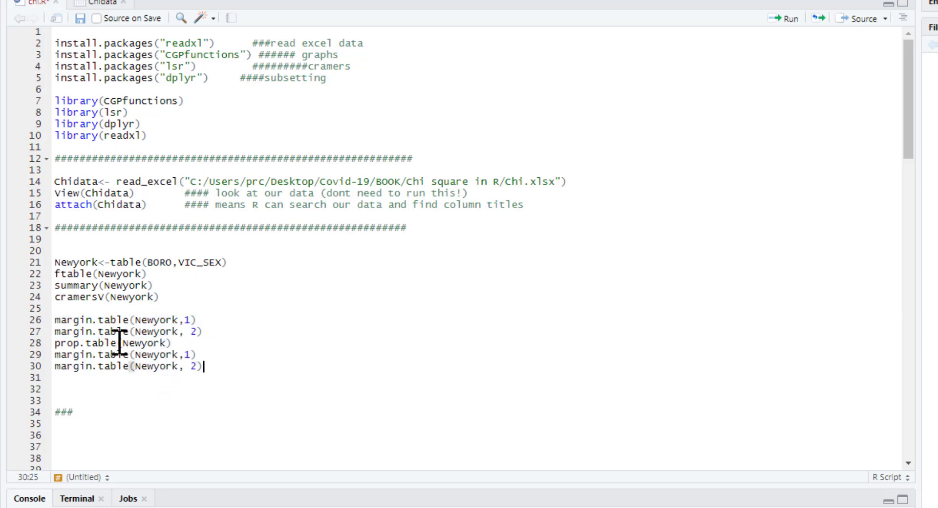
pyautogui.rightClick(113, 343)
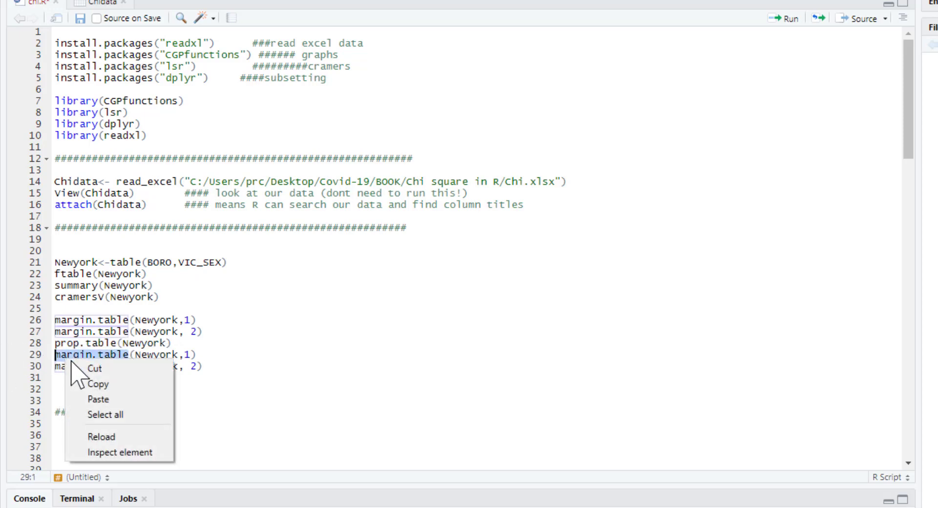
pyautogui.click(98, 400)
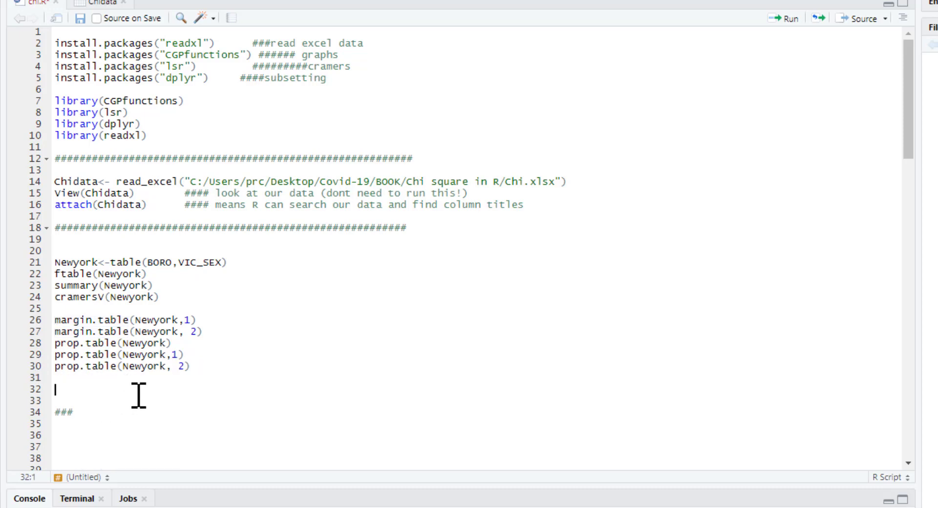
pyautogui.click(180, 355)
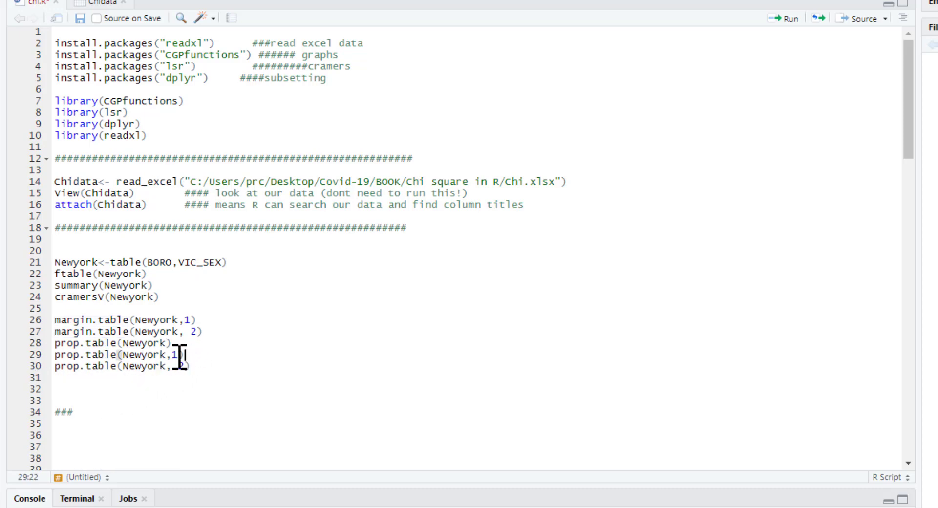
pyautogui.press('ctrl+Return')
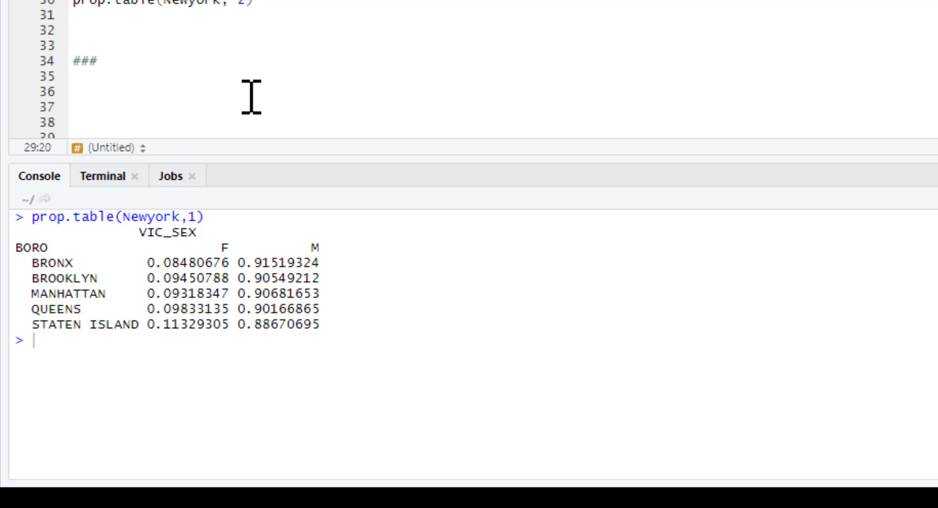
pyautogui.moveTo(228, 260)
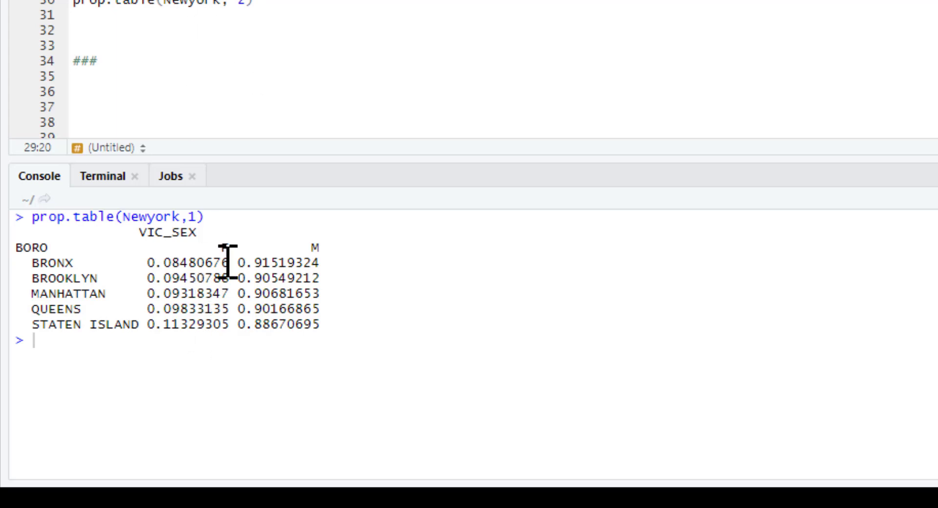
pyautogui.moveTo(55, 256)
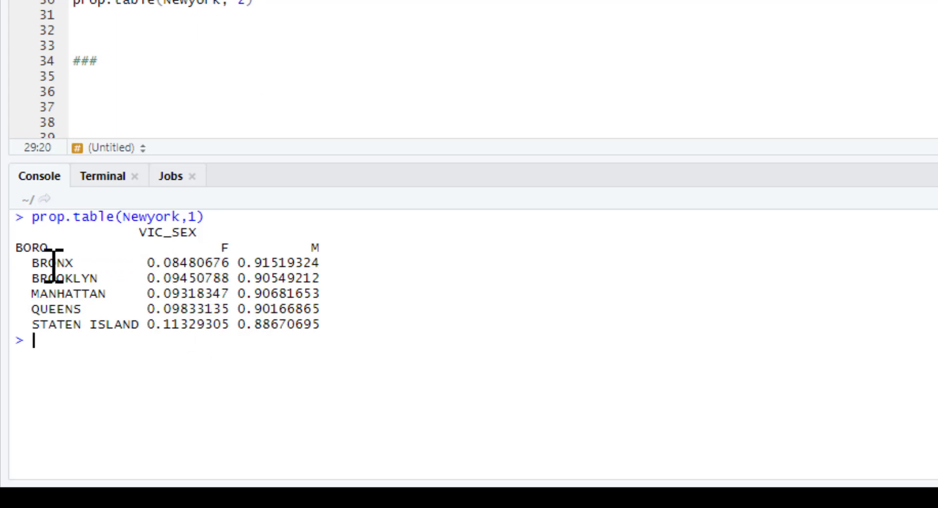
pyautogui.moveTo(176, 273)
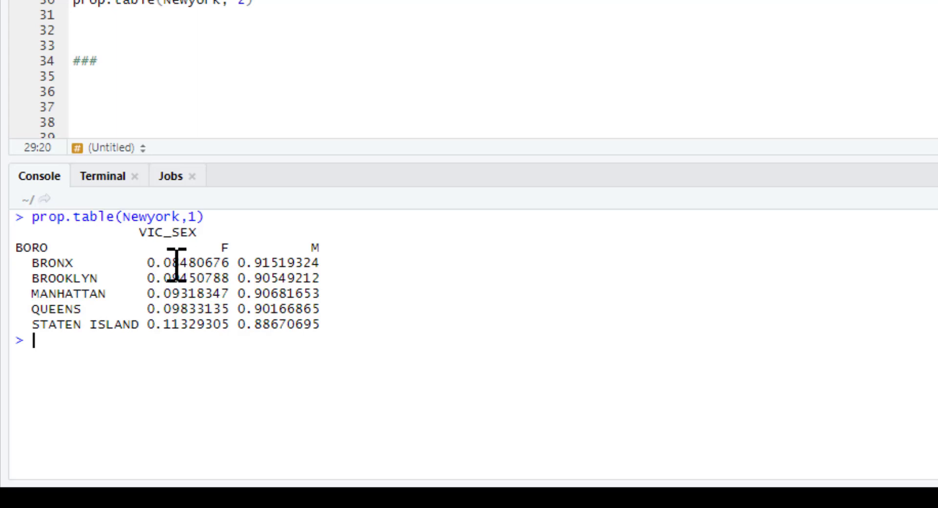
pyautogui.moveTo(225, 263)
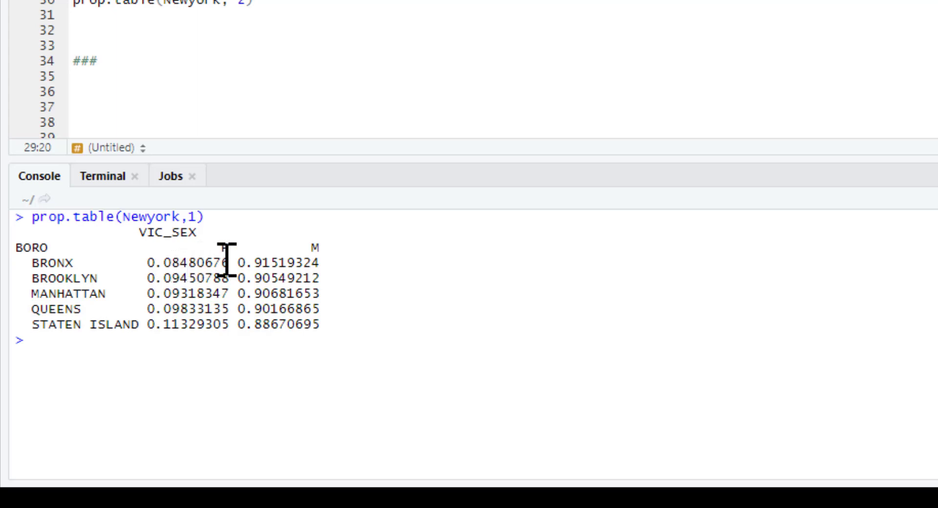
pyautogui.moveTo(258, 270)
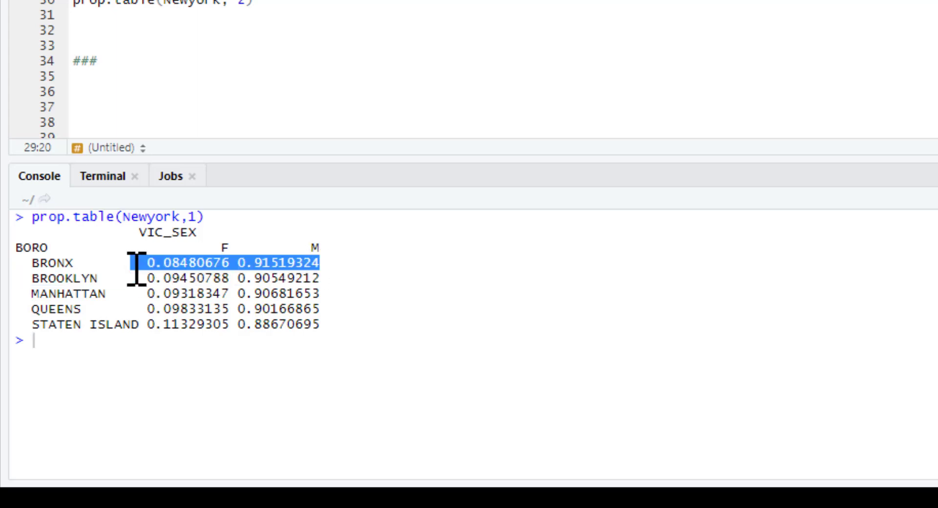
pyautogui.moveTo(338, 270)
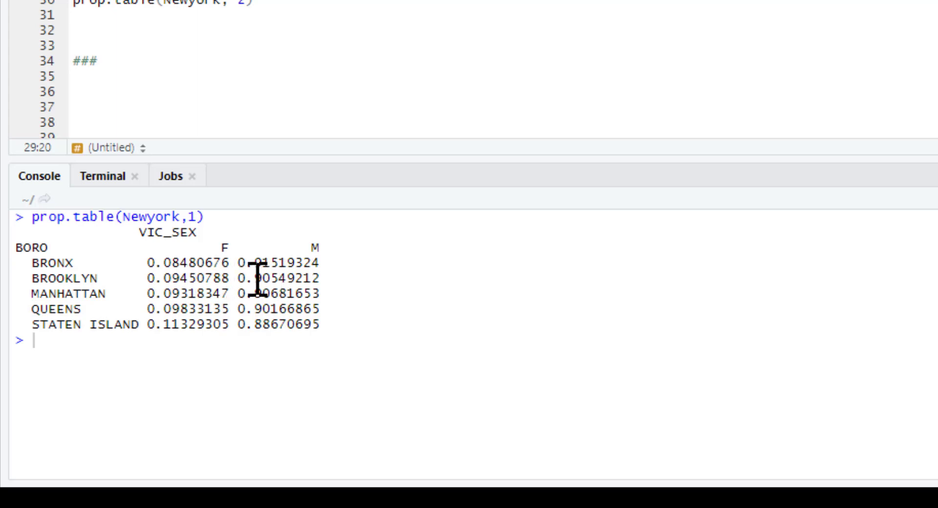
pyautogui.moveTo(335, 278)
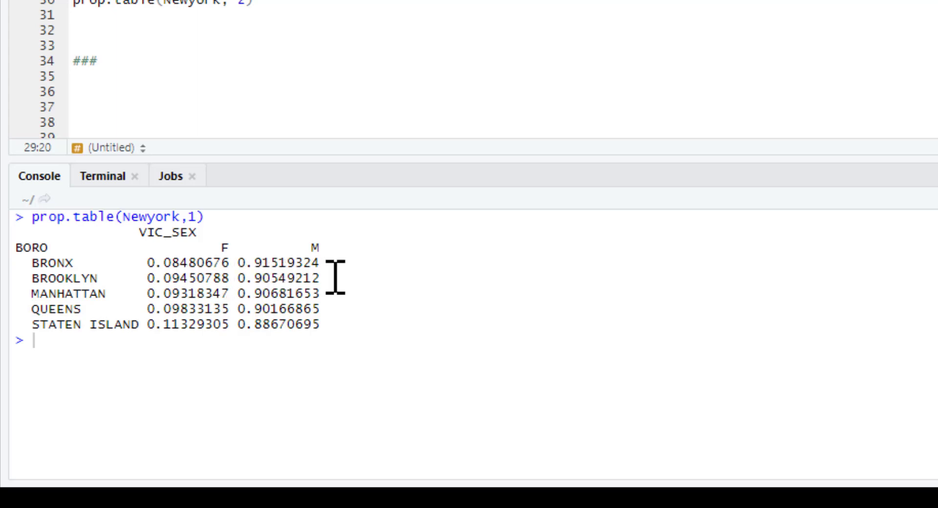
pyautogui.moveTo(284, 310)
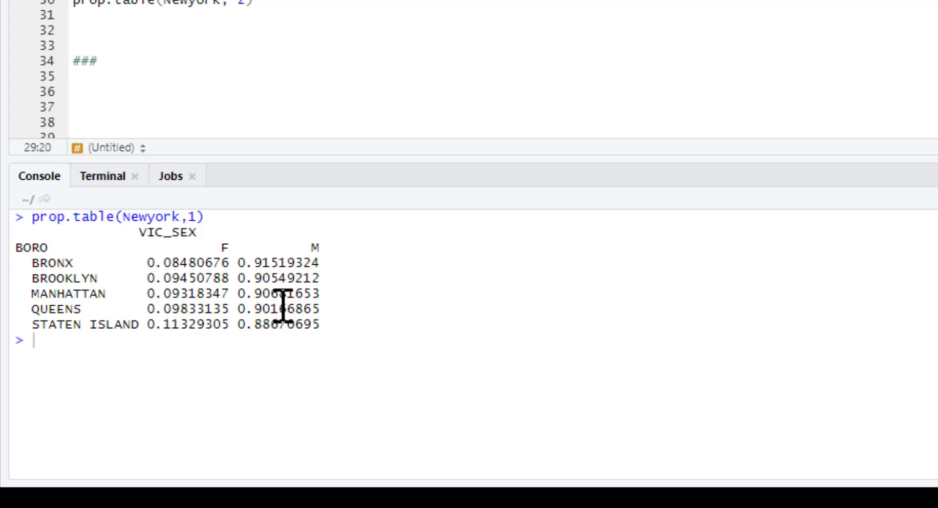
pyautogui.moveTo(357, 345)
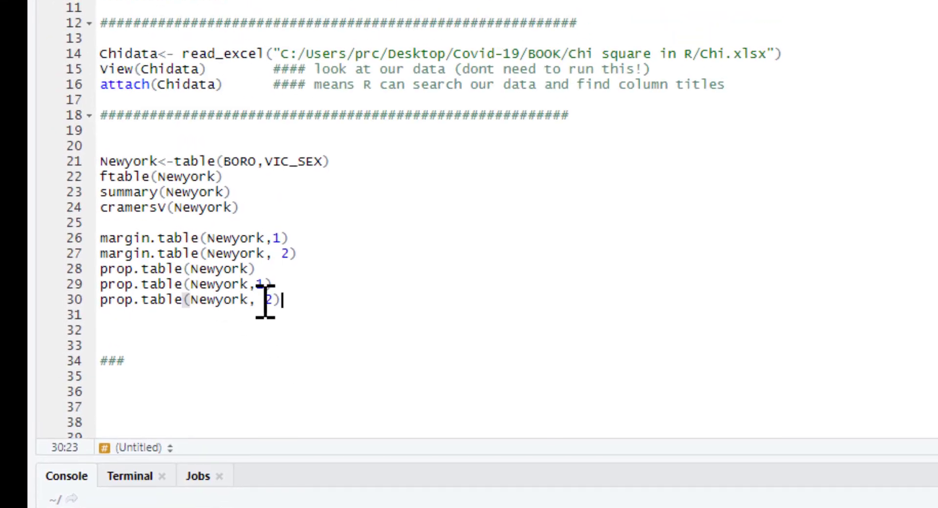
pyautogui.moveTo(321, 144)
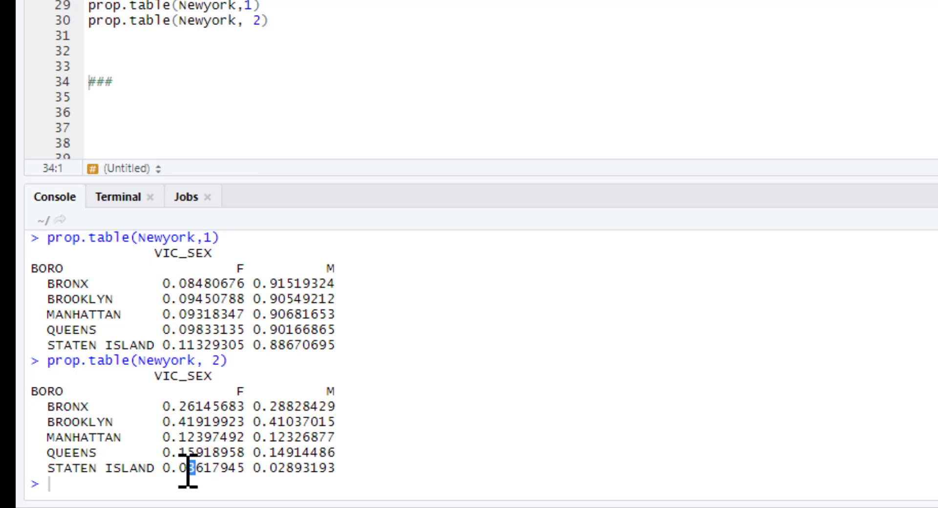
pyautogui.moveTo(295, 385)
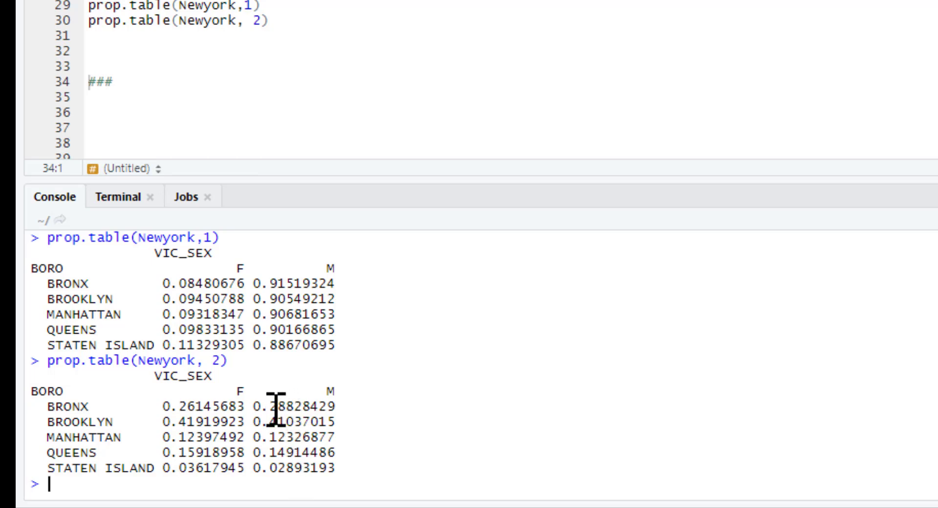
pyautogui.moveTo(287, 407)
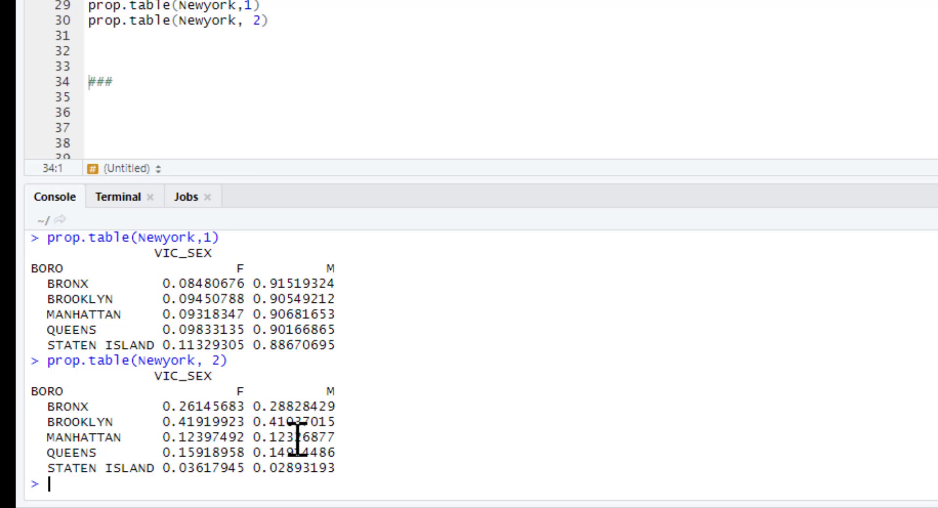
pyautogui.moveTo(294, 455)
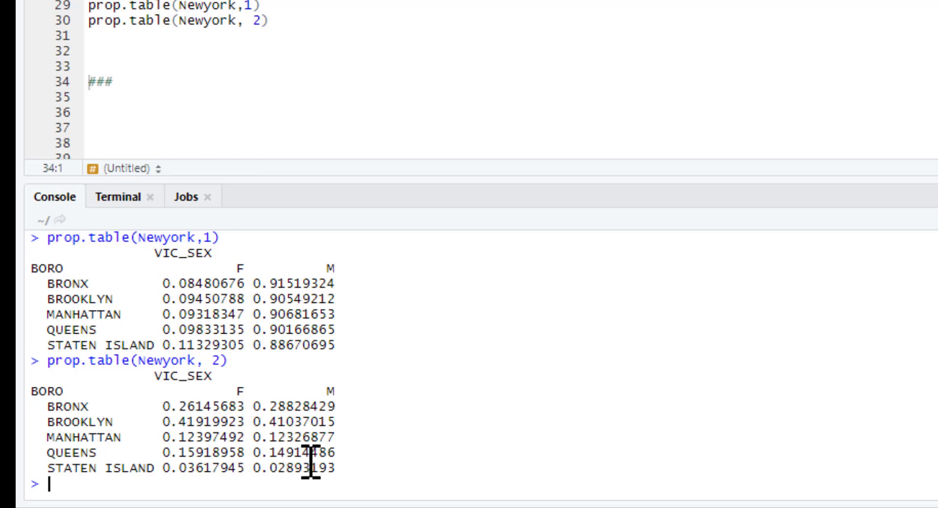
pyautogui.moveTo(335, 234)
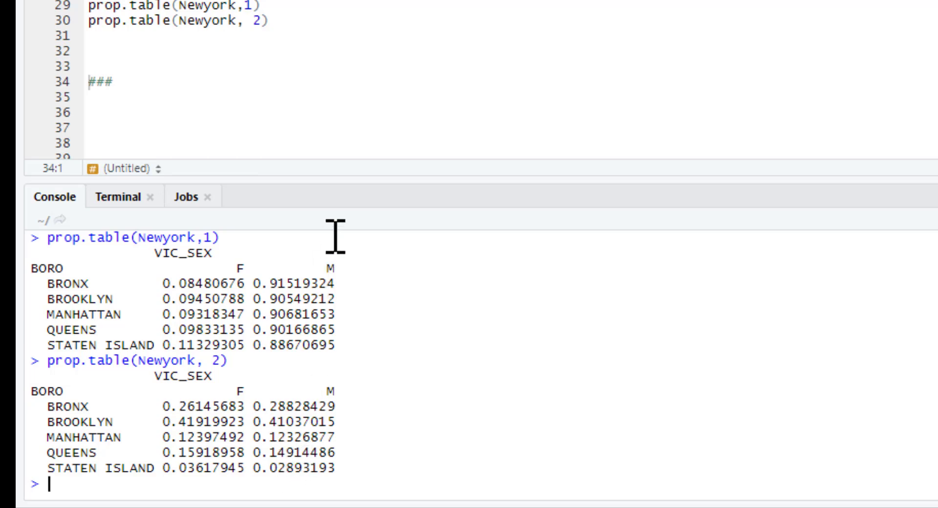
pyautogui.moveTo(338, 320)
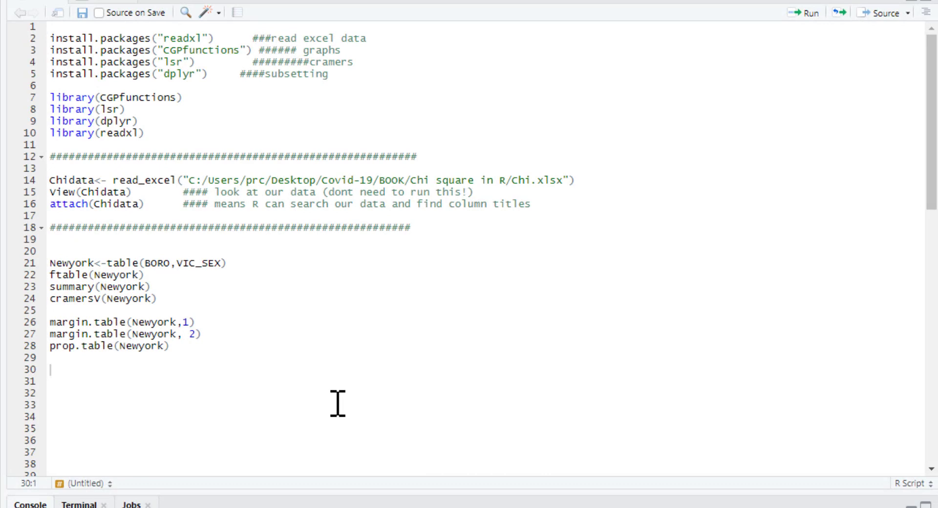
pyautogui.moveTo(330, 99)
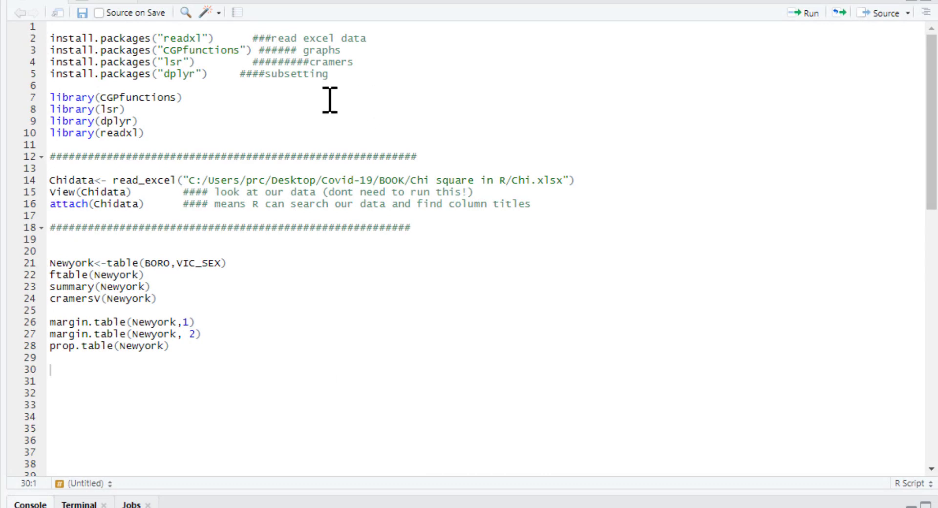
pyautogui.moveTo(148, 398)
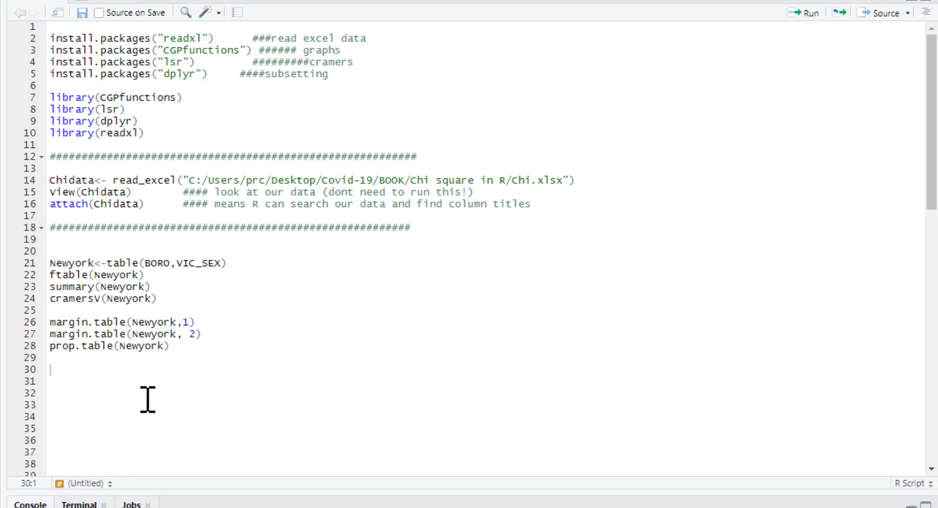
pyautogui.moveTo(141, 328)
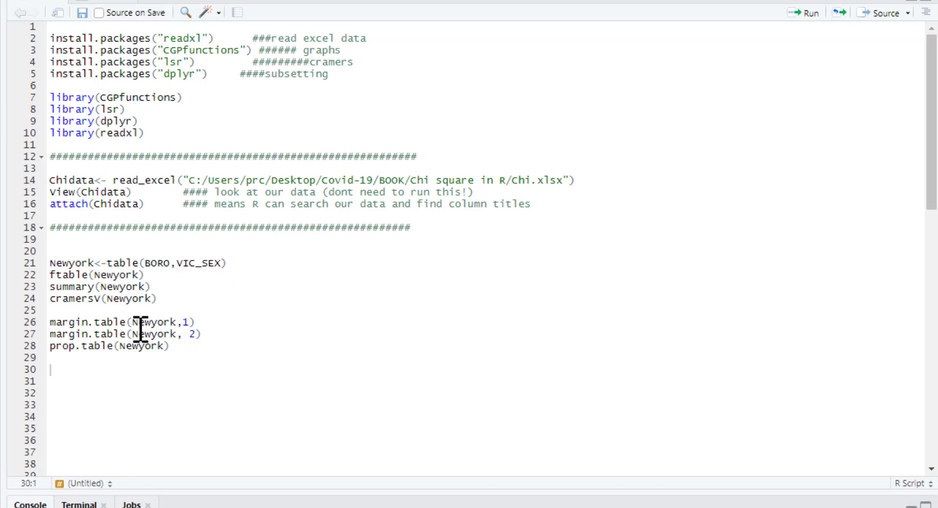
pyautogui.moveTo(191, 97)
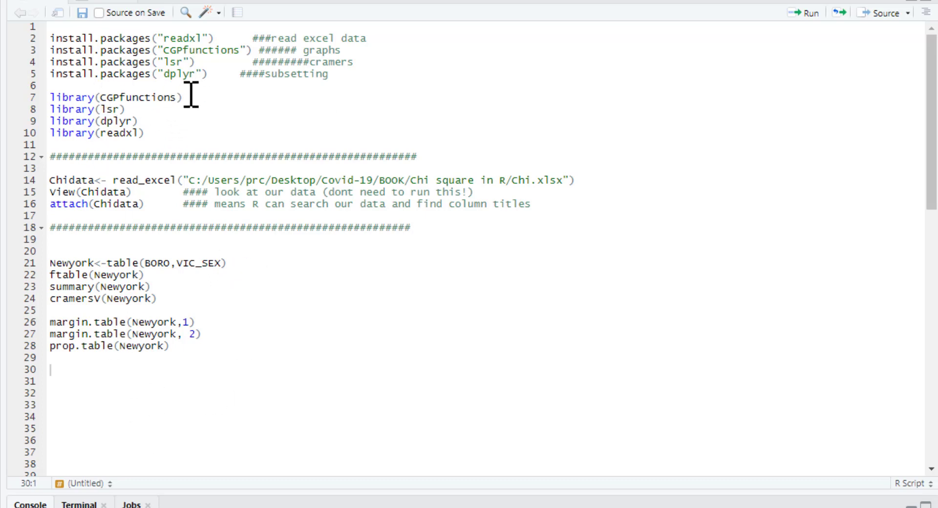
pyautogui.moveTo(98, 357)
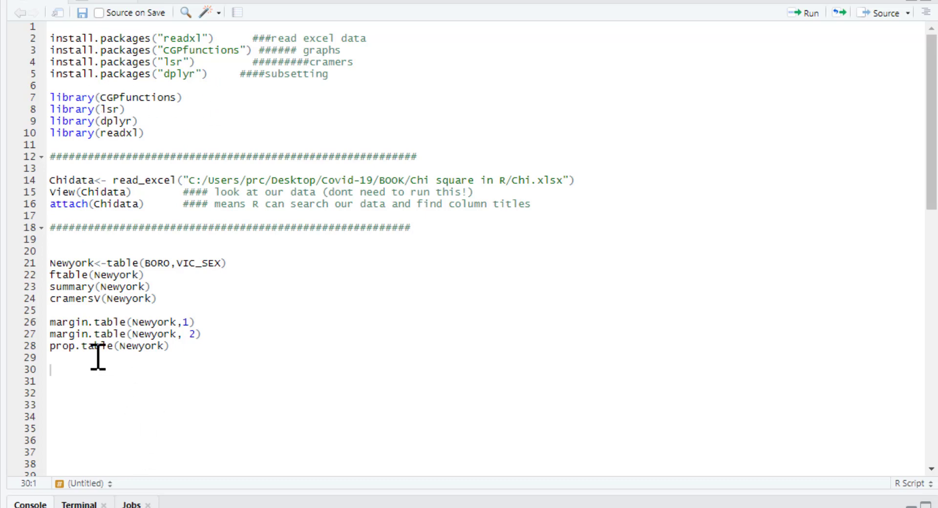
pyautogui.moveTo(69, 419)
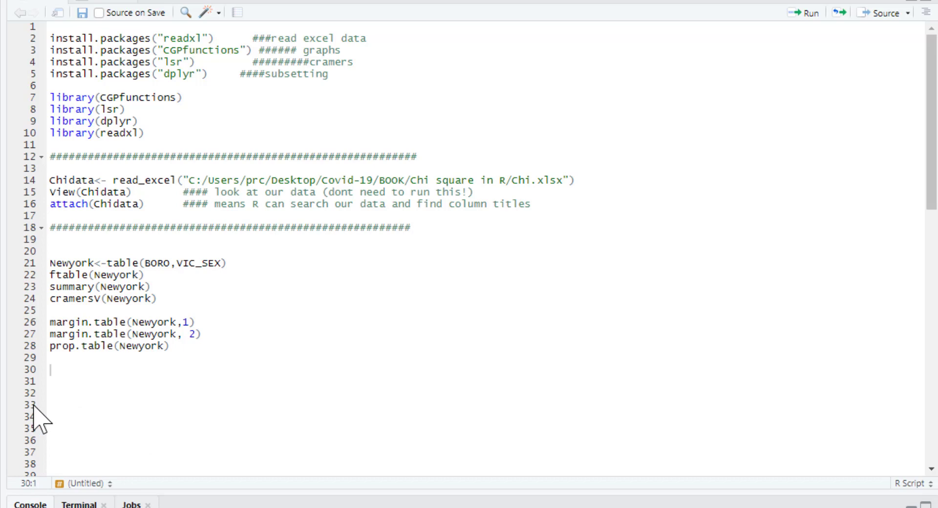
# Write PlotXTabs(Chidata, BORO, VIC_SEX), charting victim-sex counts by borough, N = 22362
pyautogui.write('PlotXTabs(')
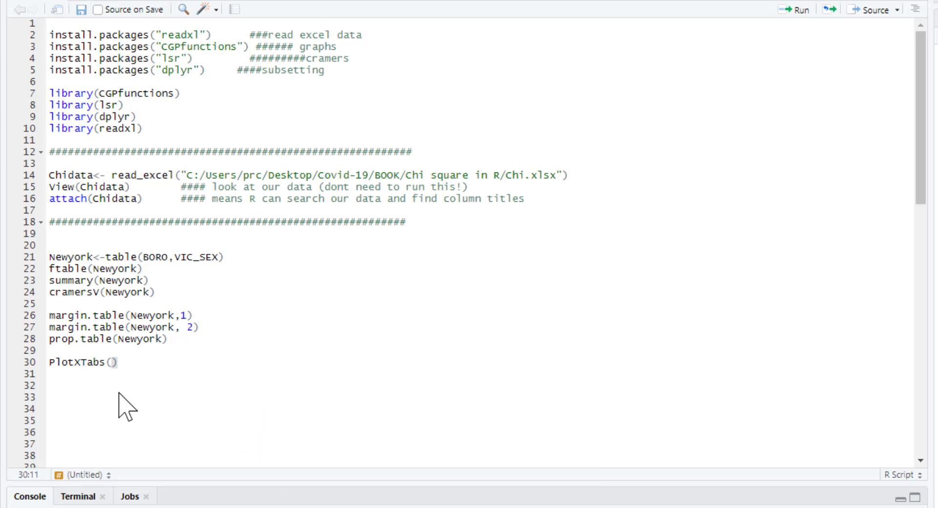
pyautogui.write('Chi')
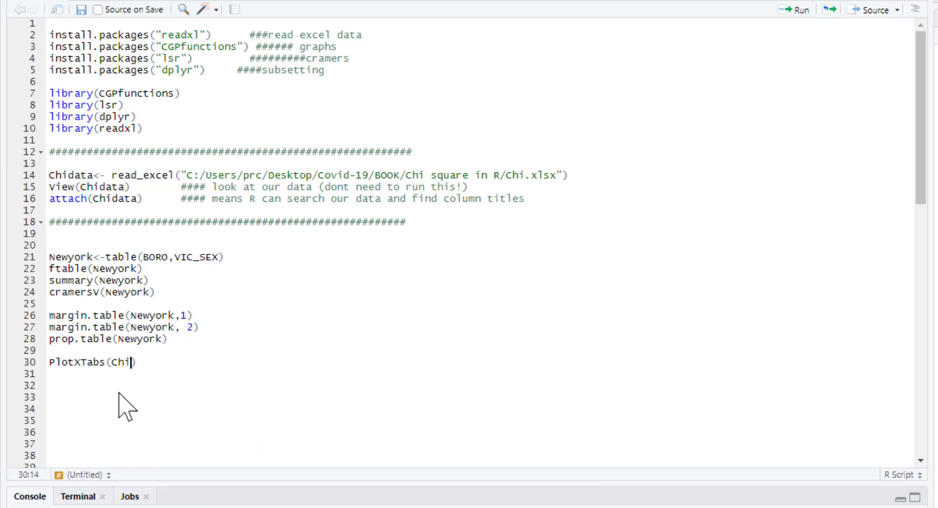
pyautogui.write('Chi')
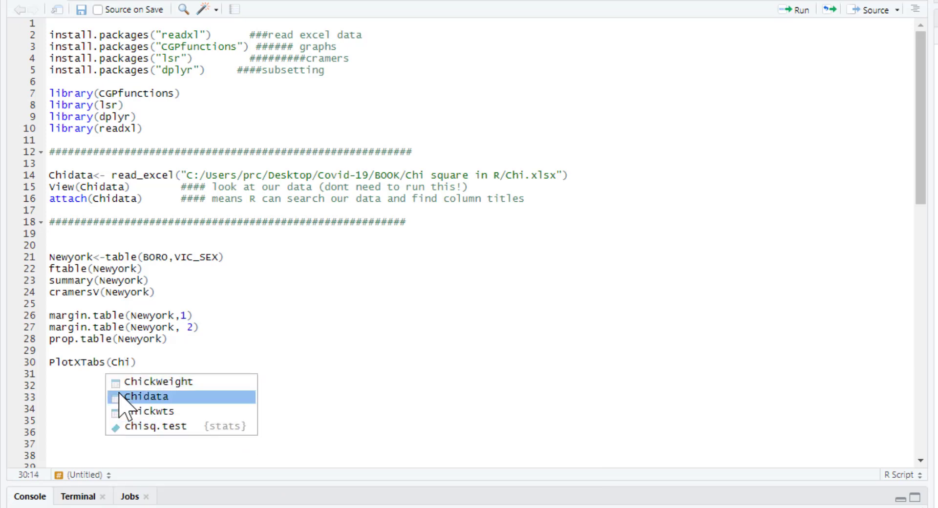
pyautogui.click(147, 396)
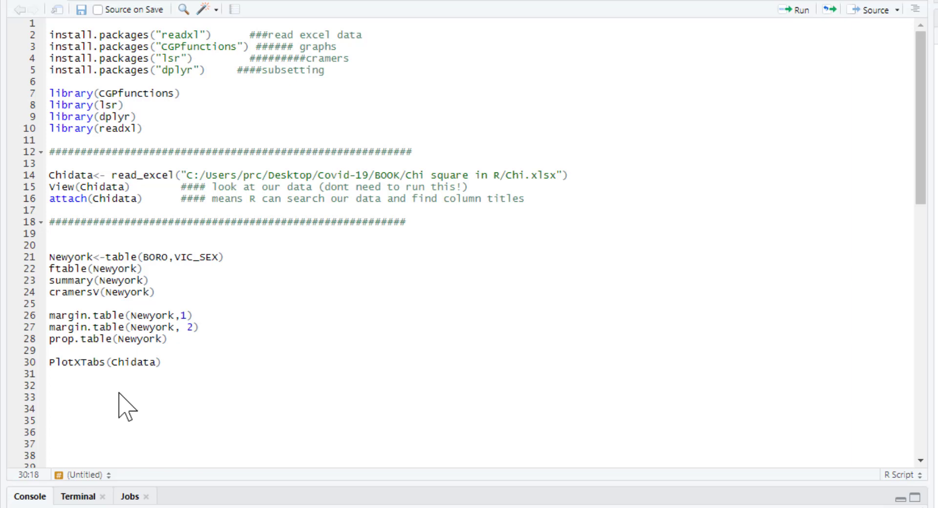
pyautogui.write(', b')
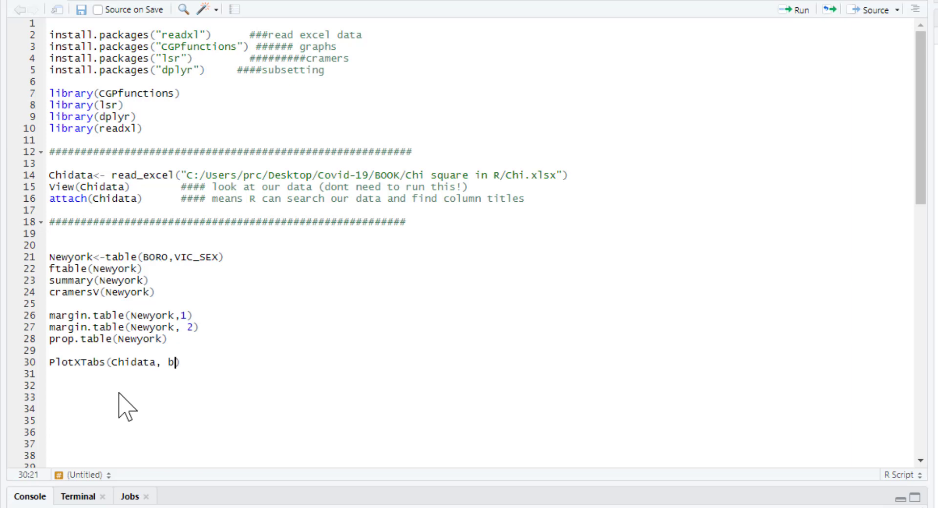
pyautogui.write('ot')
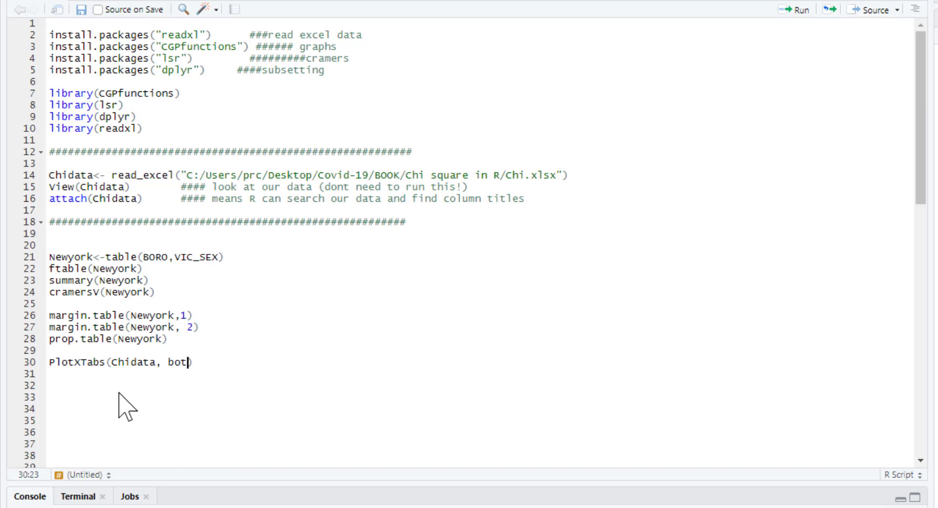
pyautogui.write('BORO')
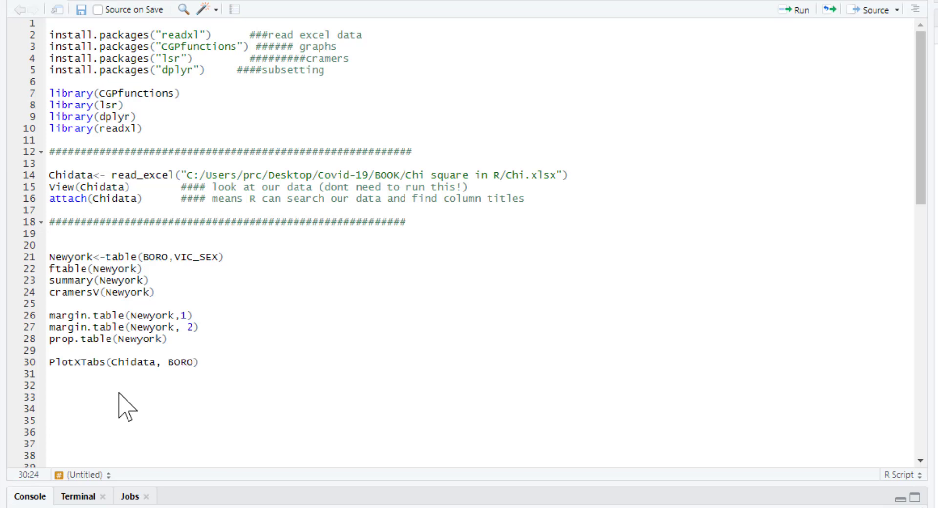
pyautogui.write(', Vi')
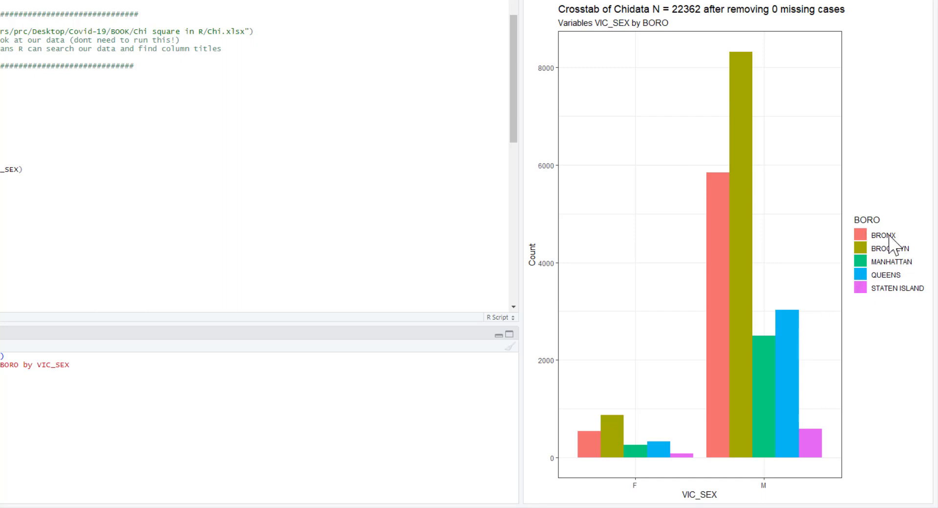
pyautogui.moveTo(904, 246)
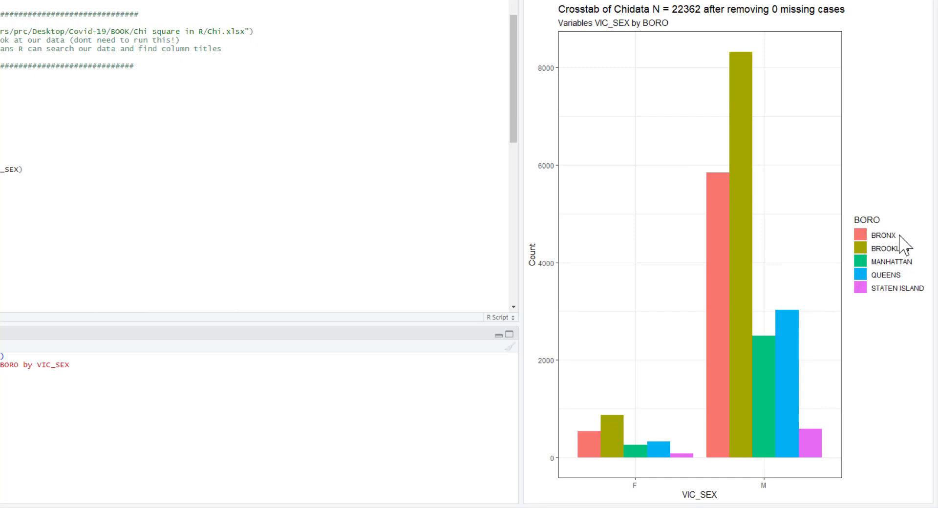
pyautogui.moveTo(592, 486)
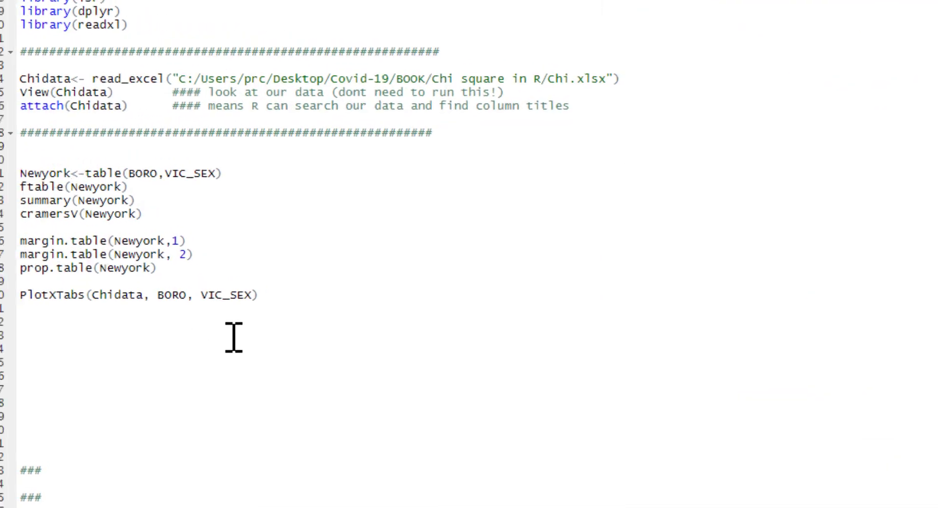
# Write PlotXTabs(Chidata, VIC_SEX, BORO), charting female versus male counts per borough
pyautogui.rightClick(161, 294)
pyautogui.write('PlotXTabs(Chidata, VIC_SEX')
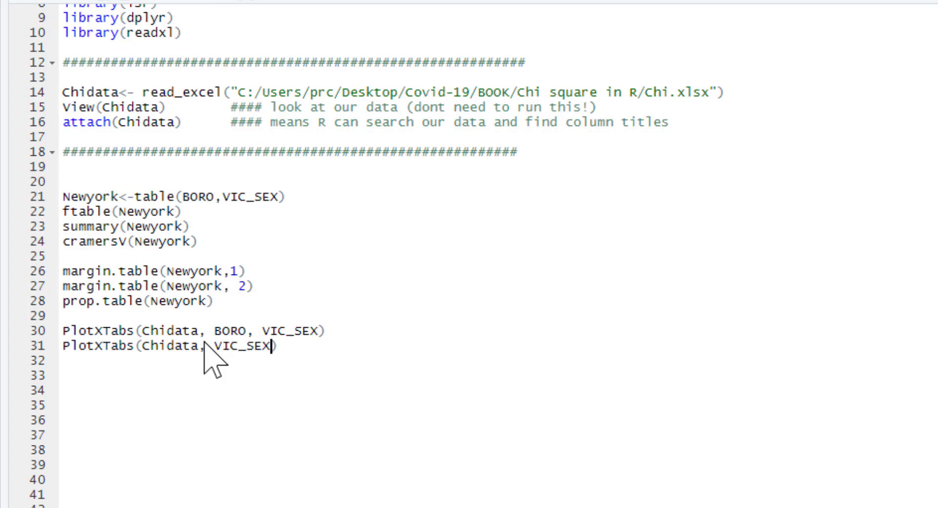
pyautogui.write(', BORO)')
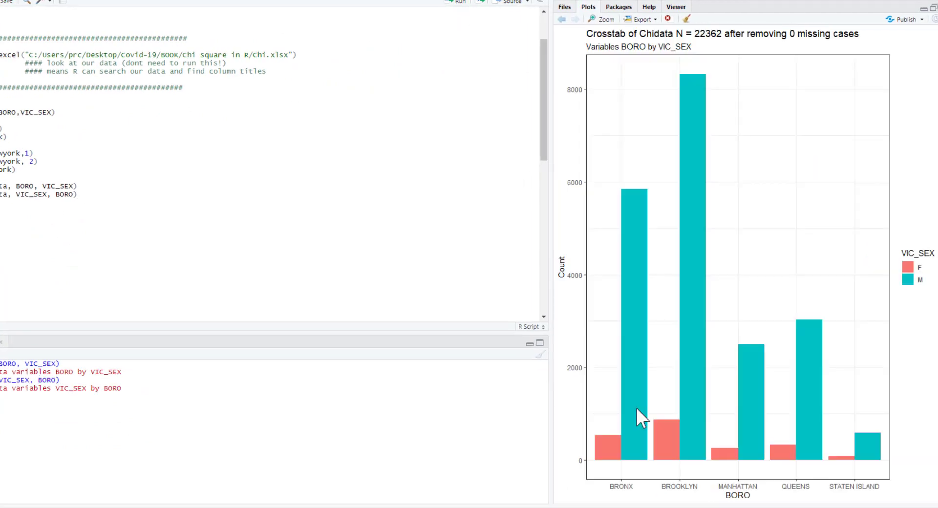
pyautogui.moveTo(897, 464)
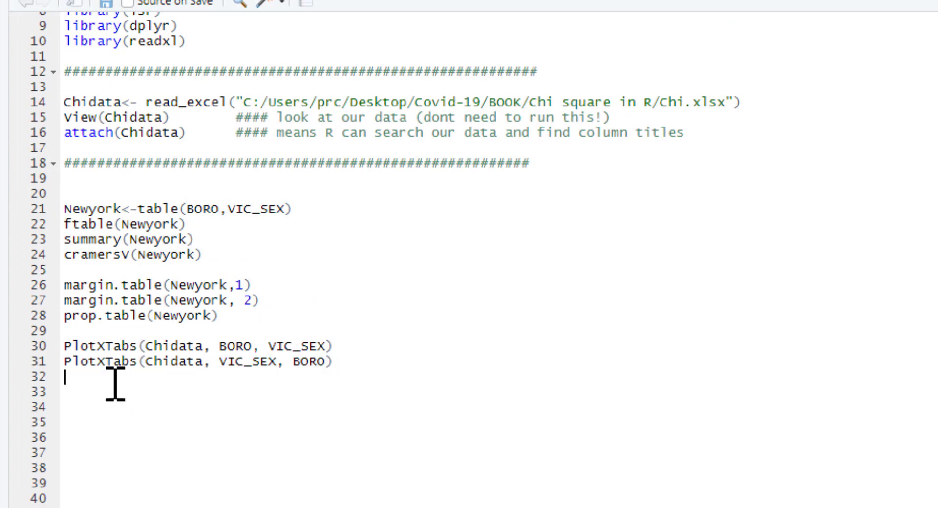
# Run PlotXTabs(Chidata, VIC_SEX, BORO, "stack") to show victim sex stacked within each borough bar
pyautogui.write('PlotXTabs(Chidata, VIC_SEX, BORO)')
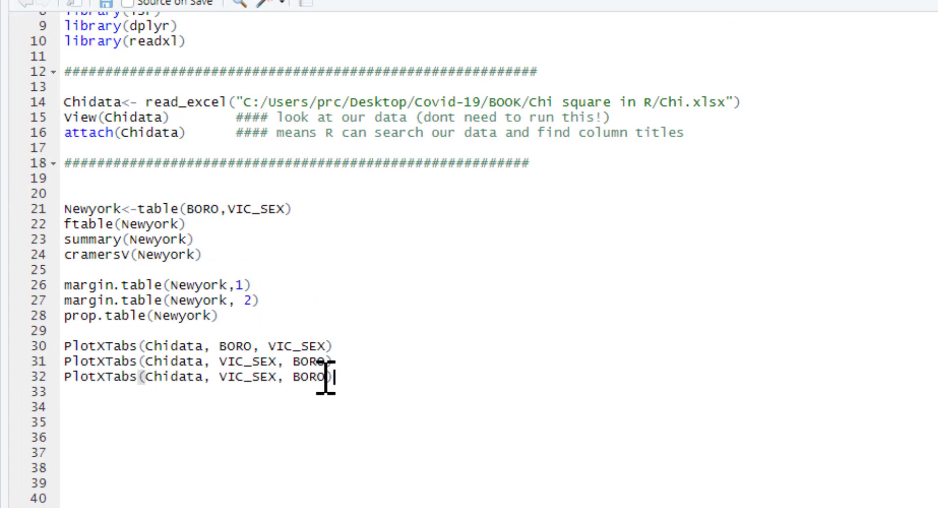
pyautogui.write(',')
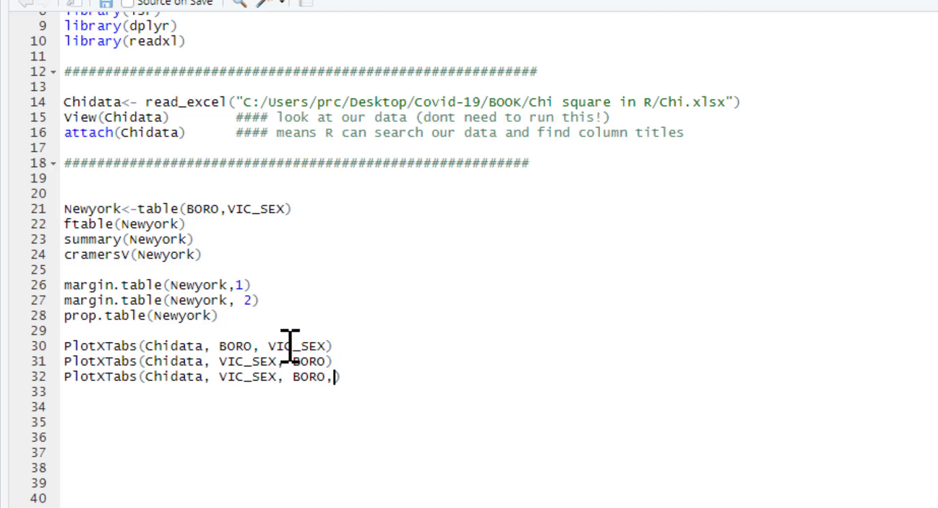
pyautogui.write('"')
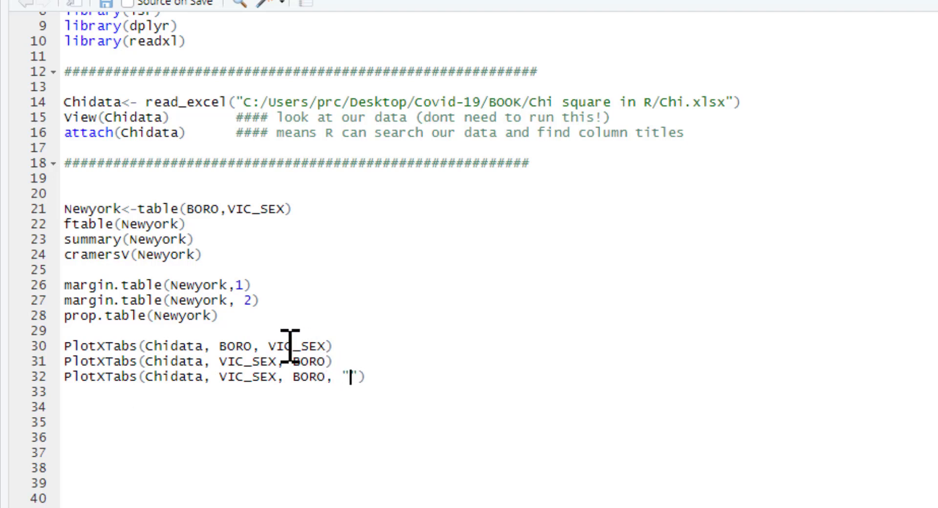
pyautogui.write('sta')
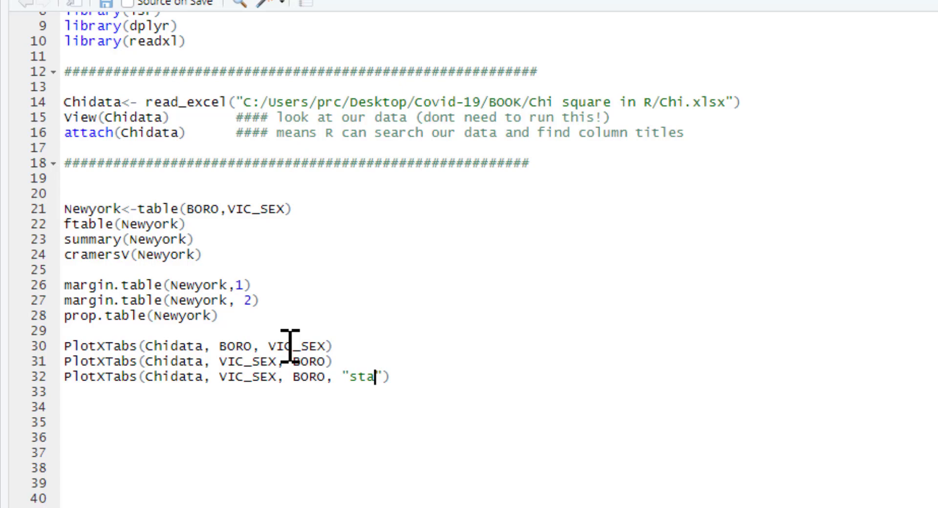
pyautogui.write('ck')
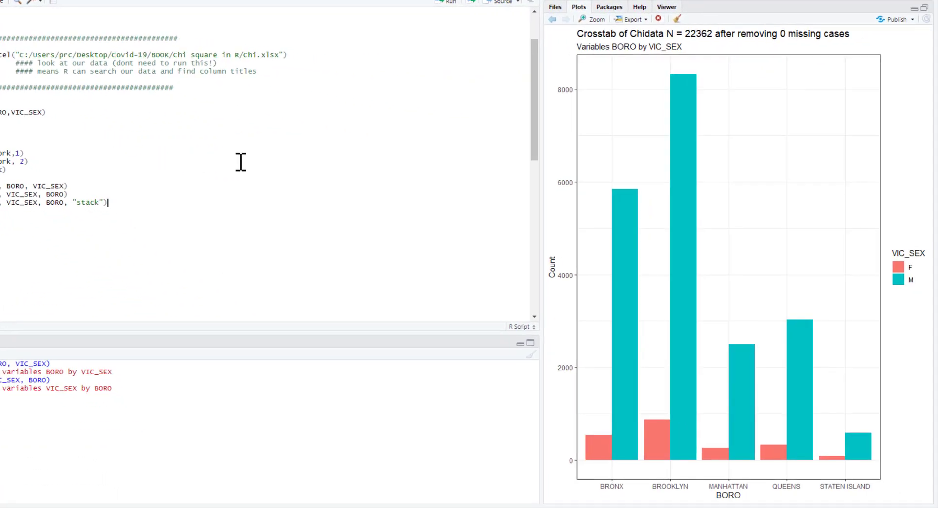
pyautogui.click(447, 1)
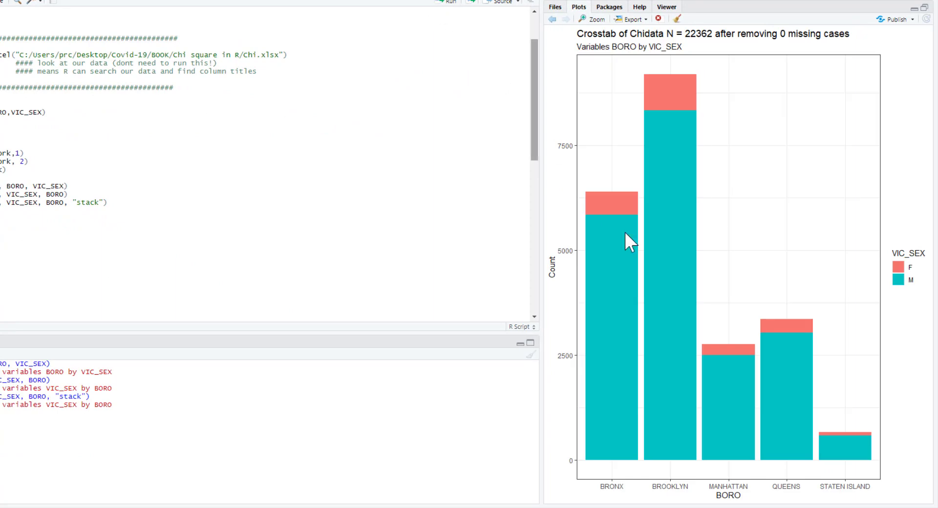
pyautogui.moveTo(607, 200)
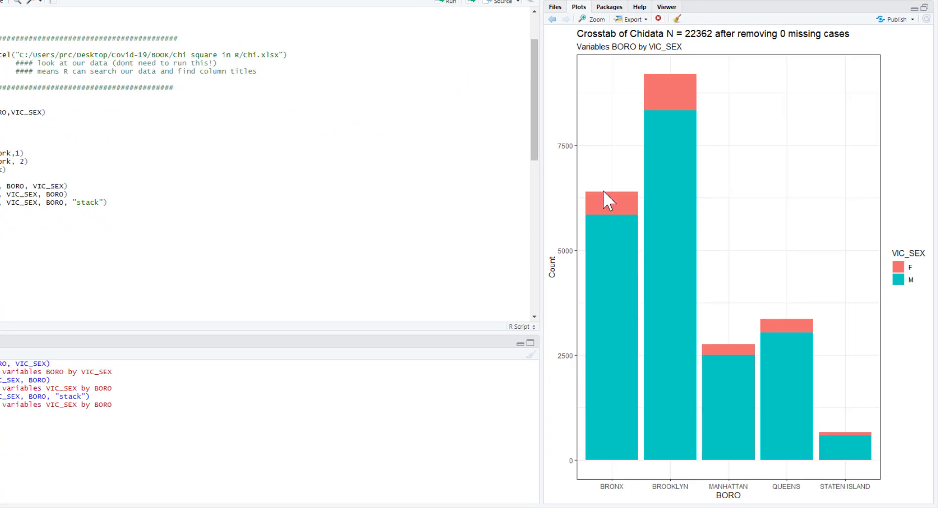
pyautogui.moveTo(679, 150)
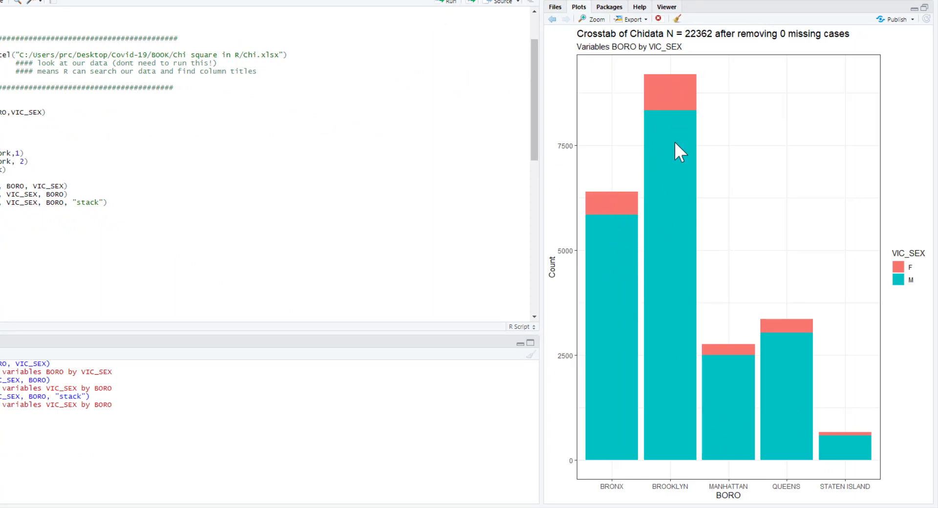
pyautogui.moveTo(776, 334)
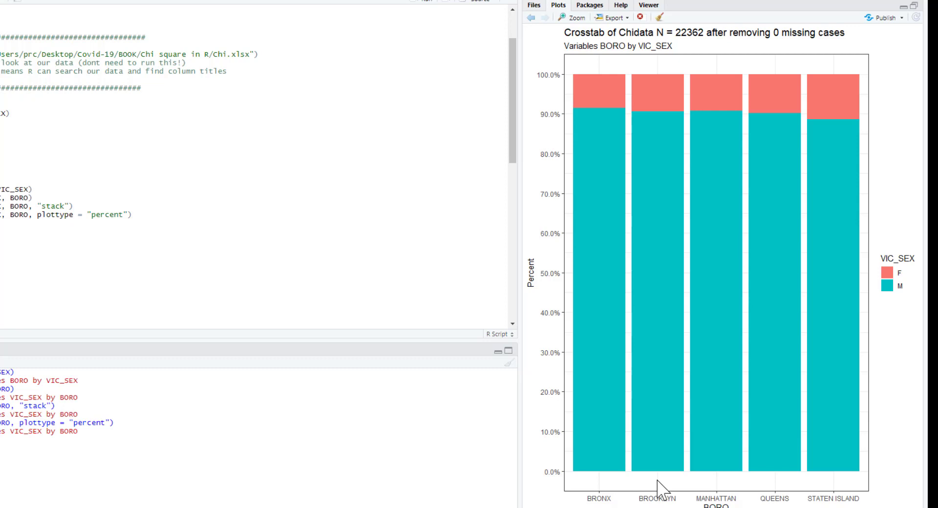
pyautogui.moveTo(706, 133)
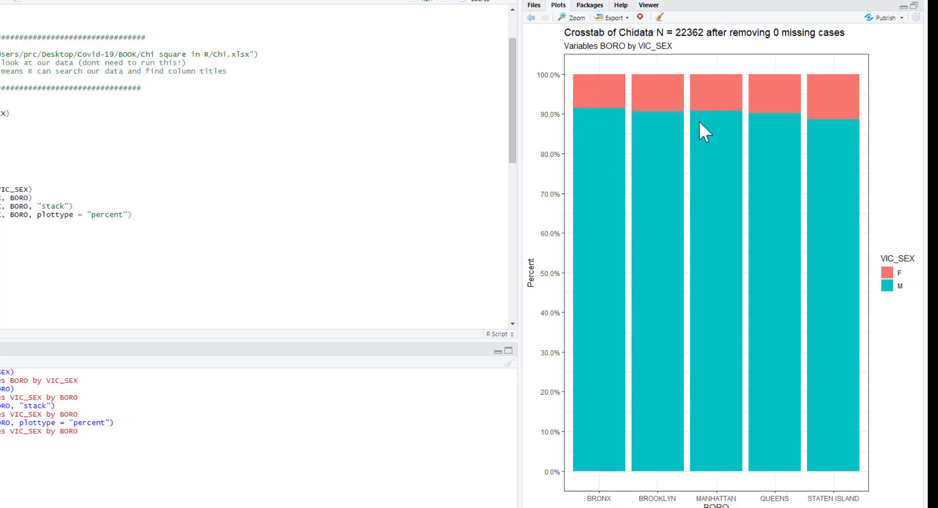
pyautogui.moveTo(879, 166)
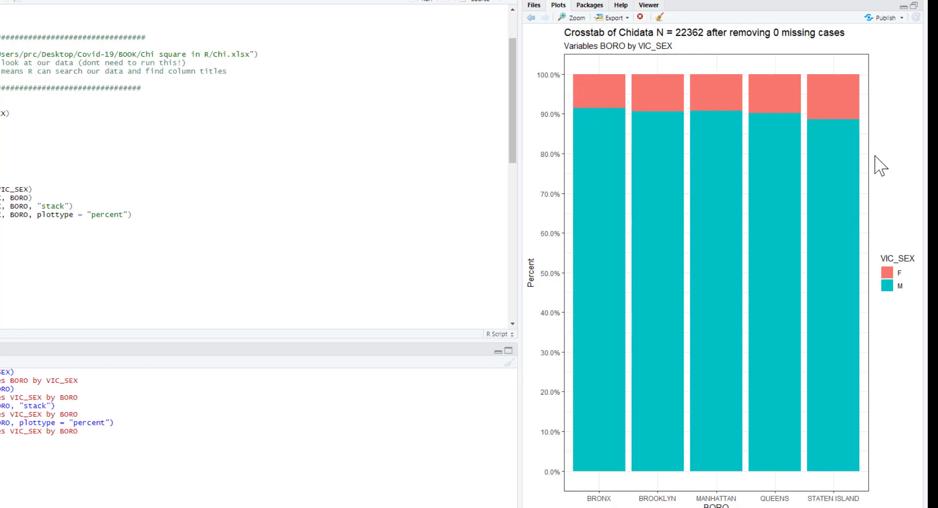
pyautogui.moveTo(857, 126)
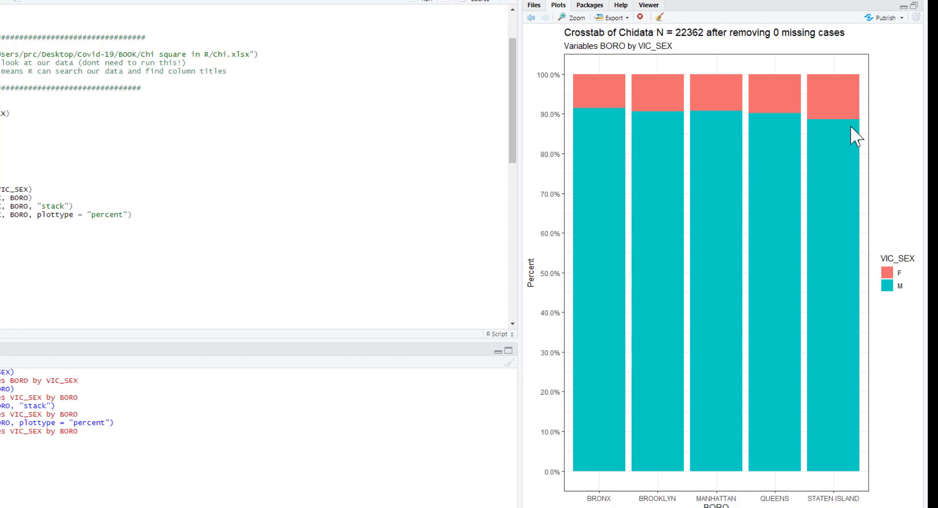
pyautogui.moveTo(864, 84)
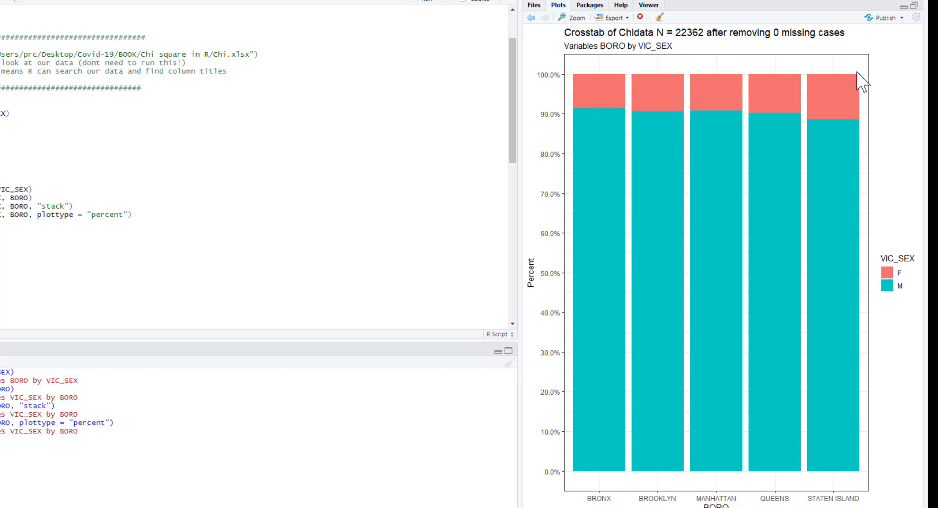
pyautogui.moveTo(845, 138)
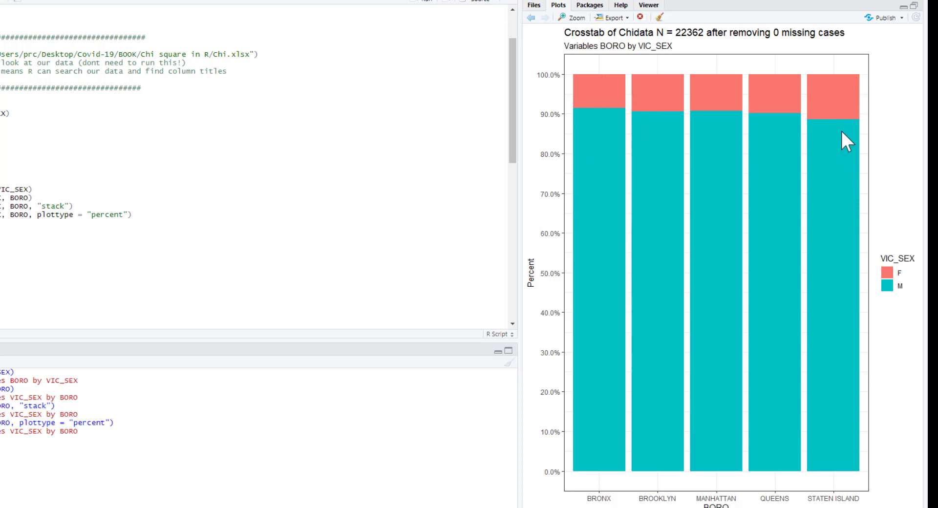
pyautogui.moveTo(853, 134)
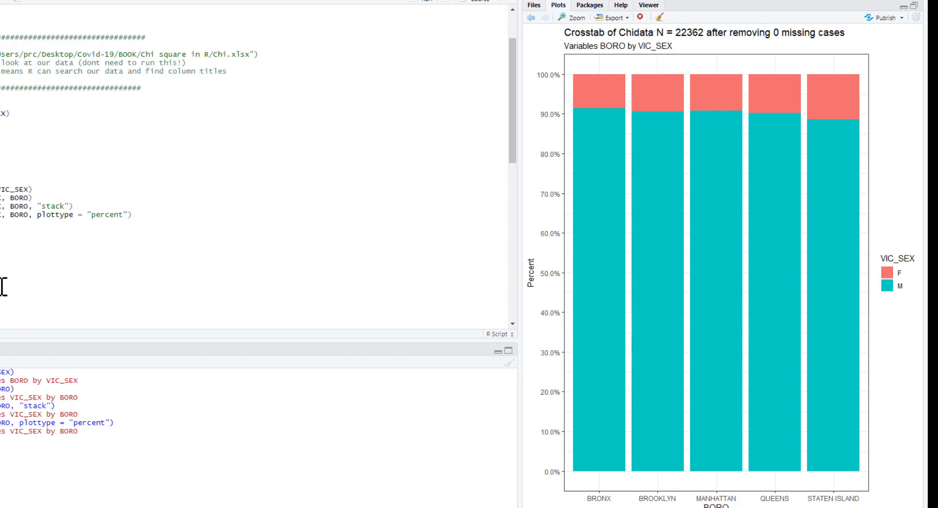
pyautogui.moveTo(928, 96)
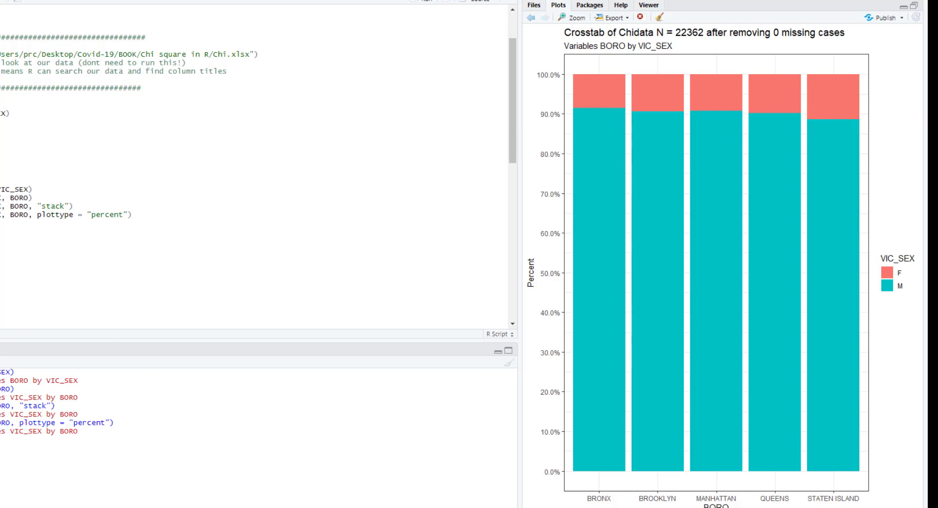
pyautogui.moveTo(429, 316)
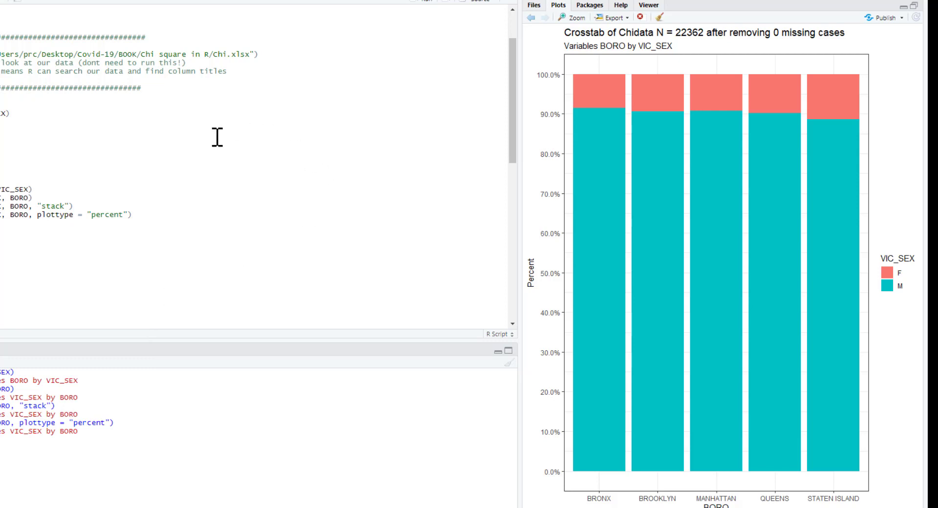
pyautogui.moveTo(838, 304)
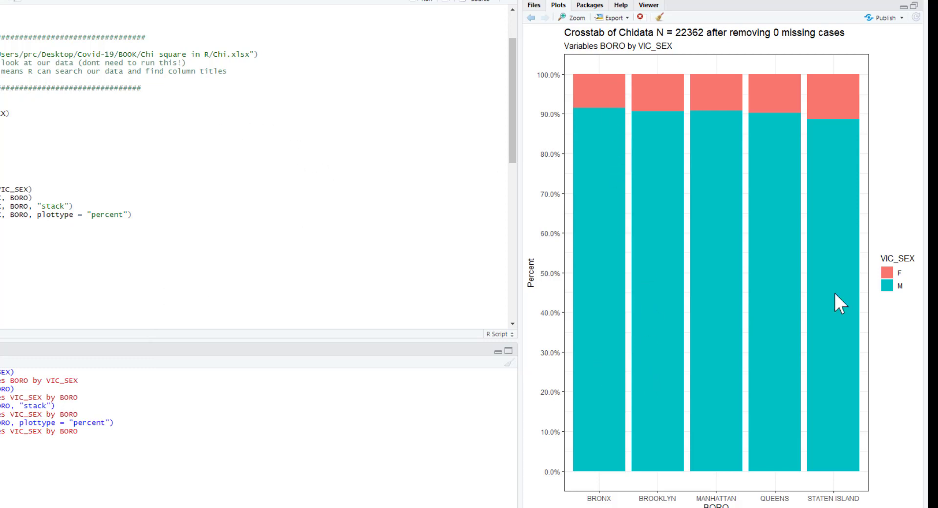
pyautogui.moveTo(837, 302)
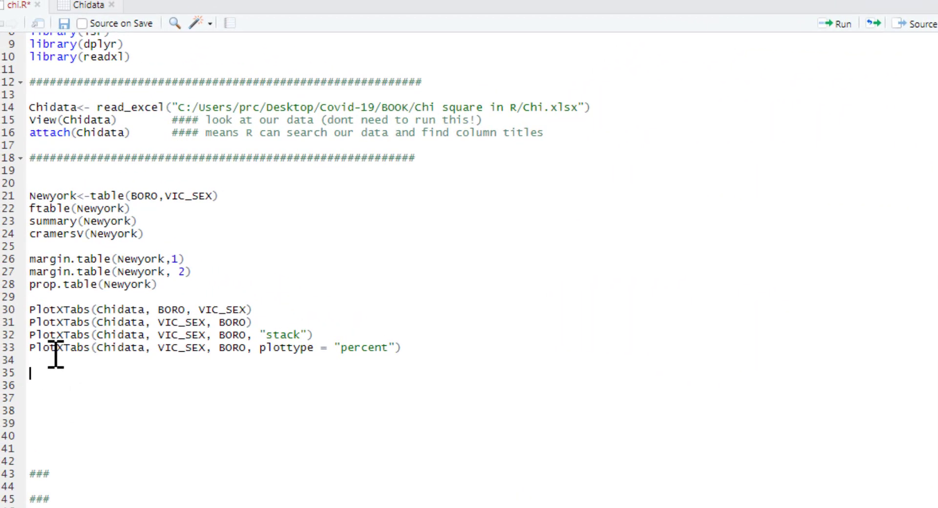
# Start newny <- Chidata %>% filter(BORO == "BRONX" | ... to subset the data by borough
pyautogui.scroll(3)
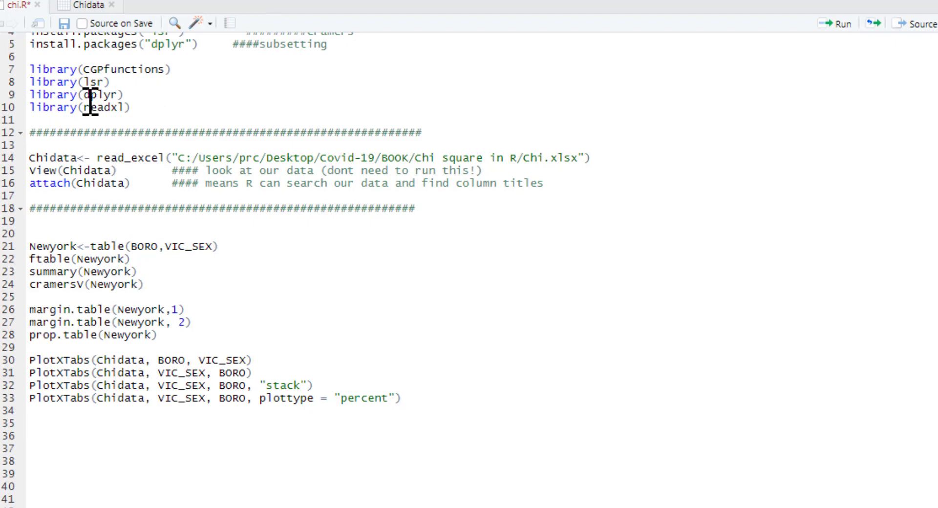
pyautogui.moveTo(60, 430)
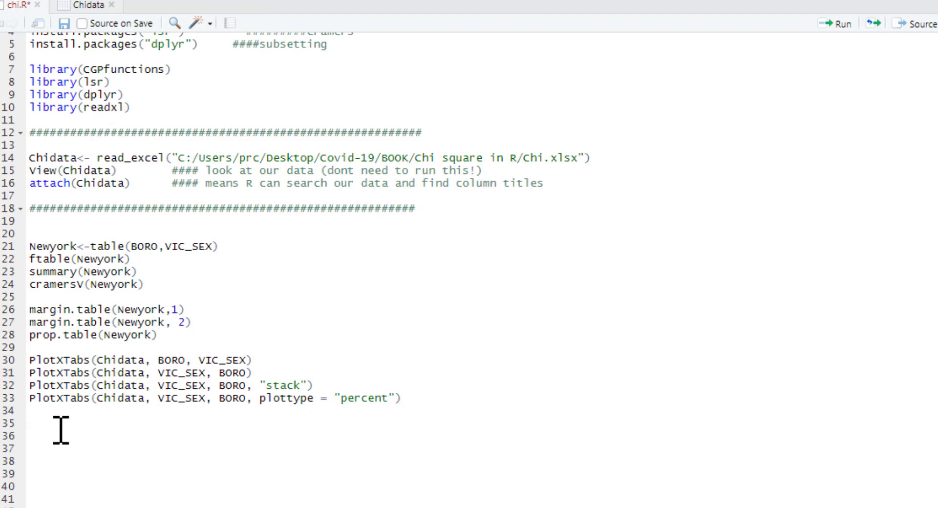
pyautogui.moveTo(76, 430)
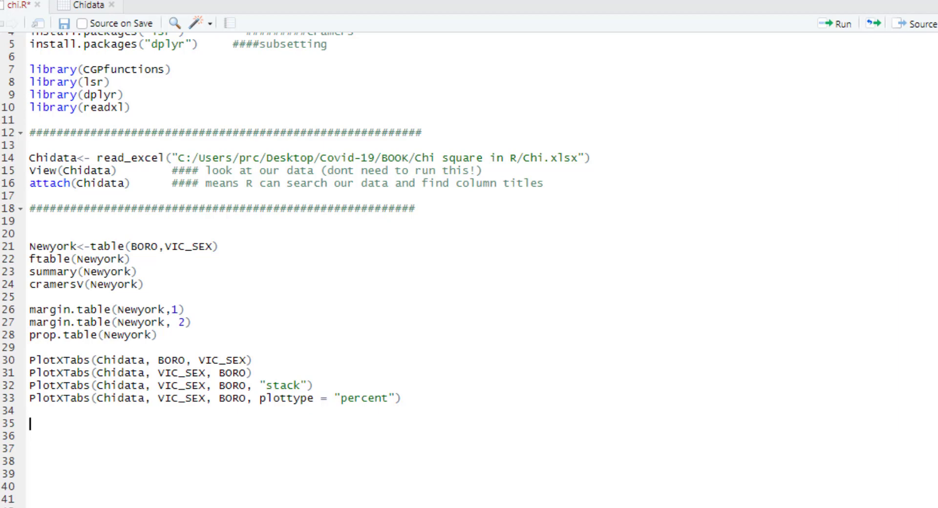
pyautogui.write('new')
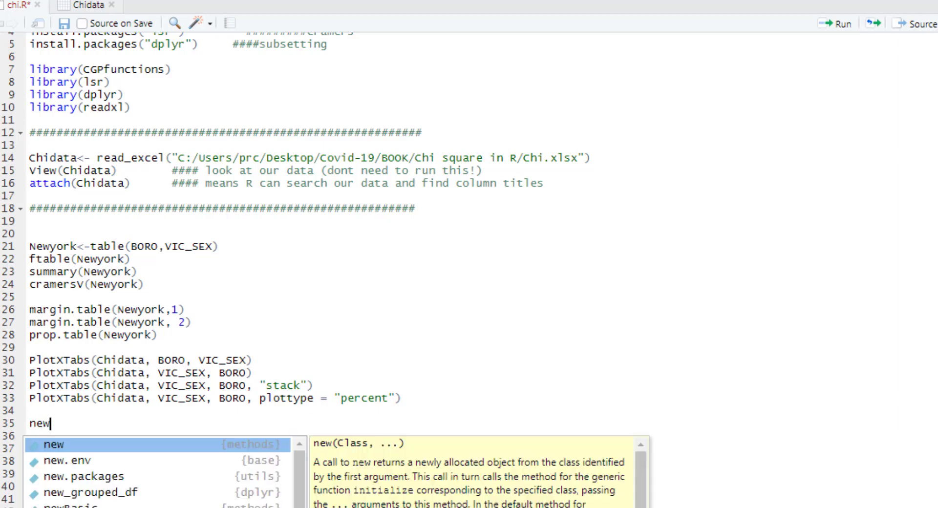
pyautogui.write('ny')
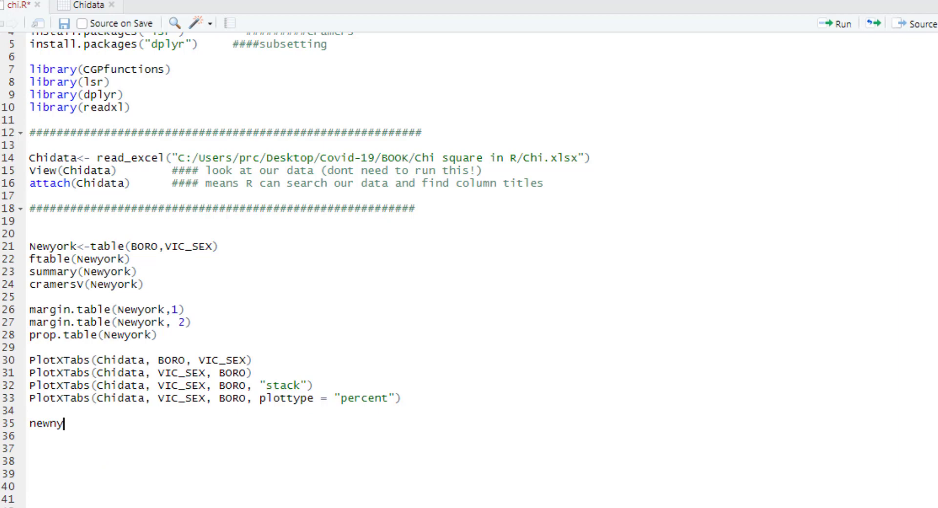
pyautogui.write('<-')
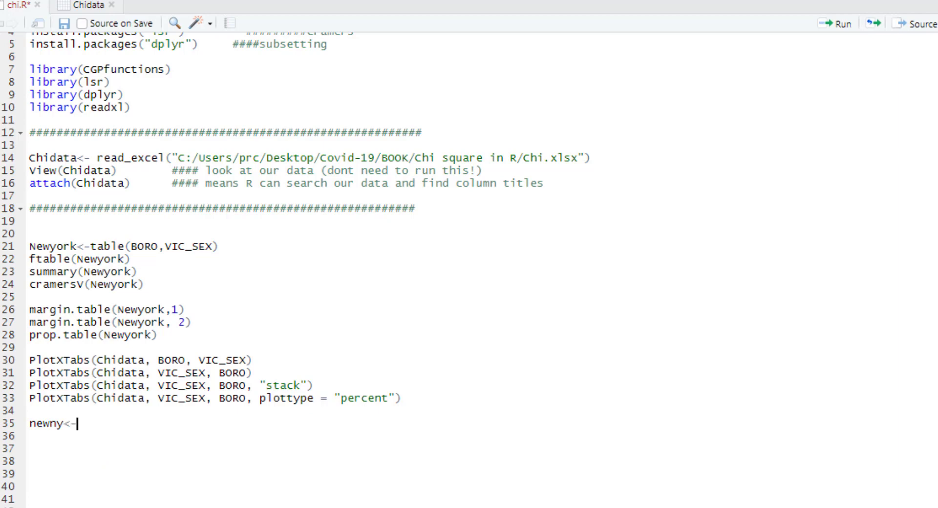
pyautogui.write('chi')
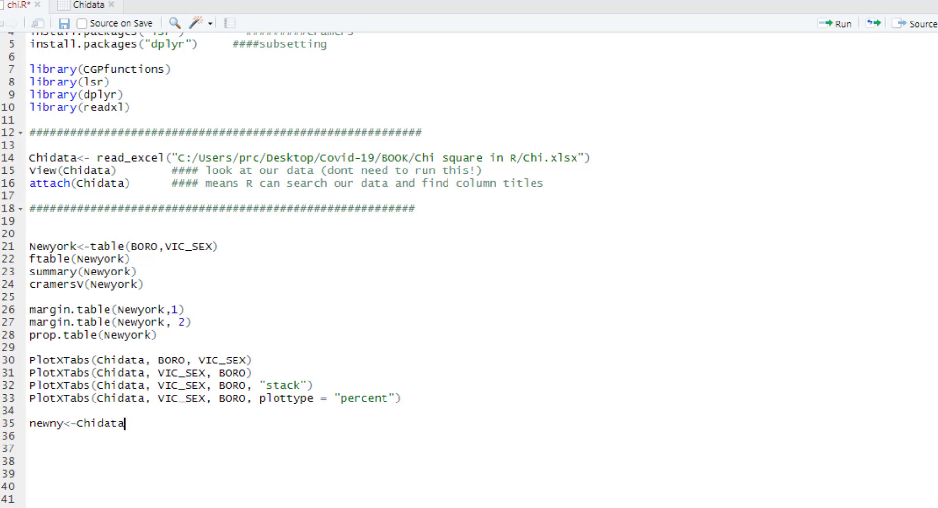
pyautogui.write('%>%')
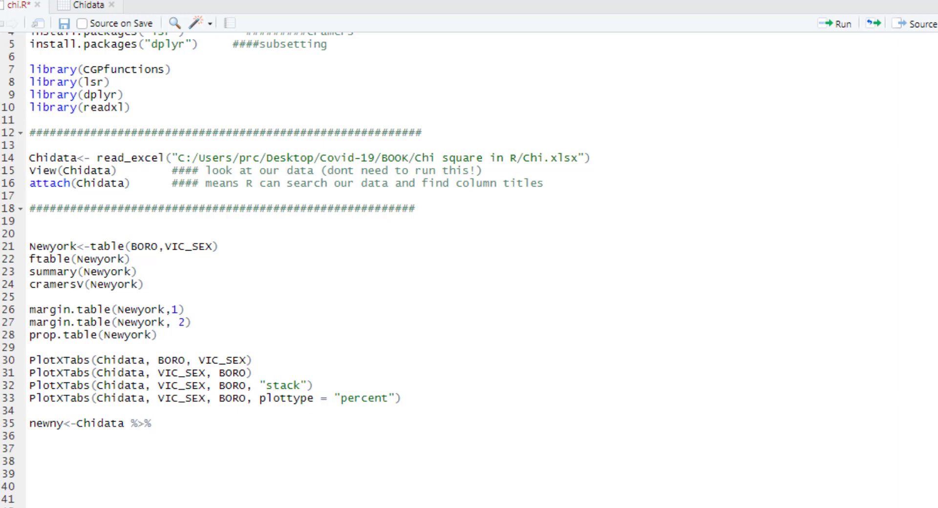
pyautogui.write('filter(Bo')
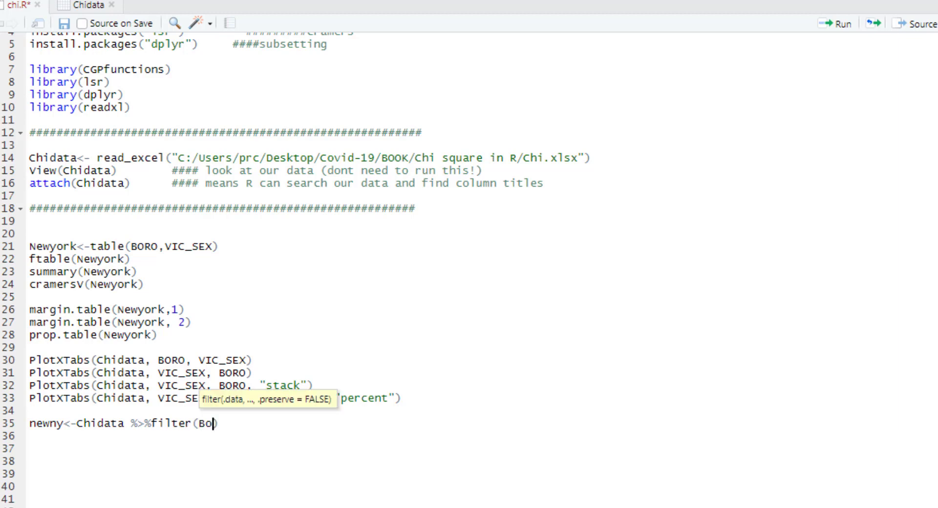
pyautogui.write('RO')
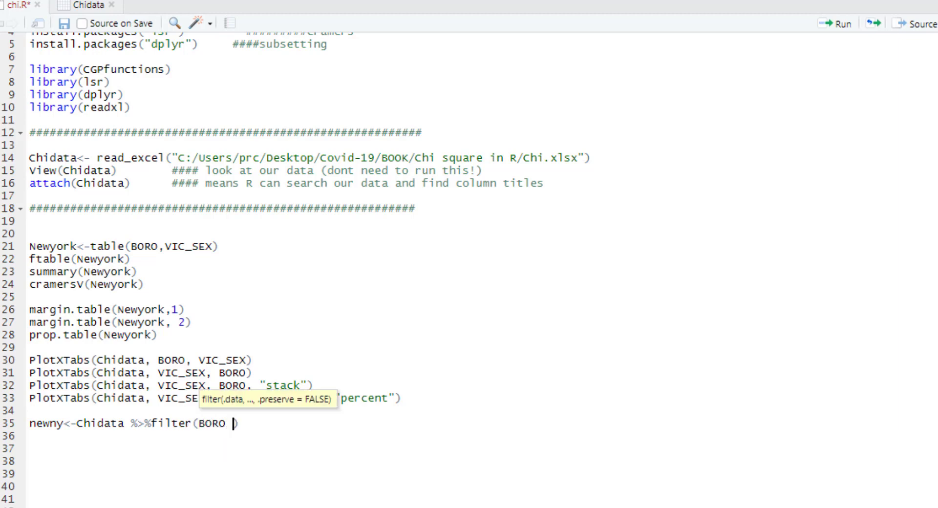
pyautogui.write('==')
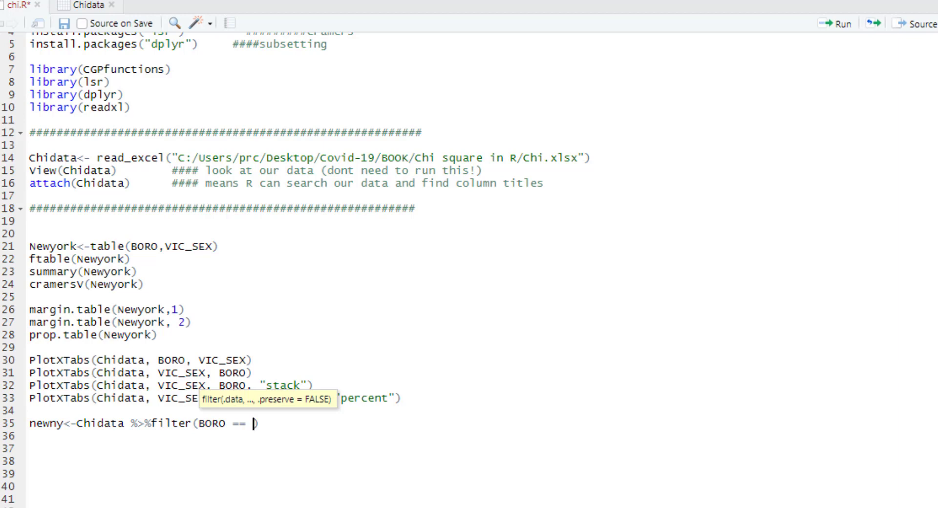
pyautogui.write('BRONX"')
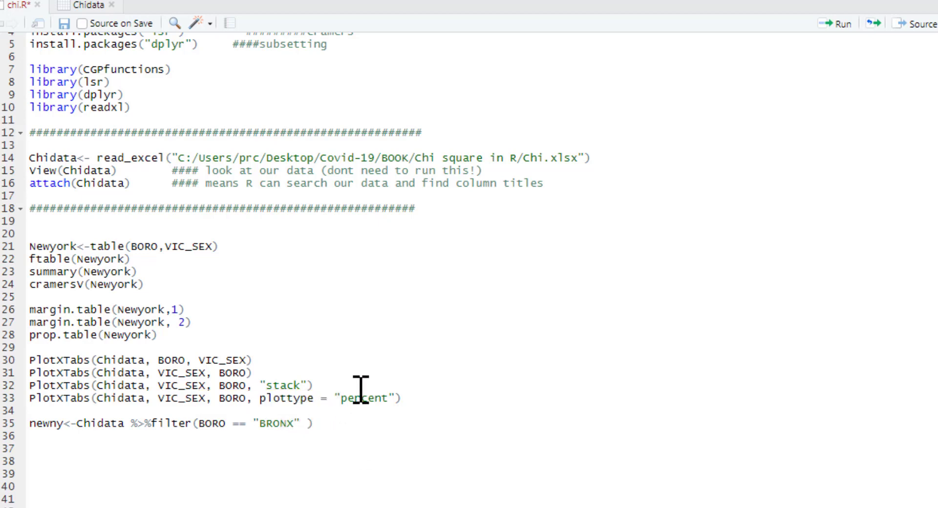
pyautogui.write('|')
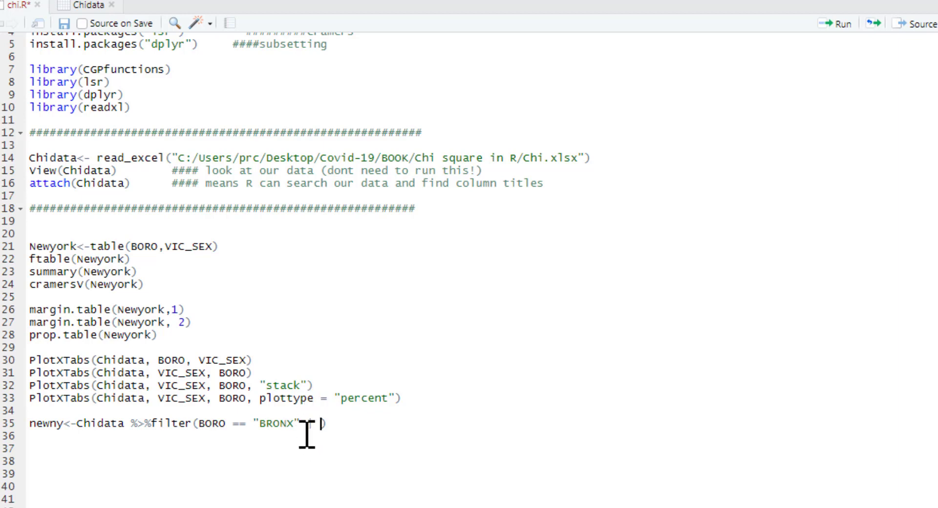
pyautogui.moveTo(305, 413)
pyautogui.write('B')
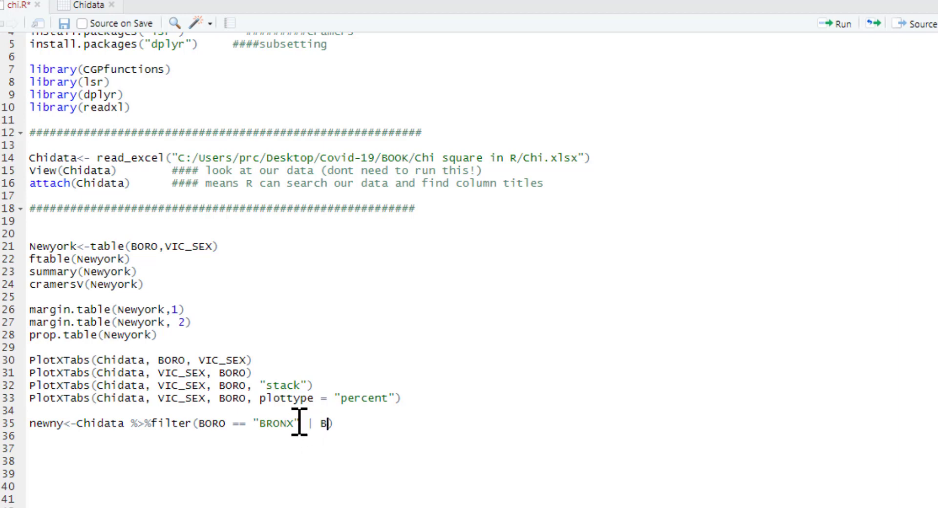
# Finish the filter with BORO == "STATEN ISLAND" and attach(newny) for the subset analysis
pyautogui.write('ORO')
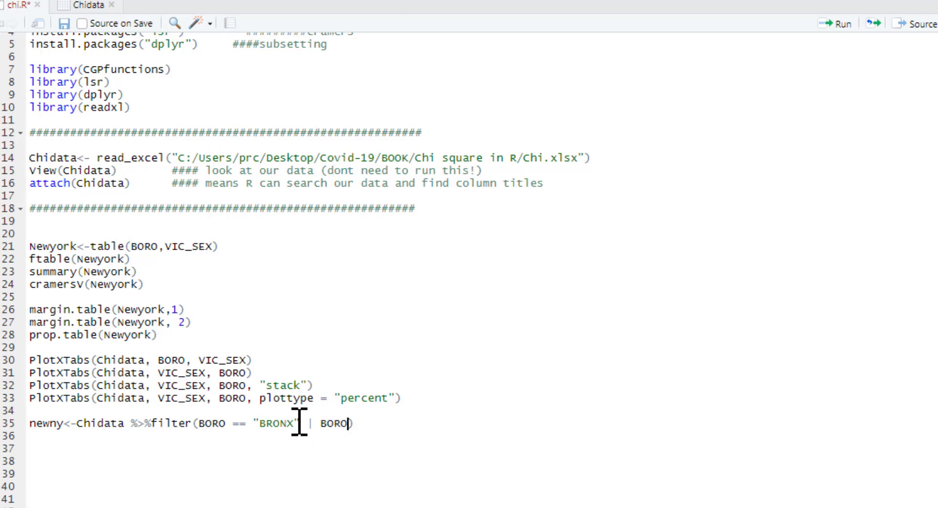
pyautogui.write('==')
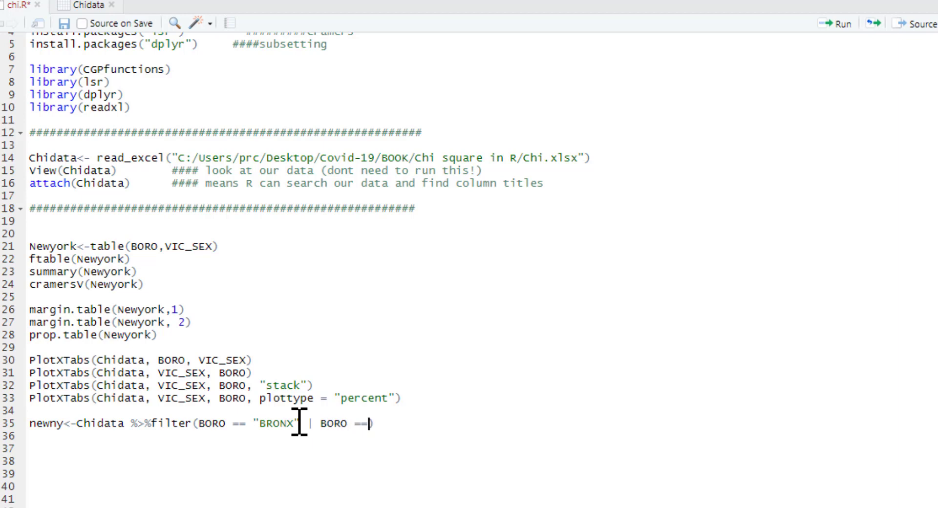
pyautogui.write('"')
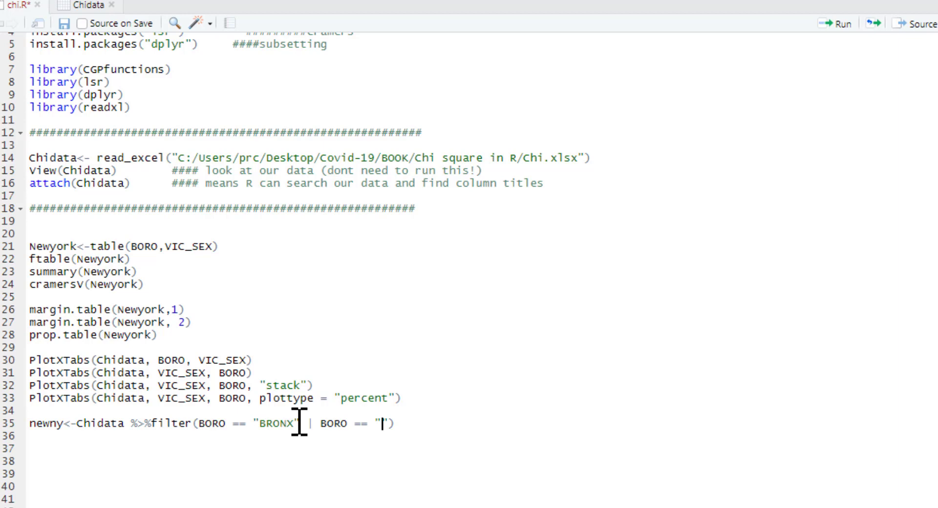
pyautogui.write('STATEN')
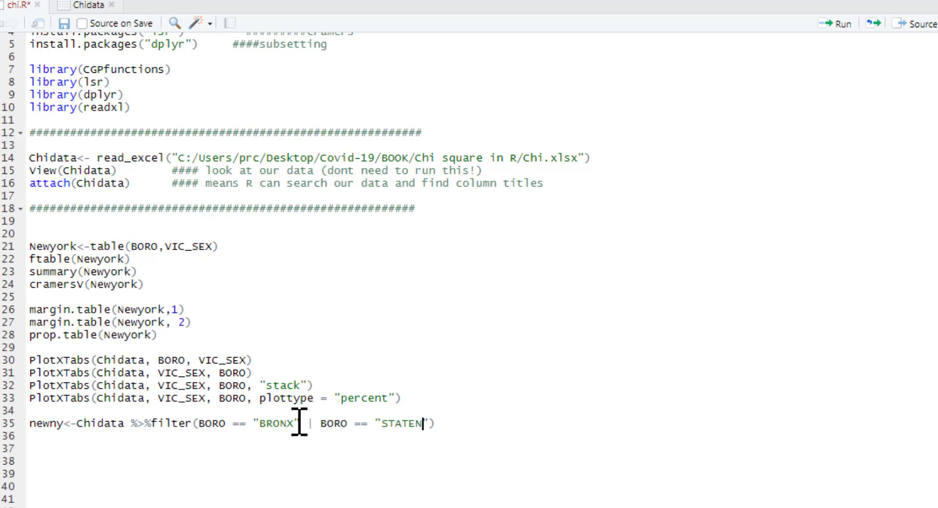
pyautogui.write('IS')
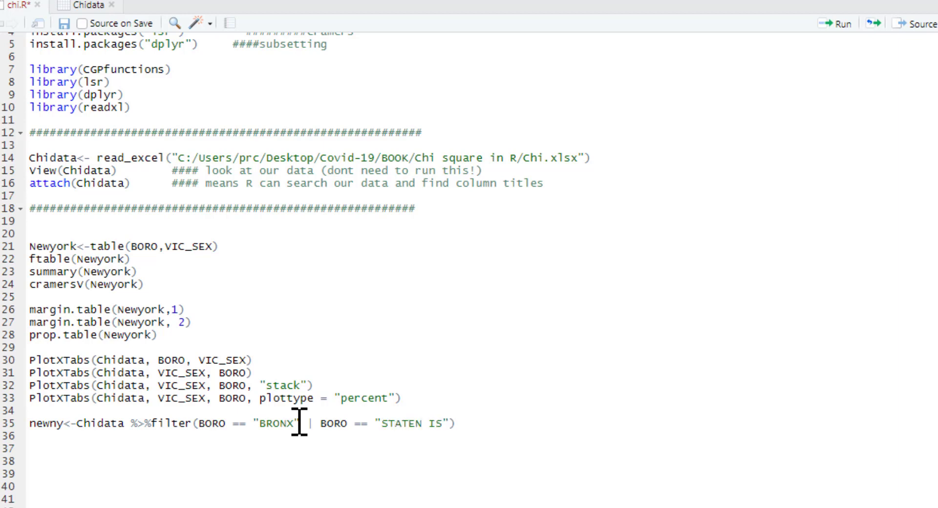
pyautogui.write('LAND')
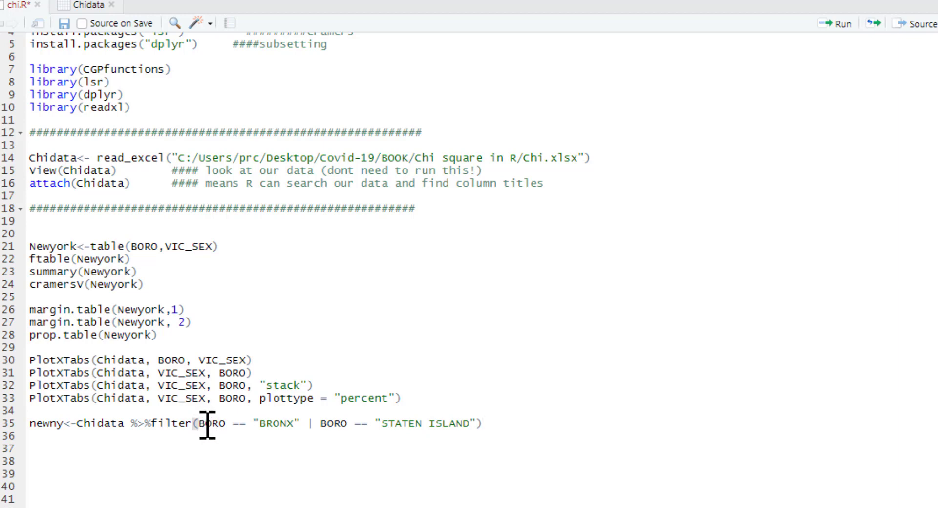
pyautogui.moveTo(262, 423)
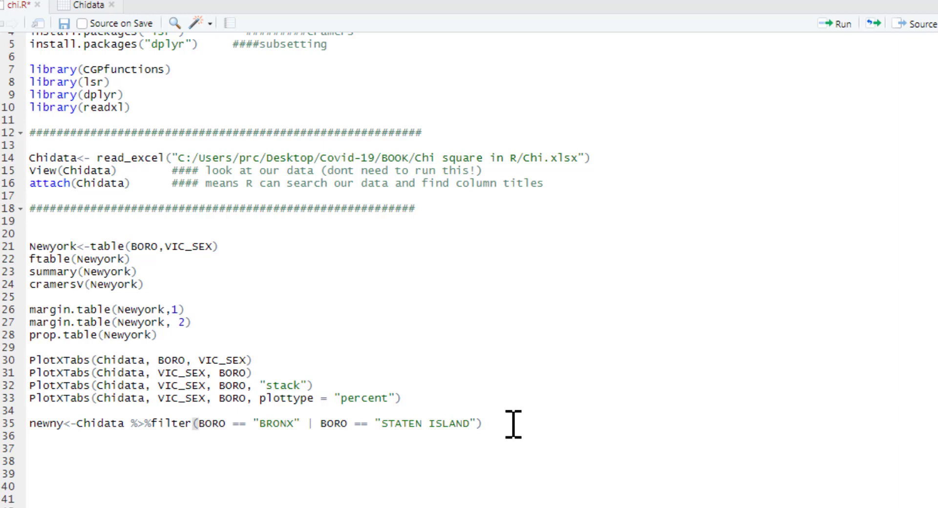
pyautogui.write('AT')
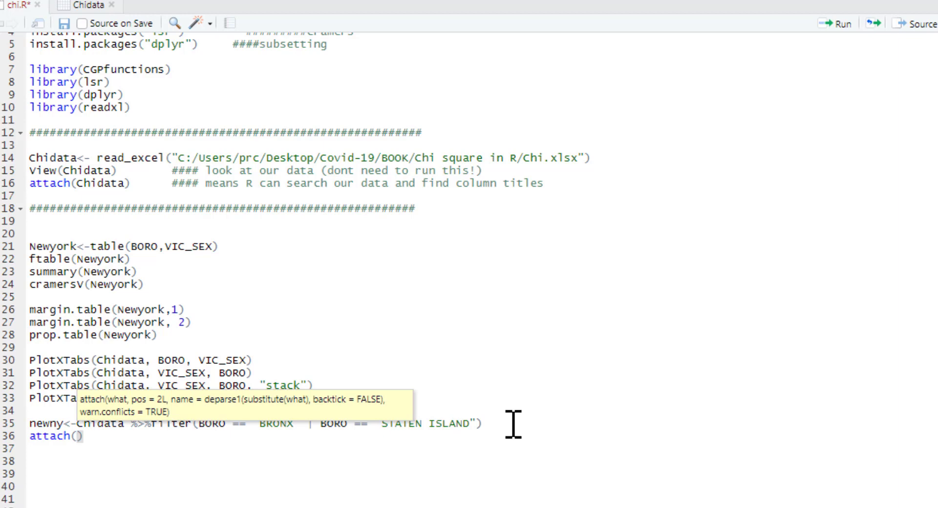
pyautogui.write('newny')
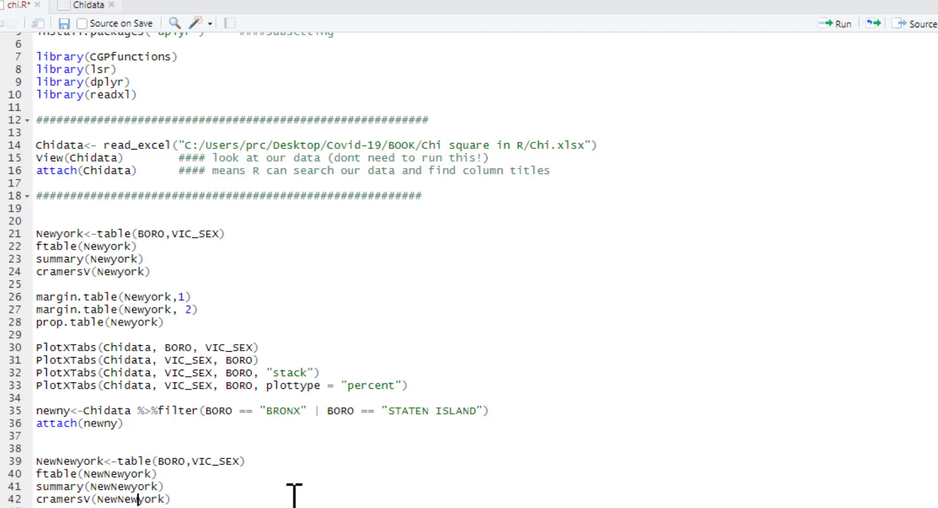
pyautogui.click(126, 461)
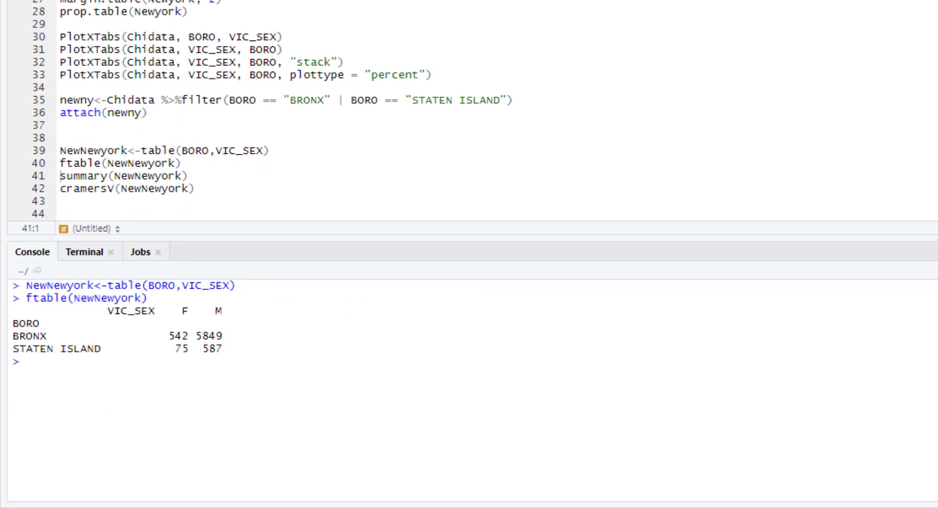
pyautogui.moveTo(33, 324)
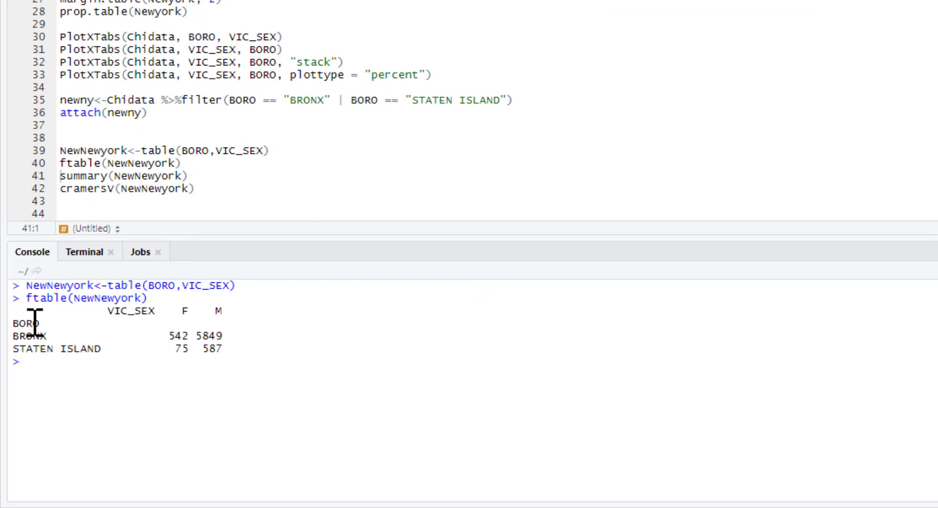
pyautogui.moveTo(187, 313)
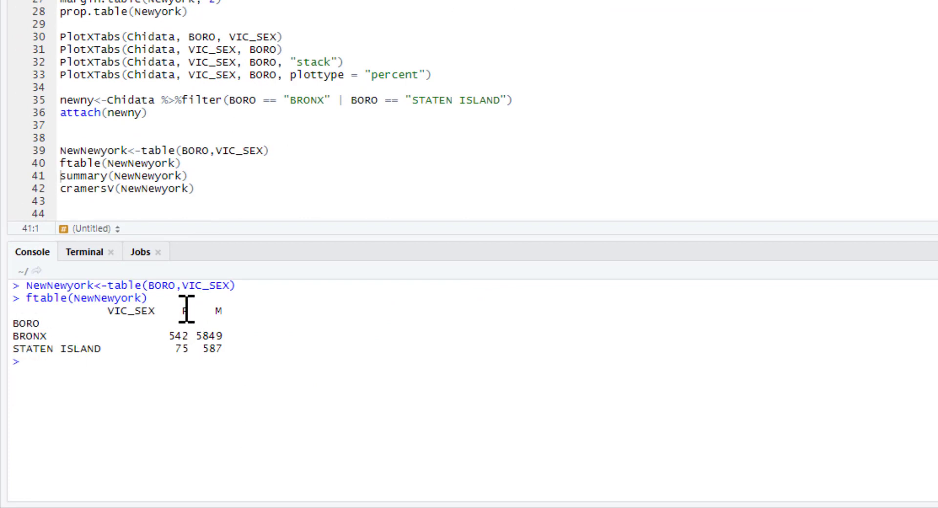
pyautogui.moveTo(246, 335)
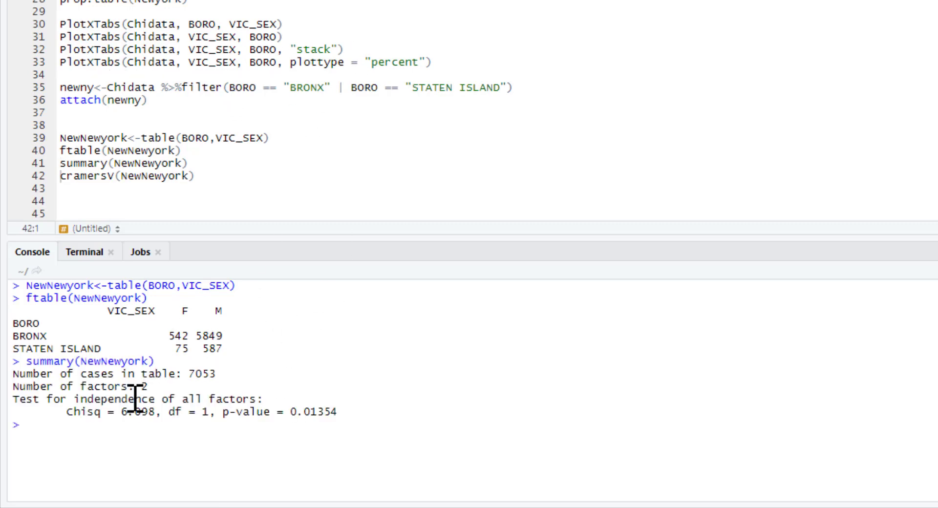
pyautogui.moveTo(307, 411)
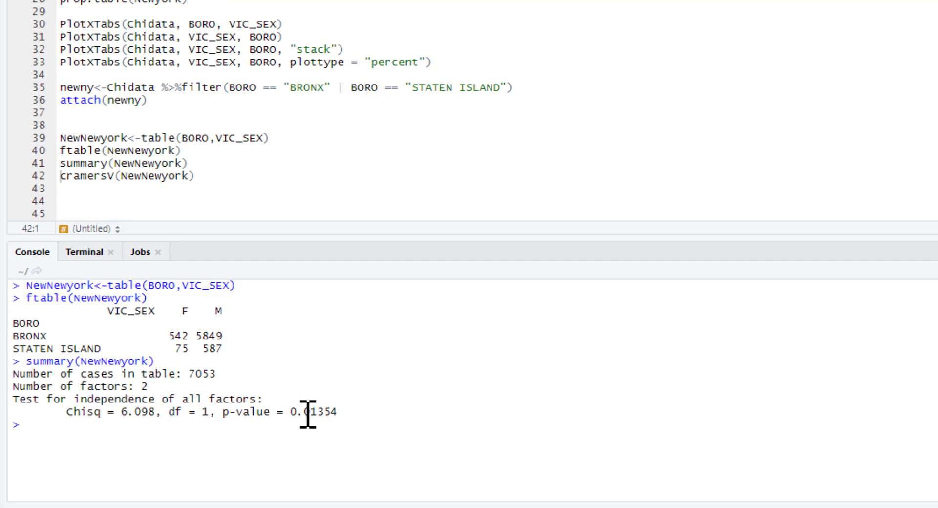
pyautogui.moveTo(286, 412)
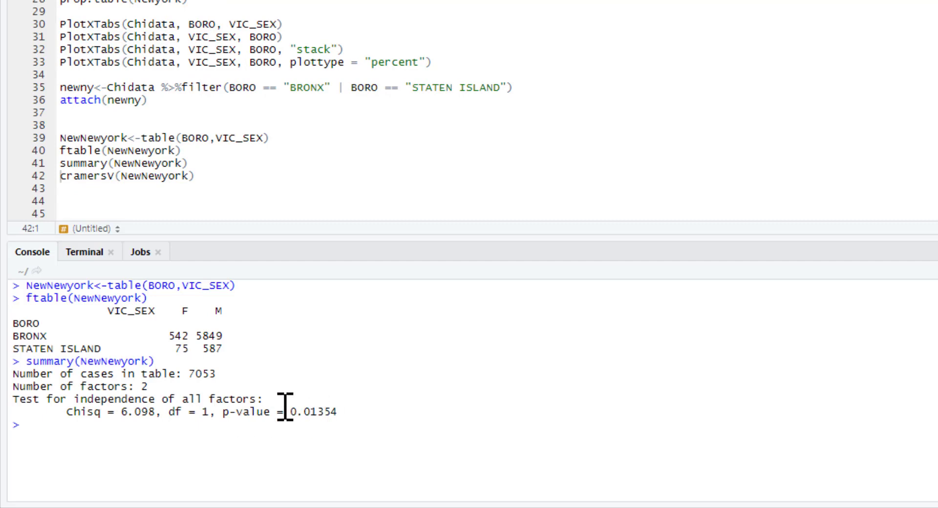
pyautogui.moveTo(144, 375)
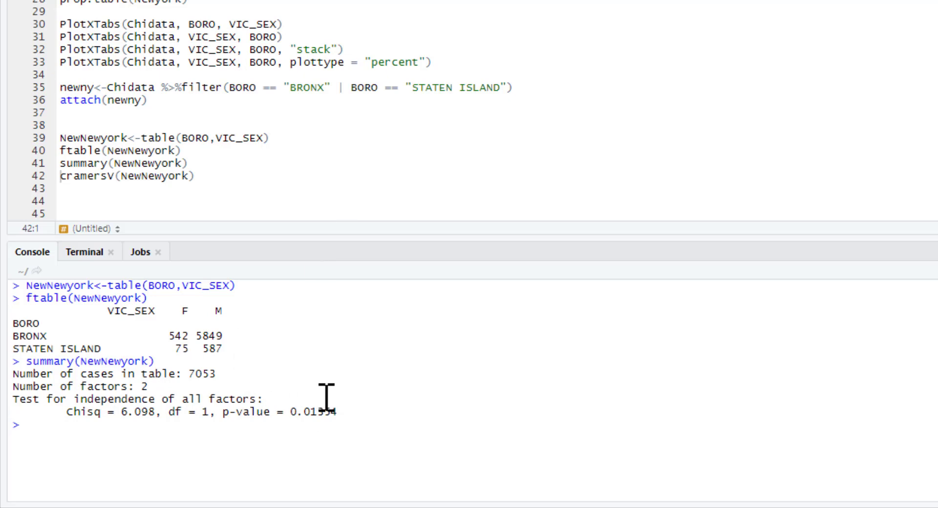
pyautogui.moveTo(309, 411)
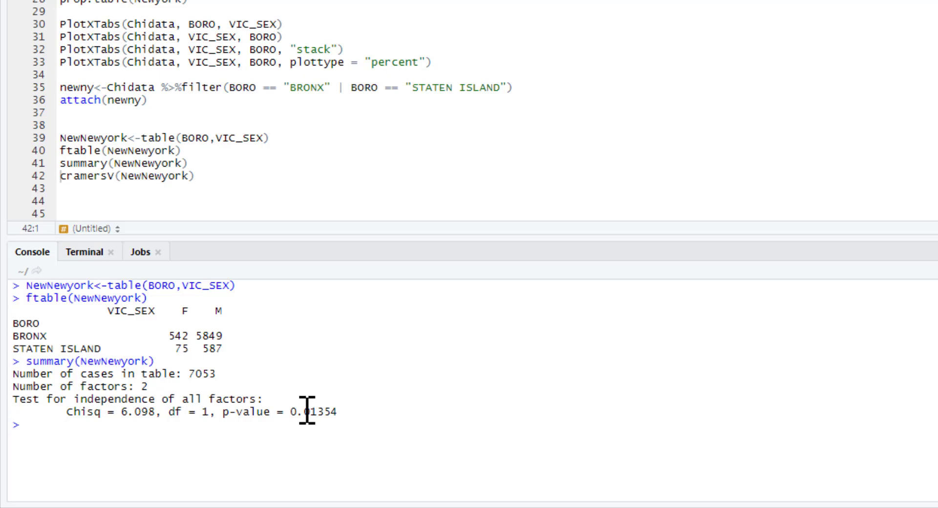
# Place the cursor in the script after clearing the console to add the next section lines
pyautogui.click(195, 175)
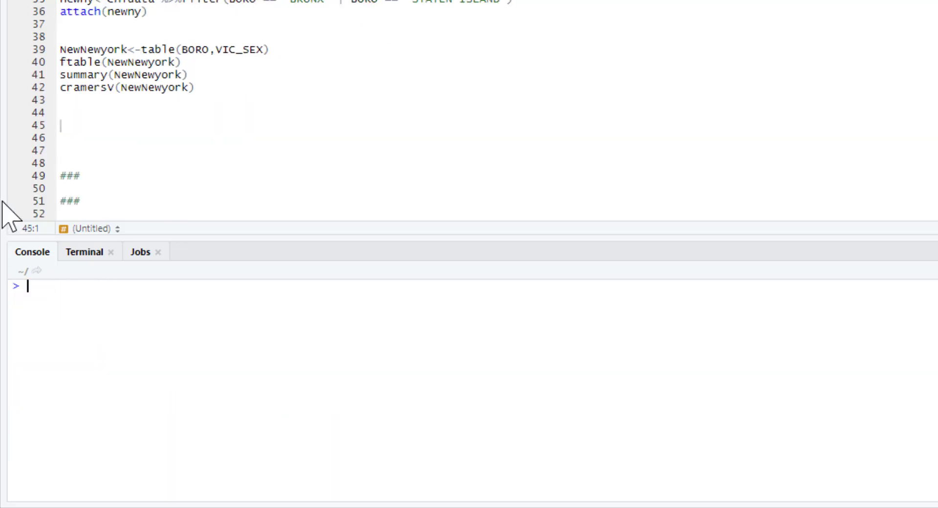
# Write and run PlotXTabs(newny, BORO, VIC_SEX) charting the Bronx/Staten Island subset
pyautogui.write('p')
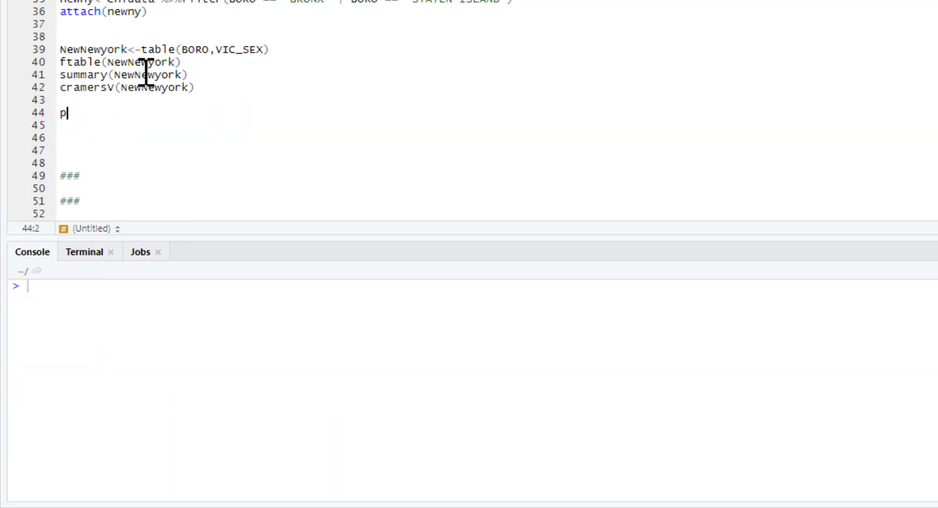
pyautogui.write('lotXTabs(')
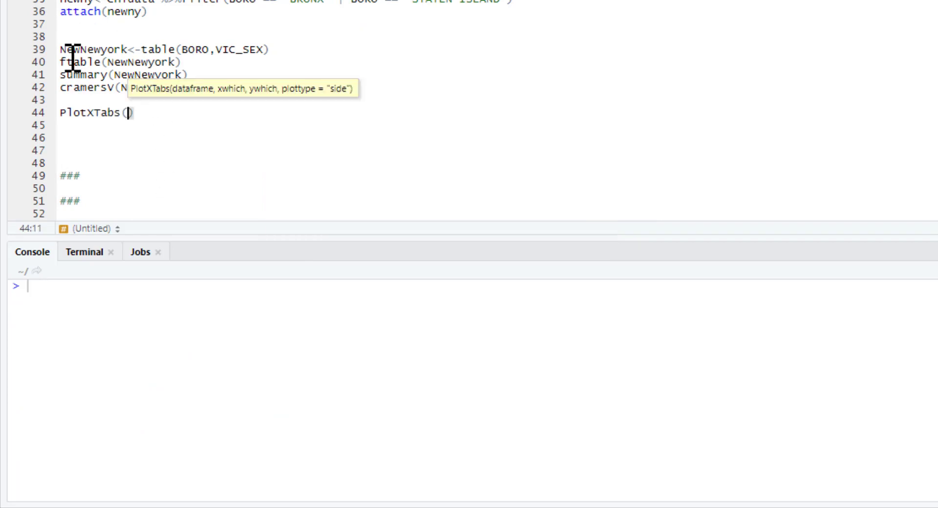
pyautogui.write('newn')
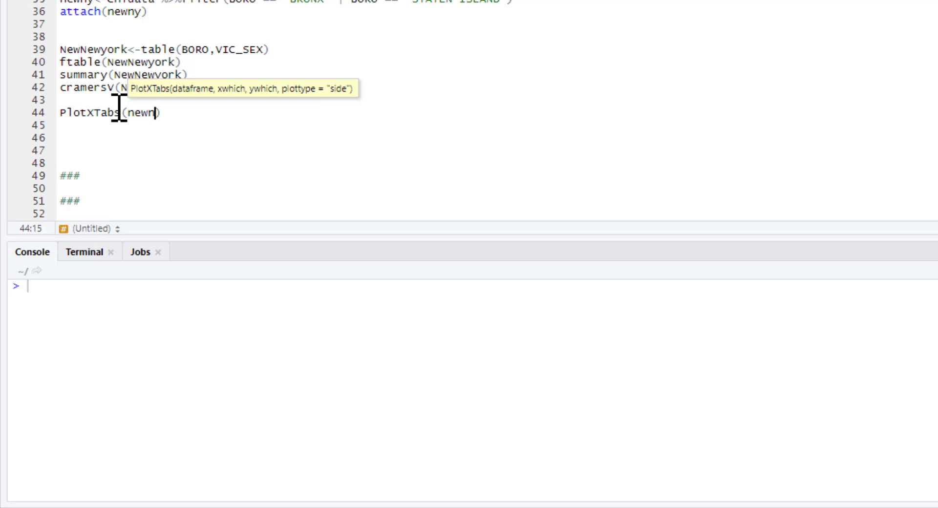
pyautogui.write('y')
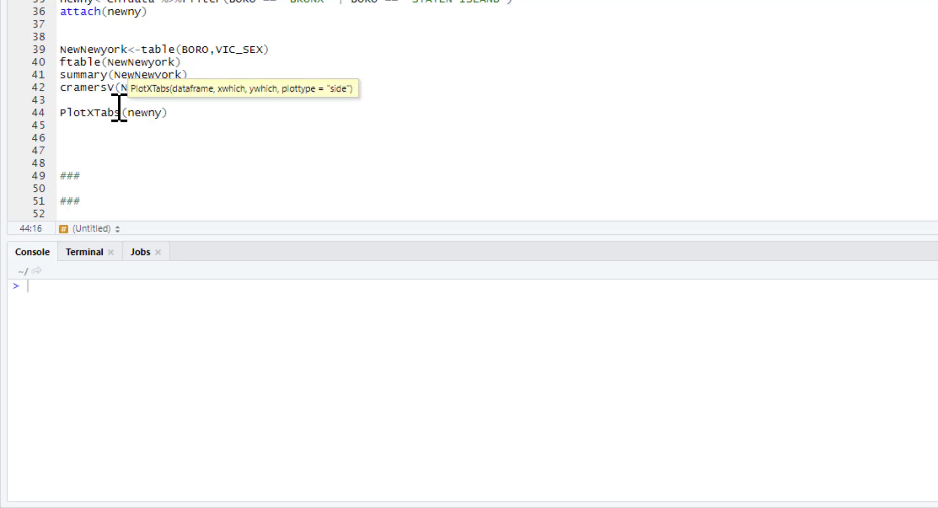
pyautogui.moveTo(92, 15)
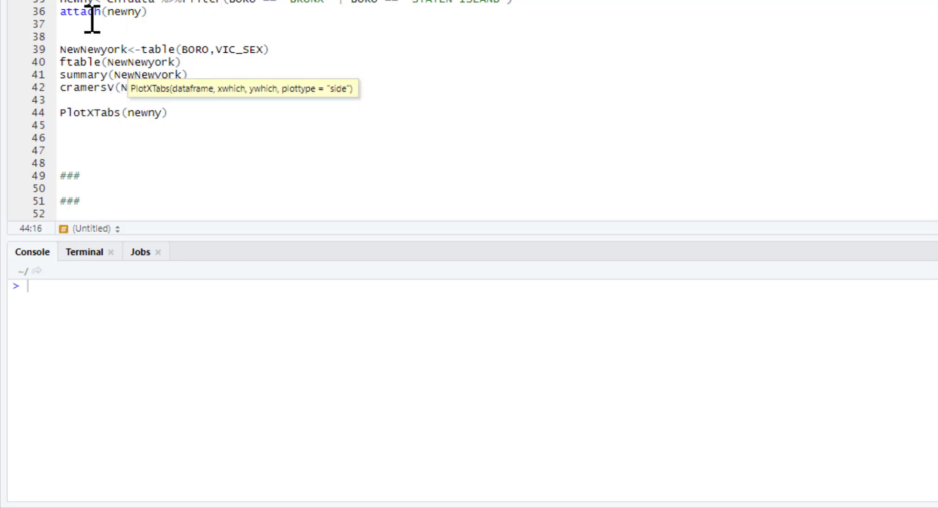
pyautogui.moveTo(113, 119)
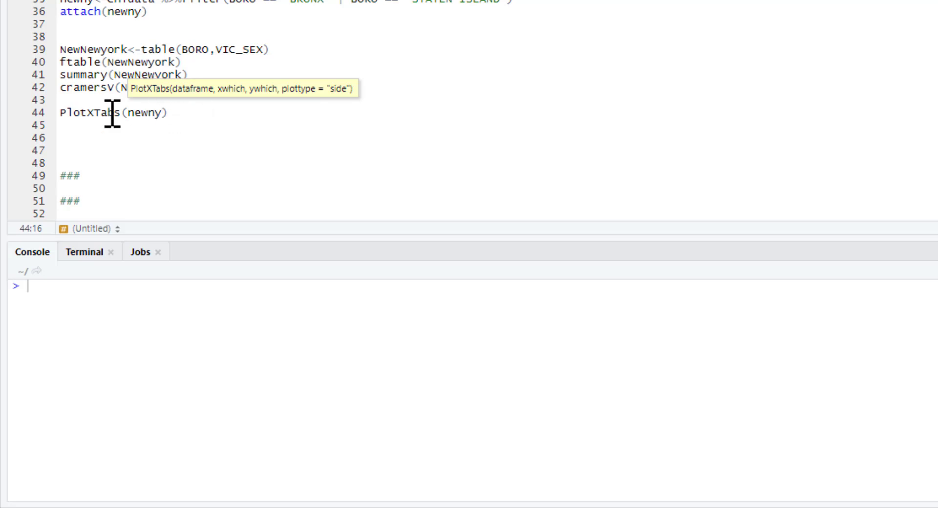
pyautogui.write(', bo')
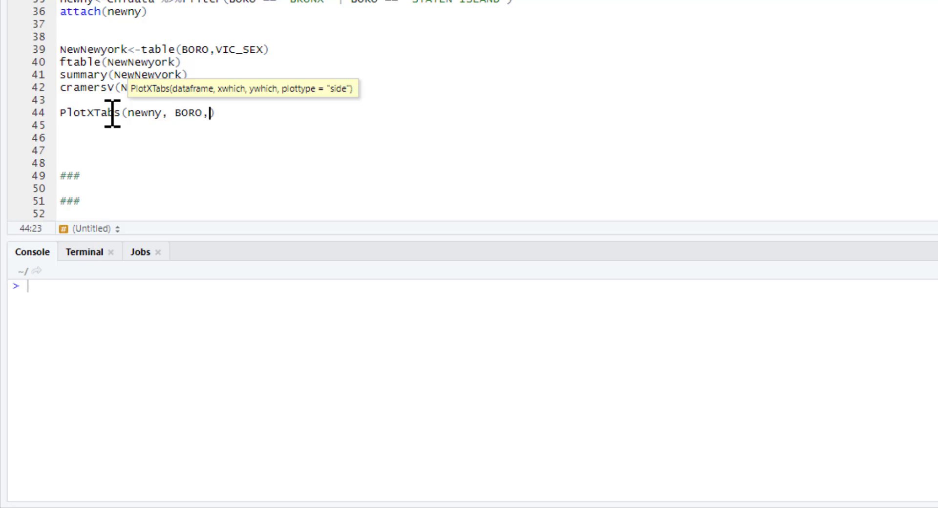
pyautogui.write('vic')
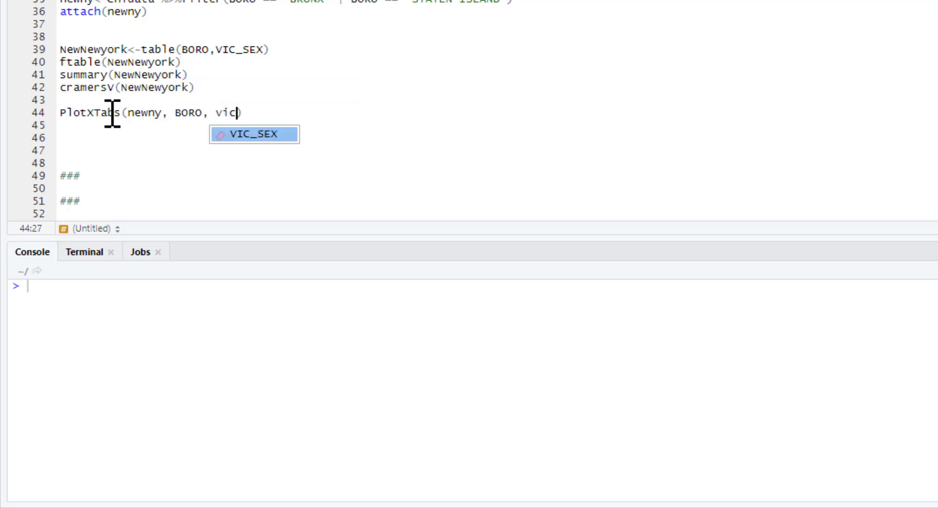
pyautogui.click(254, 134)
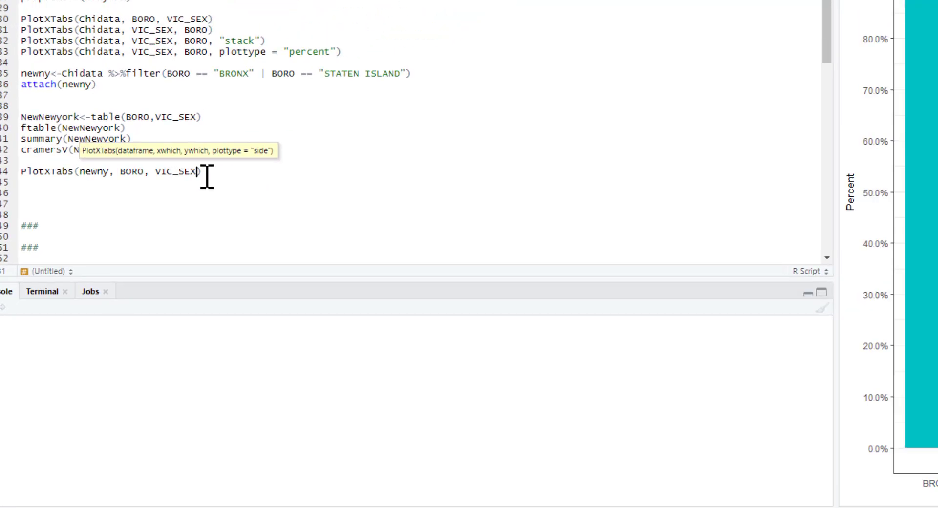
pyautogui.click(462, 25)
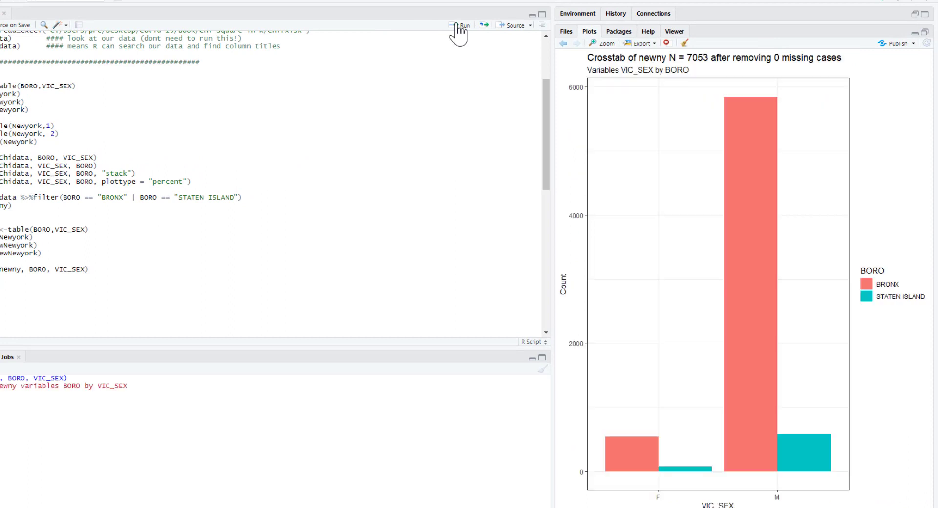
pyautogui.moveTo(830, 388)
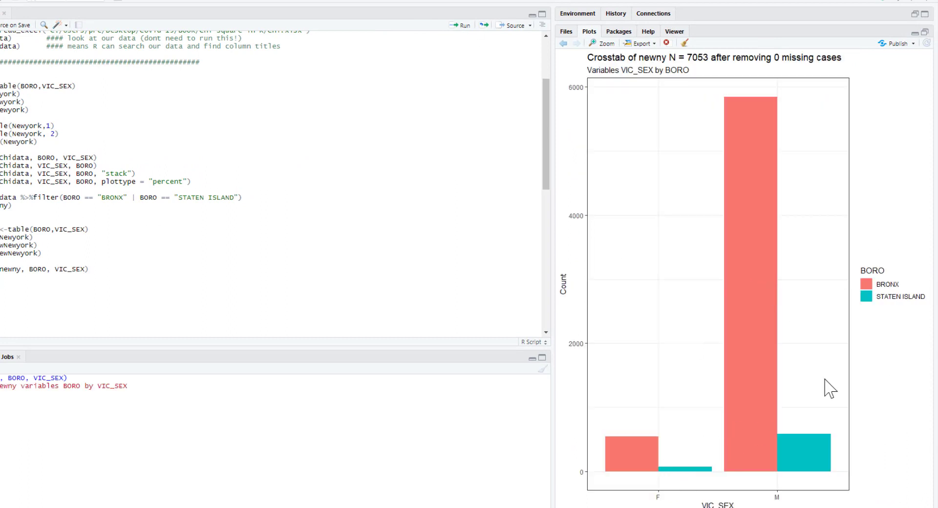
pyautogui.moveTo(674, 473)
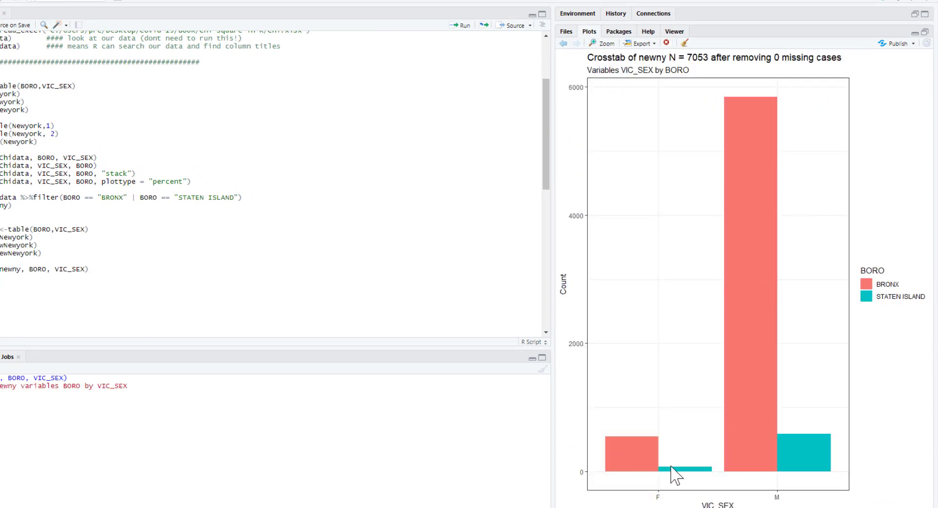
pyautogui.moveTo(805, 475)
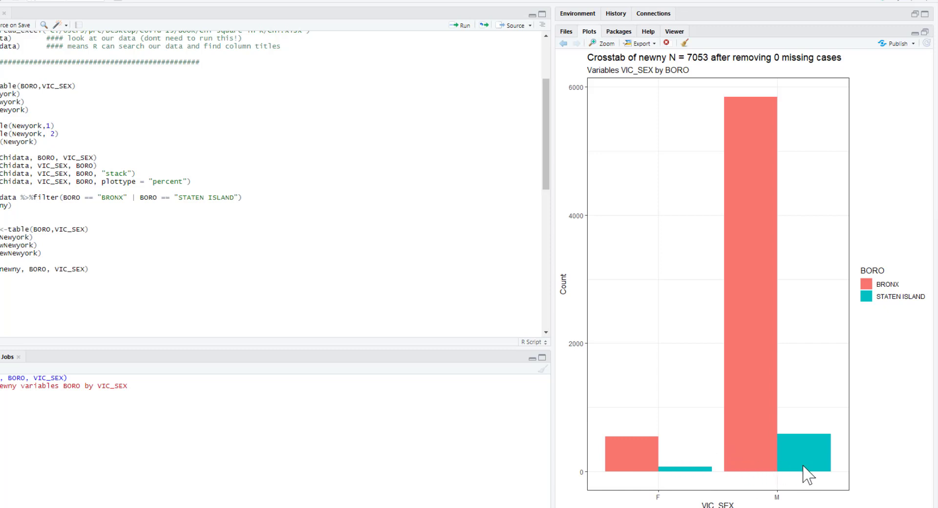
pyautogui.moveTo(788, 156)
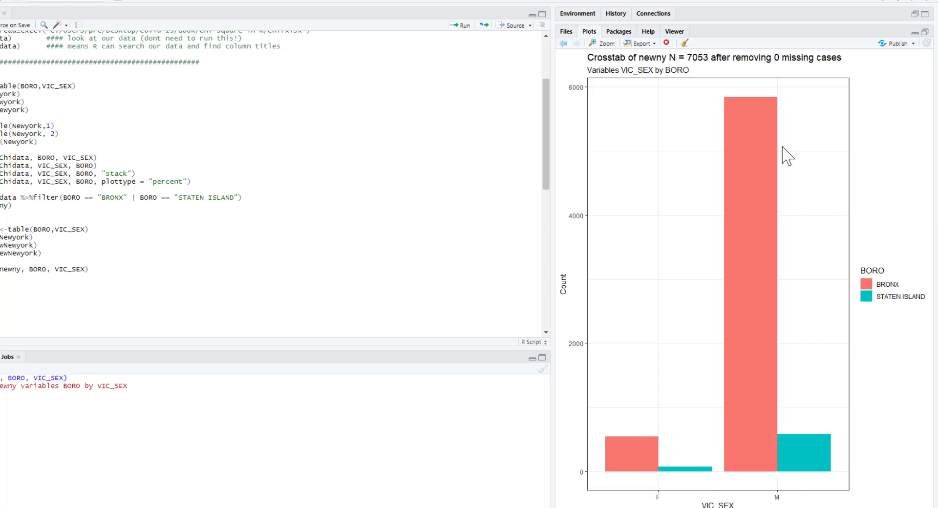
pyautogui.moveTo(809, 454)
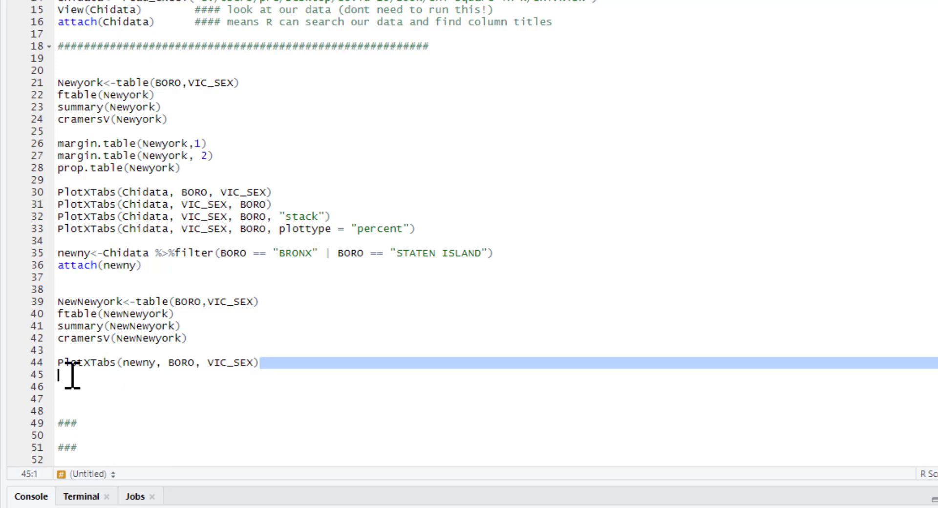
# Paste the subset chart line, swap the arguments to VIC_SEX, BORO, and run it
pyautogui.write('PlotXTabs(newny, BORO, VIC_SEX)')
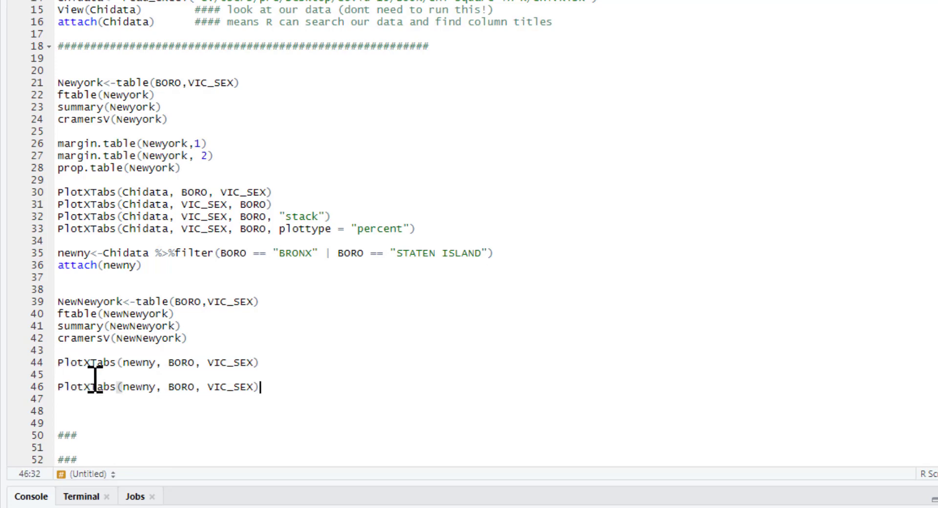
pyautogui.doubleClick(181, 387)
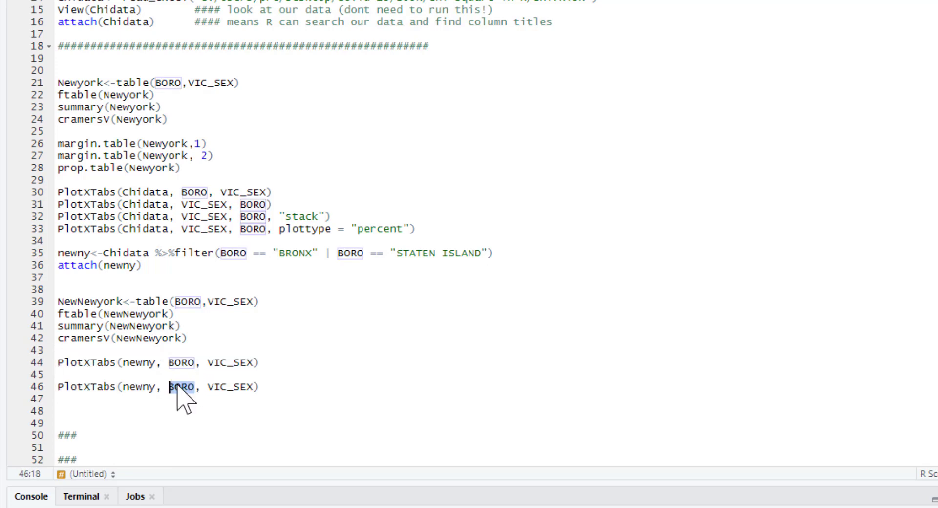
pyautogui.press('Delete')
pyautogui.write(', ')
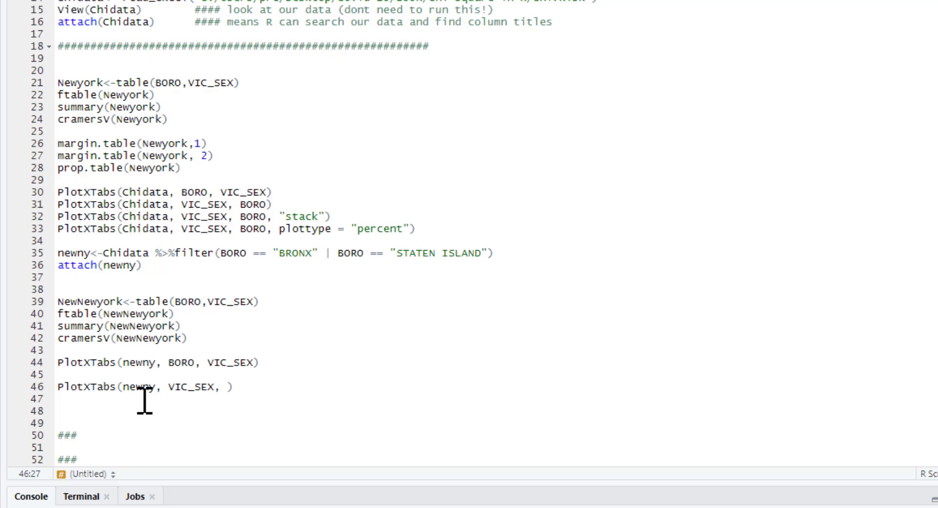
pyautogui.write('Bor')
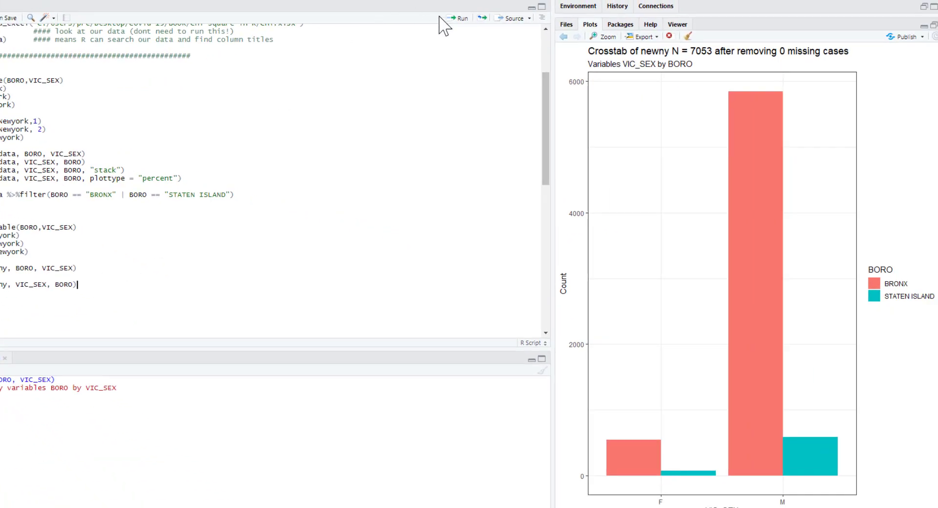
pyautogui.click(460, 17)
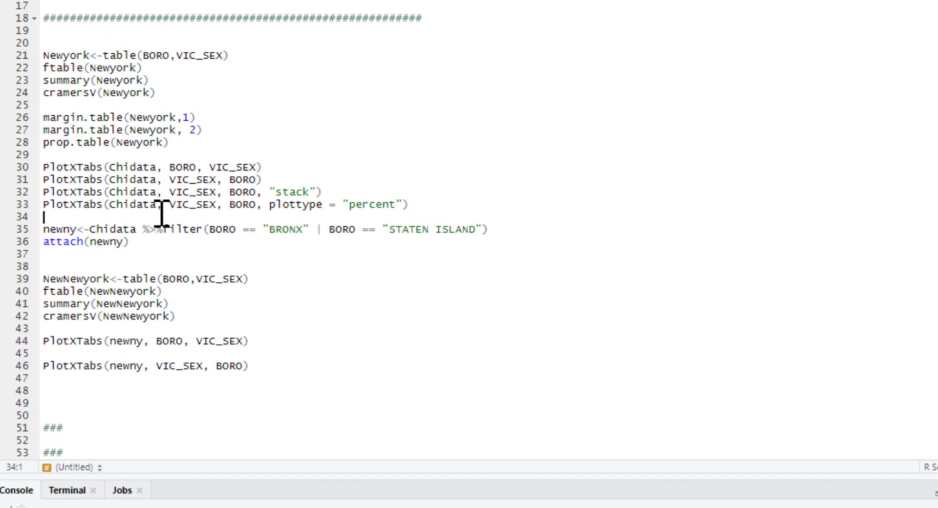
# Copy the percent chart line, change Chidata to newny, and run it for the subset
pyautogui.rightClick(90, 205)
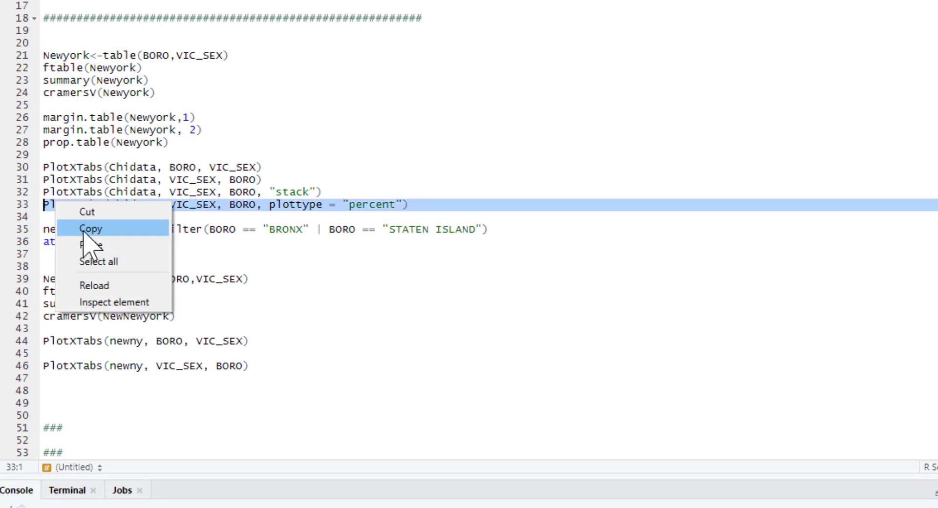
pyautogui.click(93, 245)
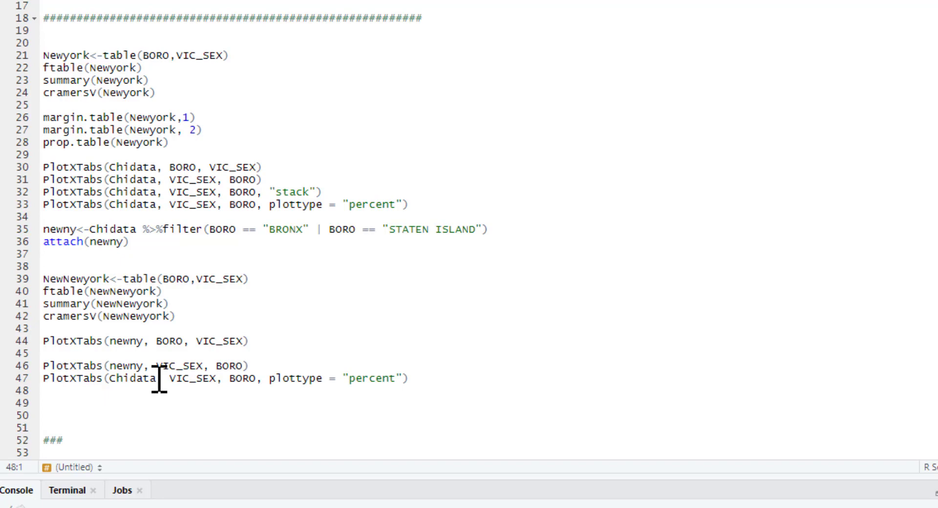
pyautogui.doubleClick(135, 377)
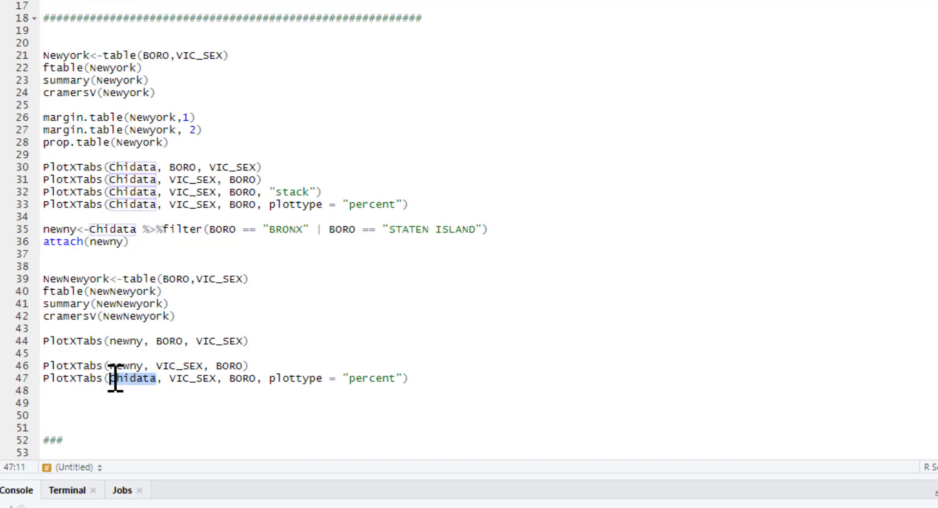
pyautogui.write('new')
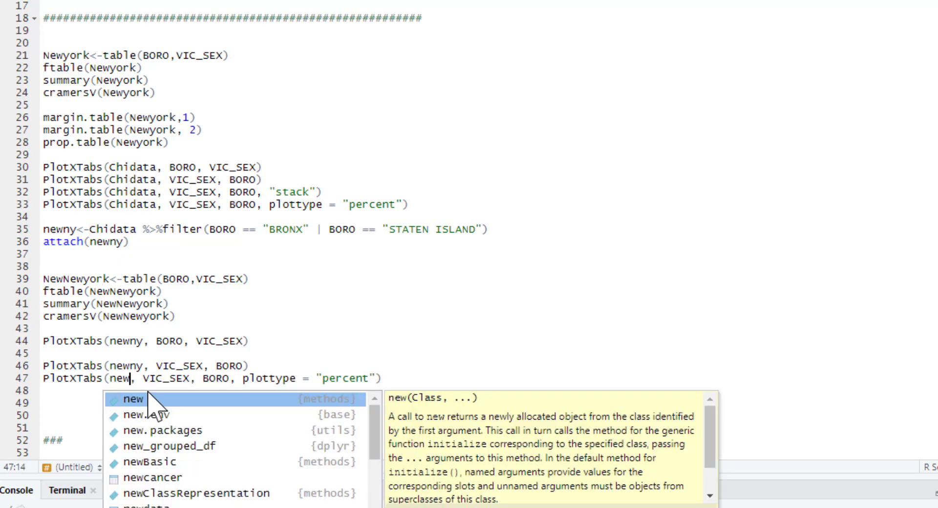
pyautogui.click(455, 5)
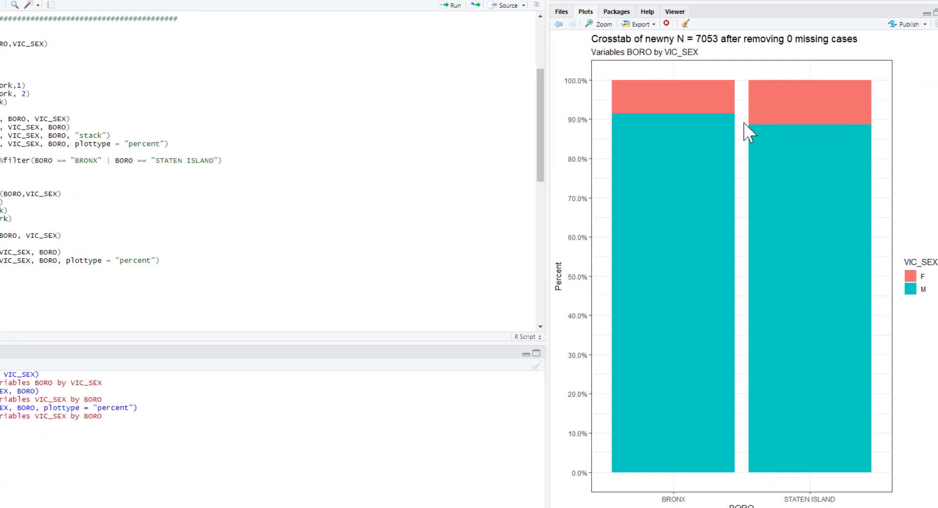
pyautogui.moveTo(762, 131)
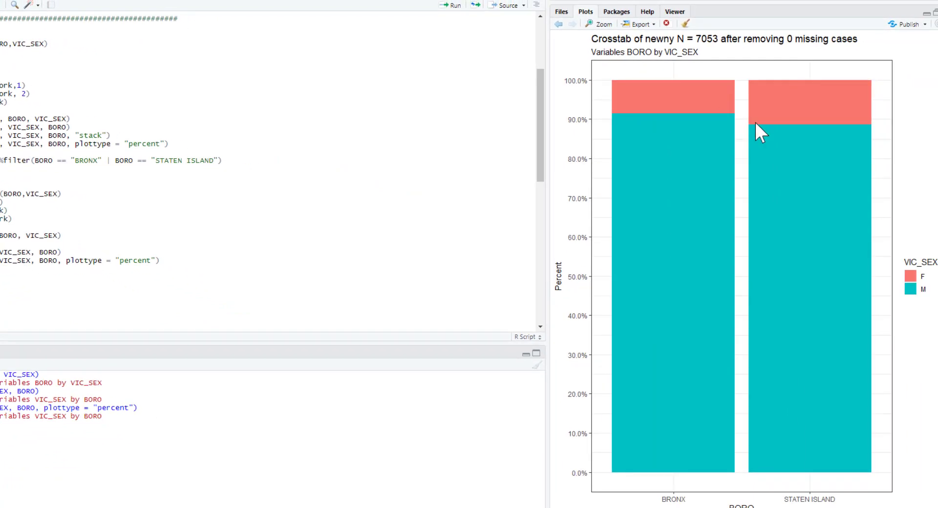
pyautogui.moveTo(753, 123)
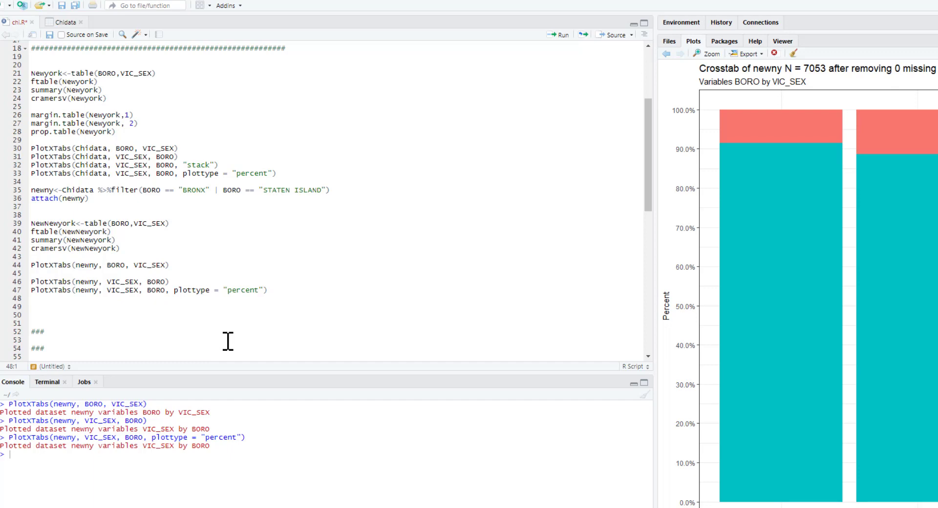
pyautogui.moveTo(108, 300)
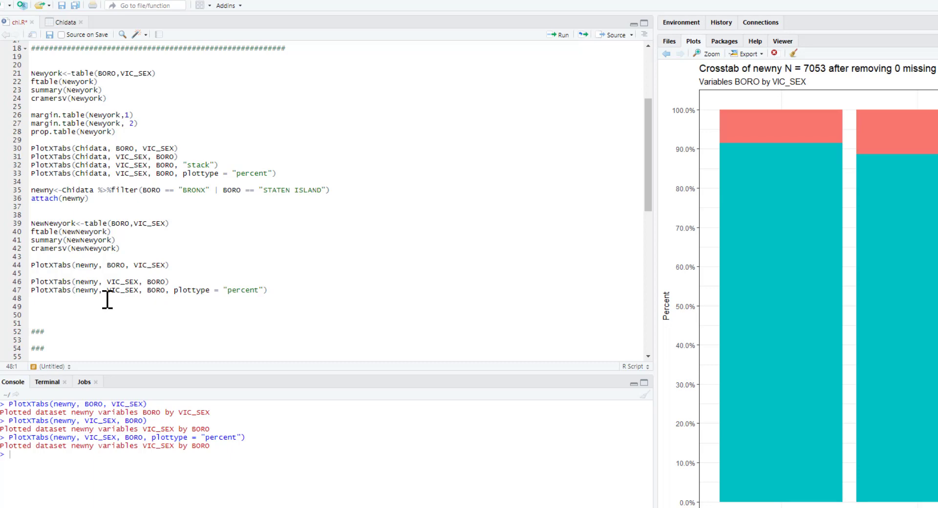
pyautogui.moveTo(189, 198)
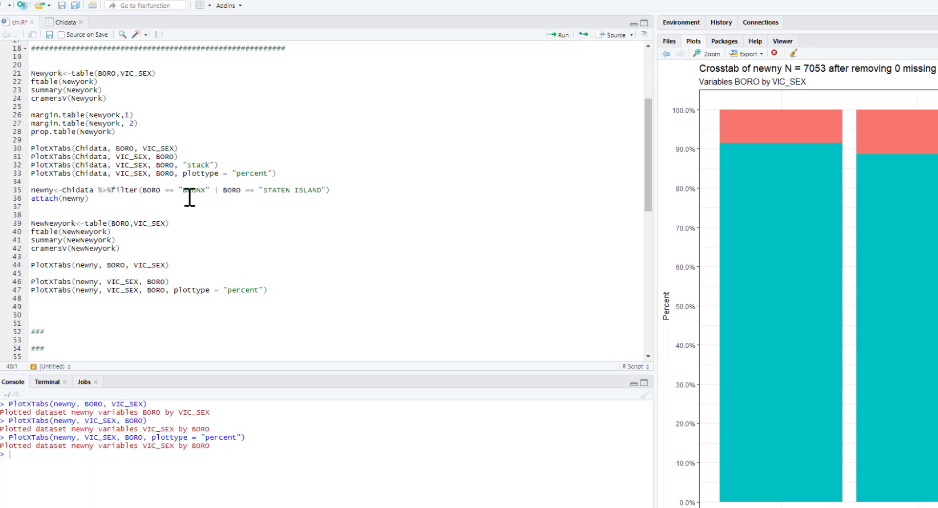